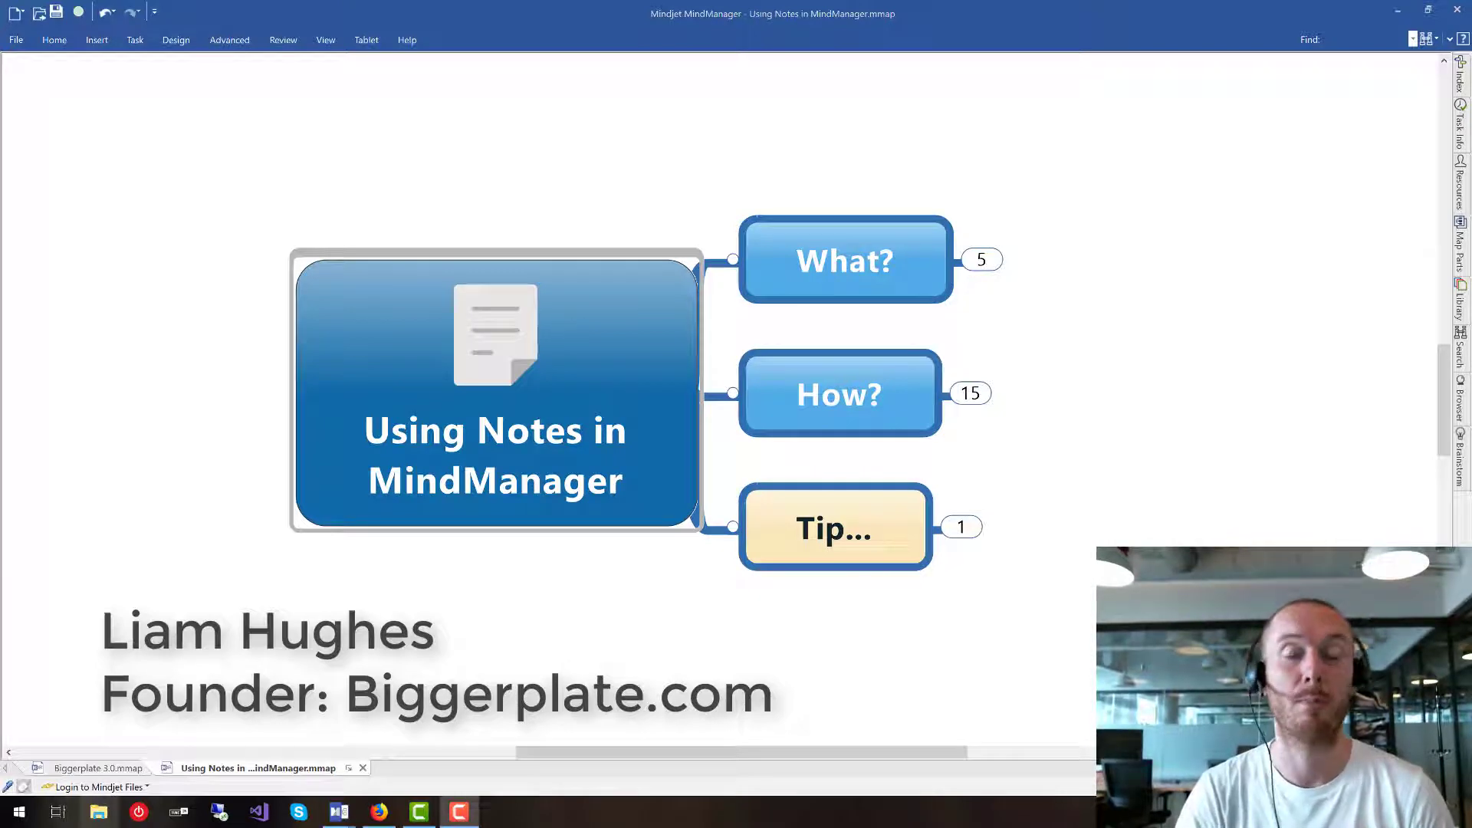
- Expand the What? topic to reveal its subtopics and the Example Note topic, then recentre the map
left_click(834, 525)
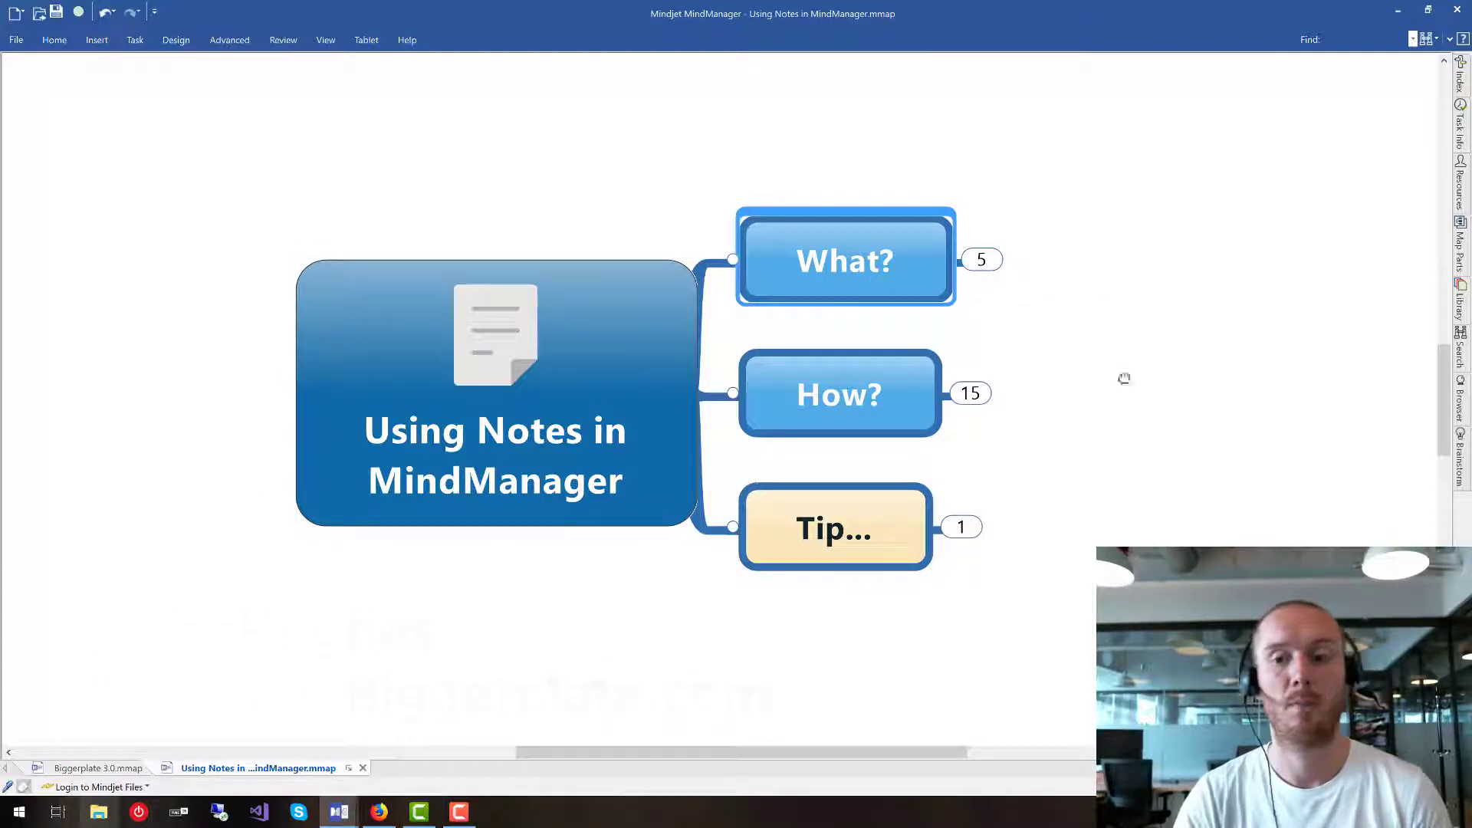
left_click(732, 259)
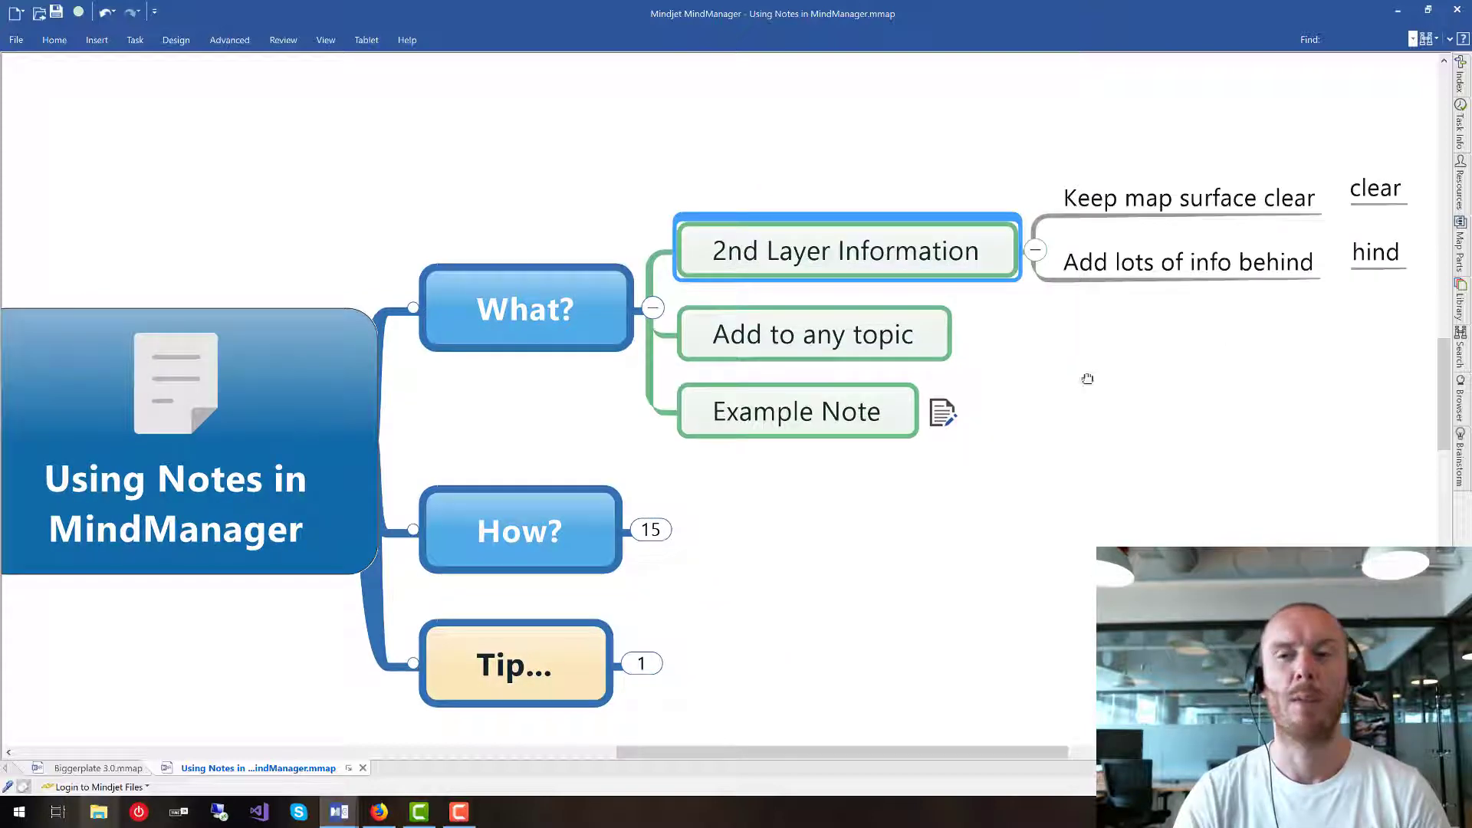
left_click_drag(1087, 378, 1053, 384)
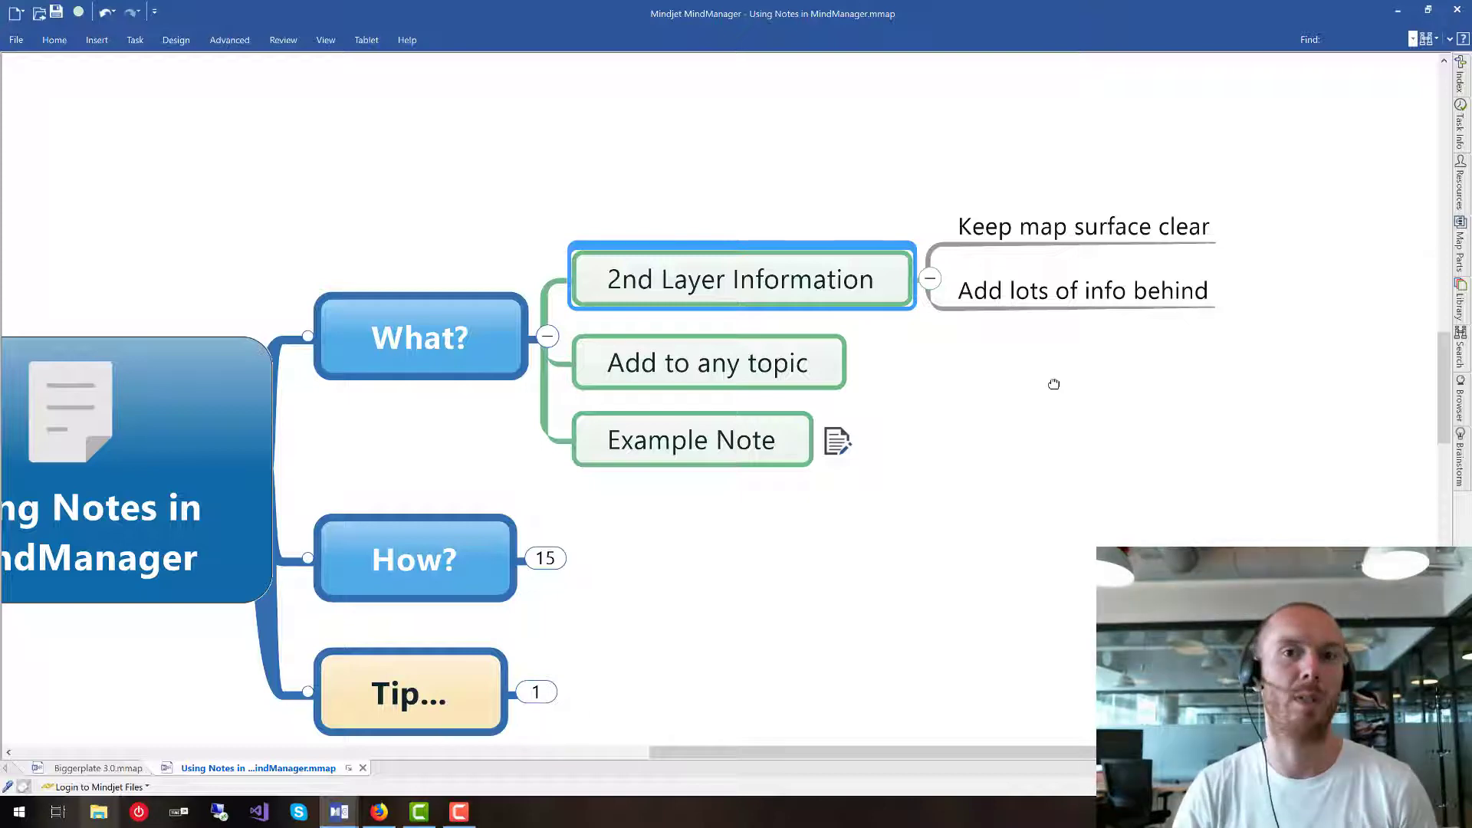
- Select the Example Note topic to preview its attached note
left_click(709, 363)
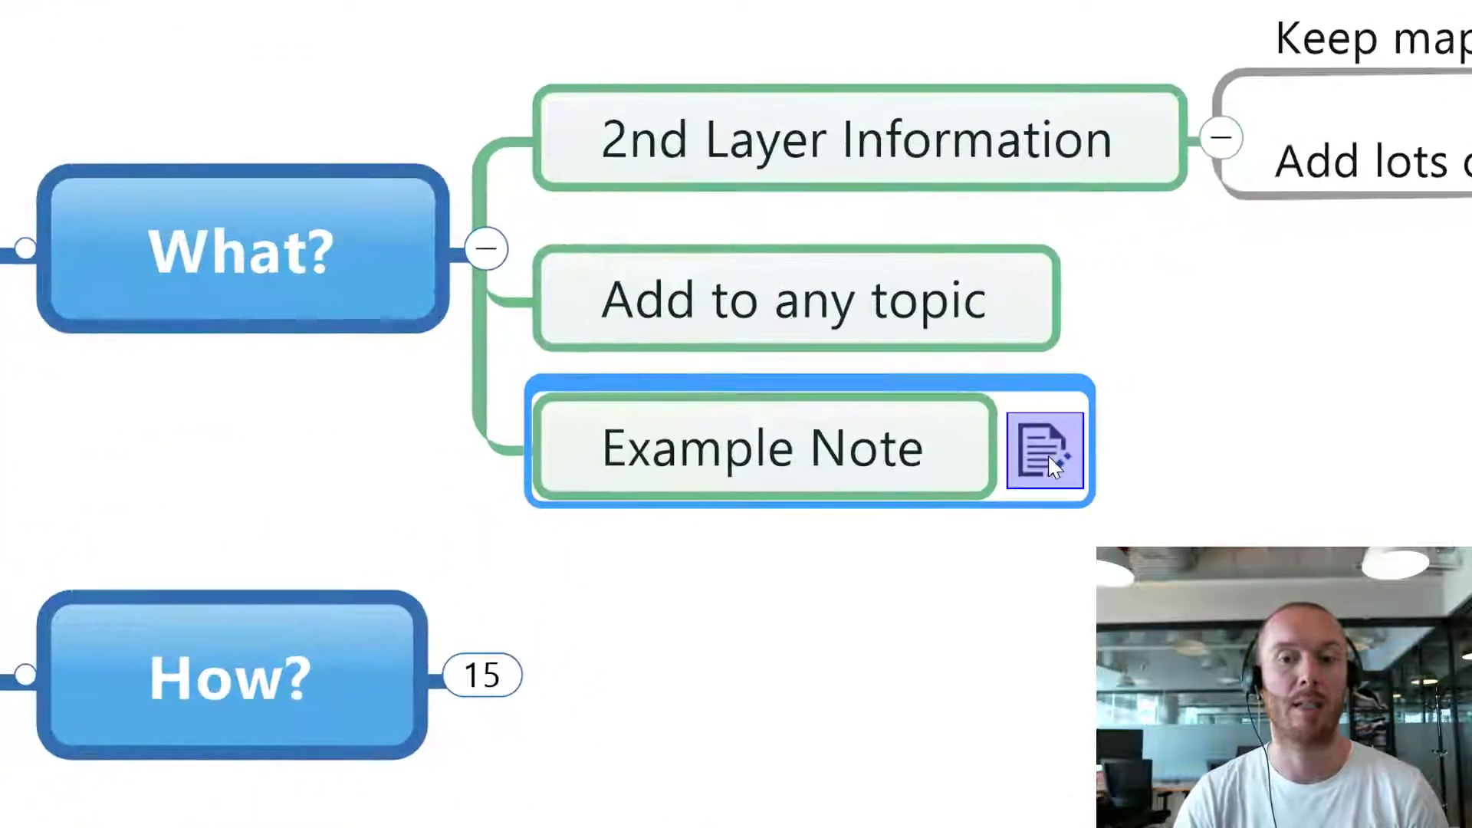
mouse_move(1045, 448)
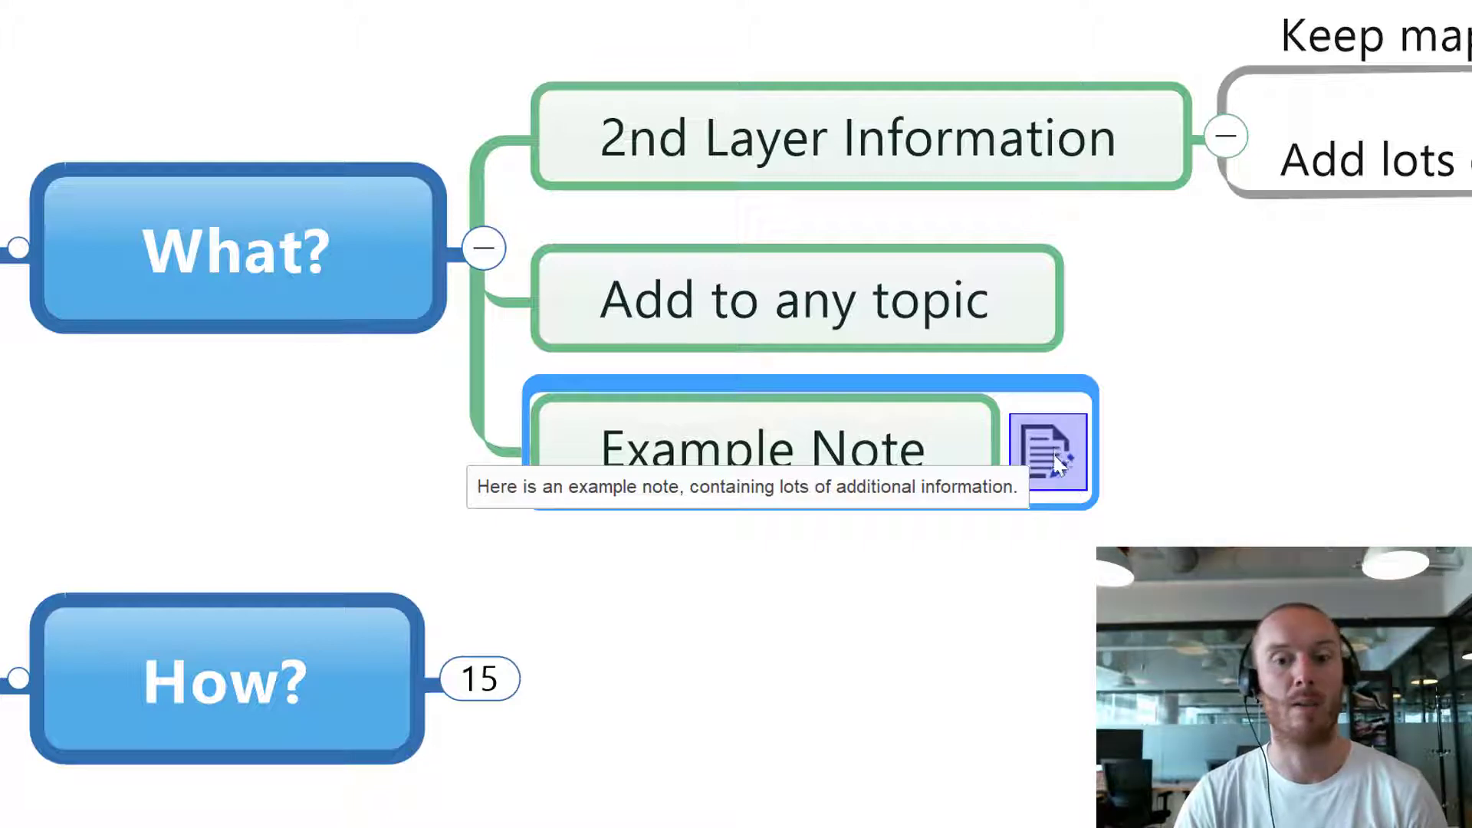
mouse_move(1454, 242)
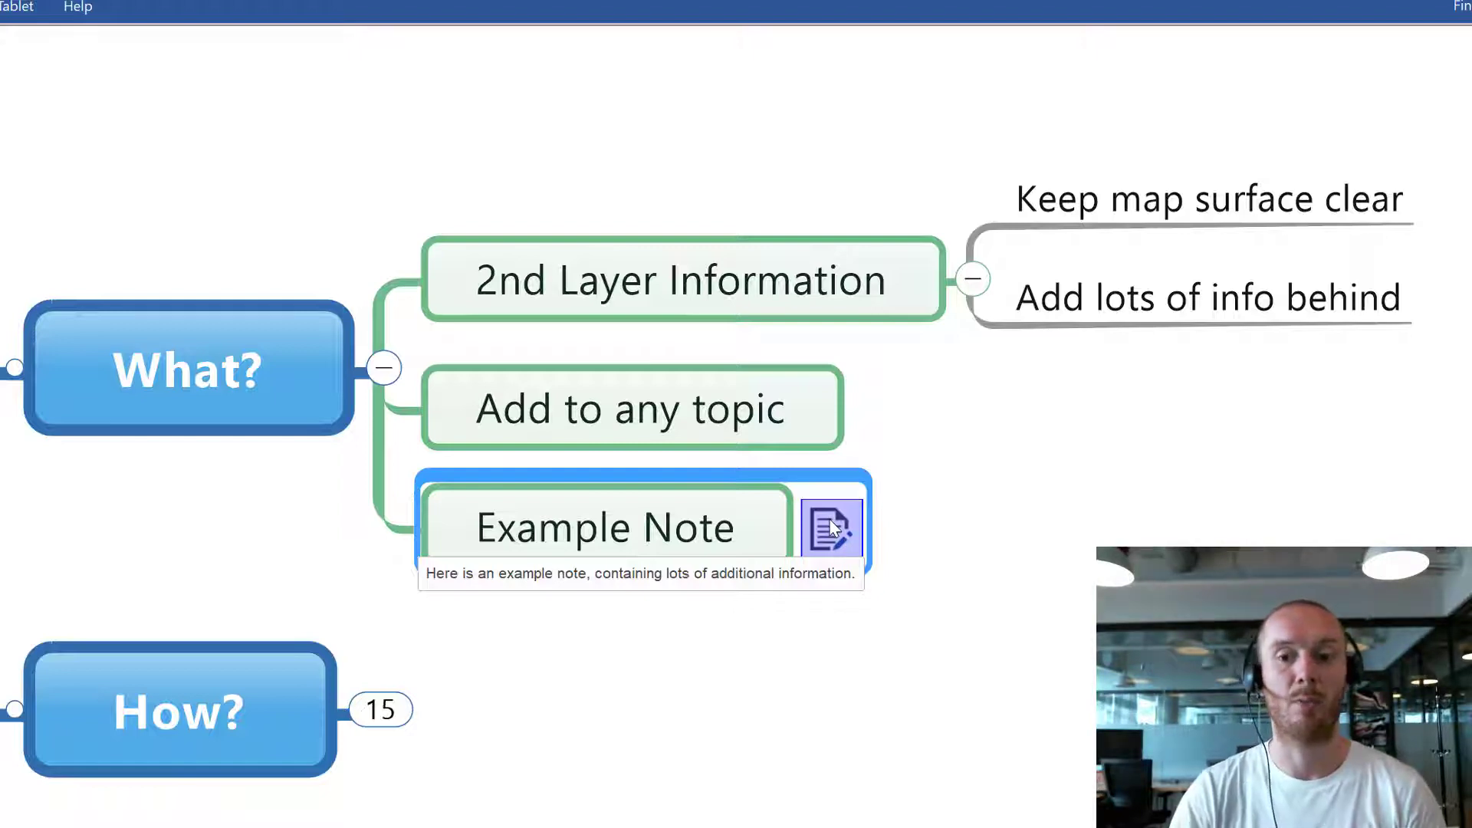
- Append 'I can add to, and build out my document.' to the Example Note topic's note
left_click(833, 526)
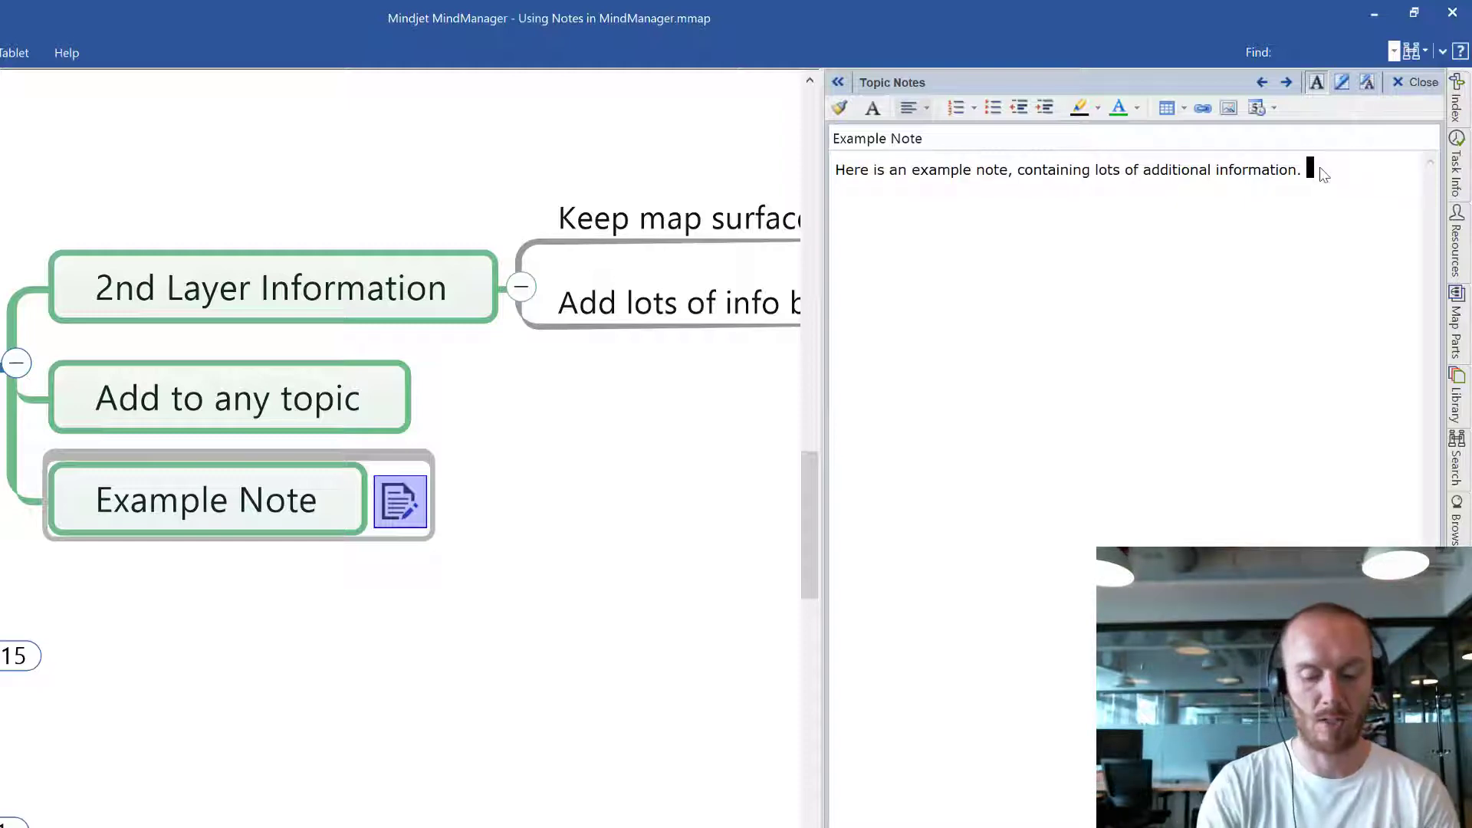
type("I can add to it any time")
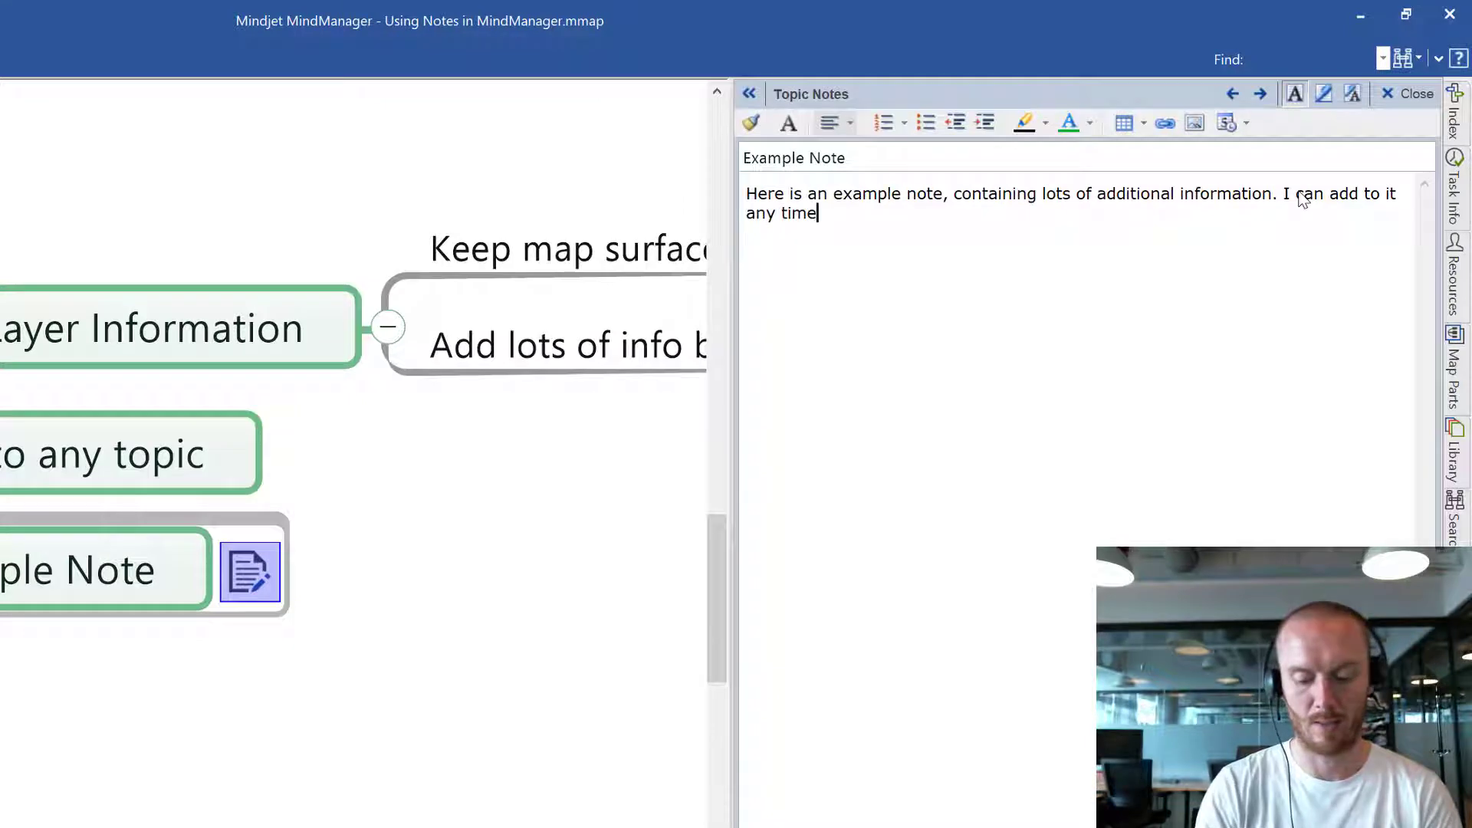
type(", and")
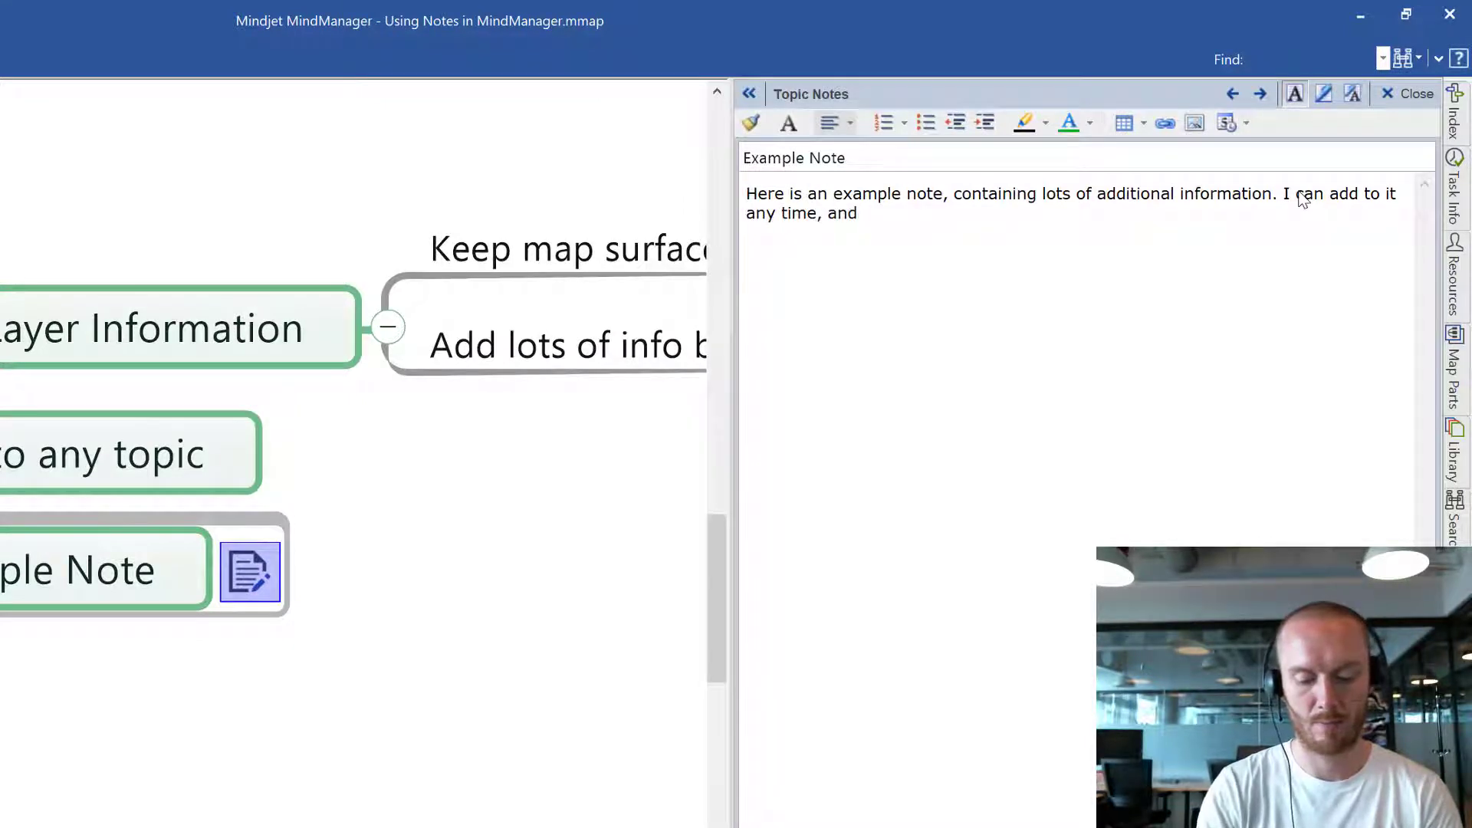
type("build out my")
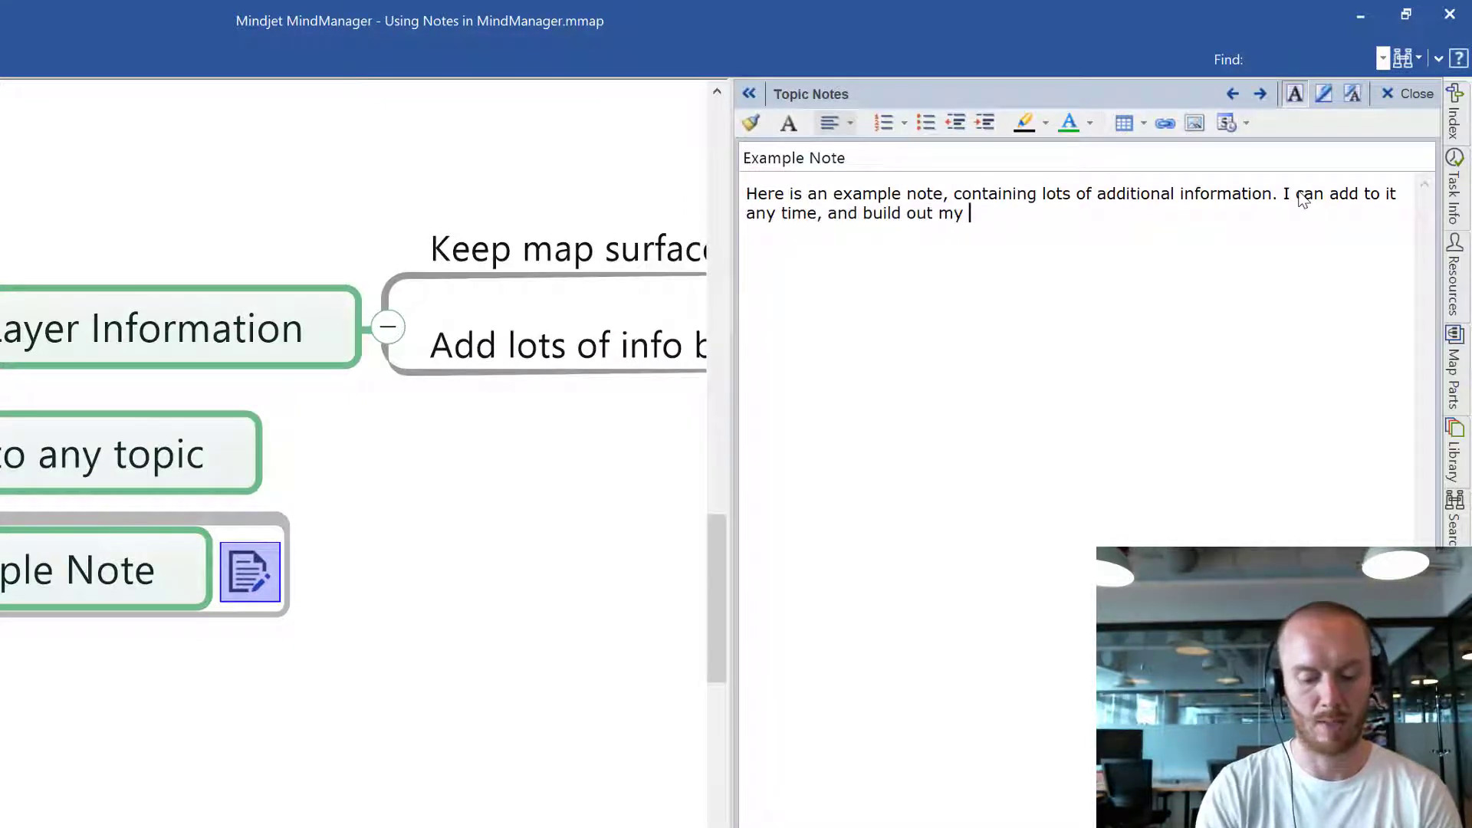
type("document.")
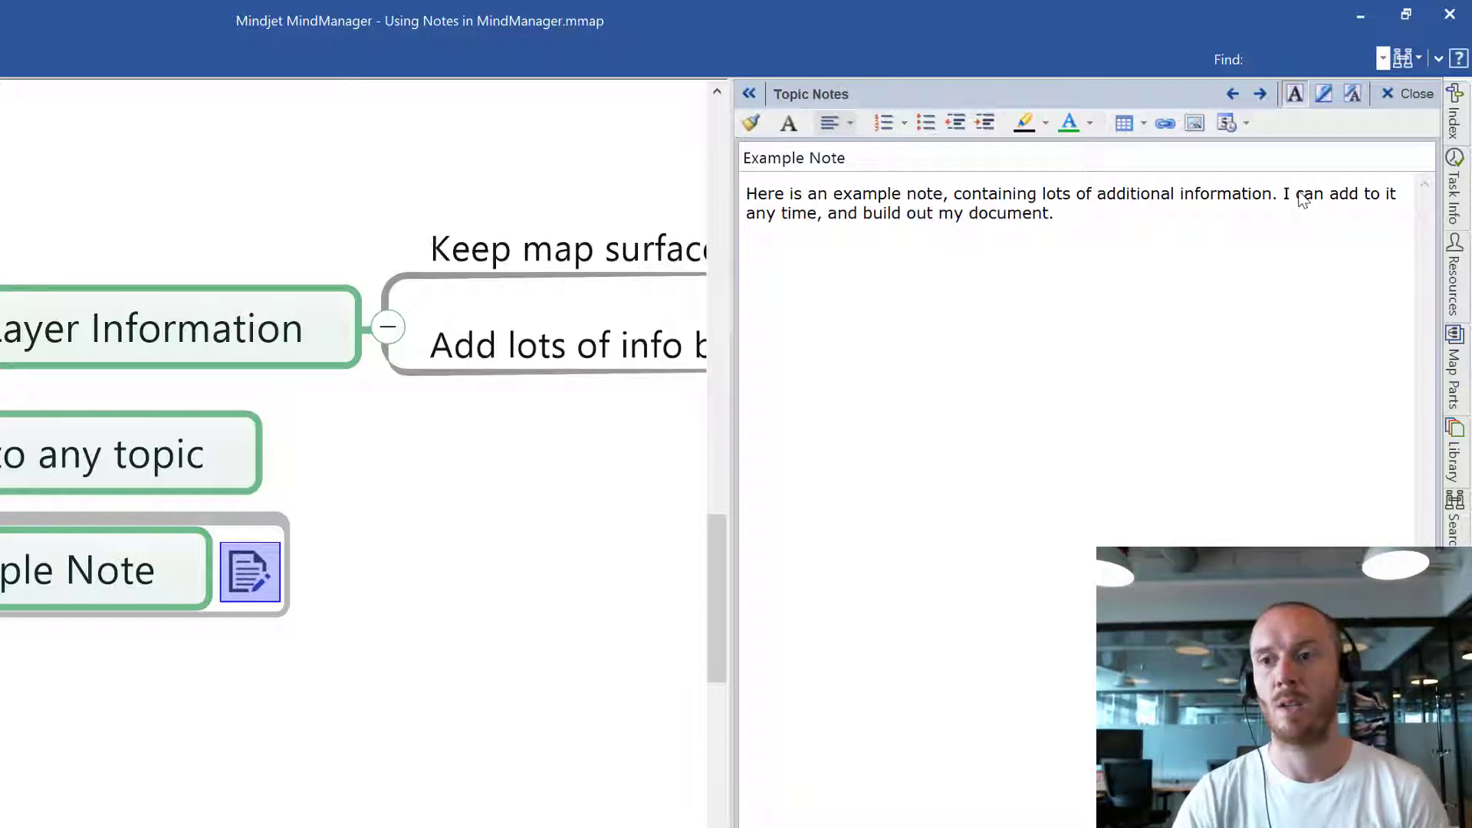
left_click(1406, 92)
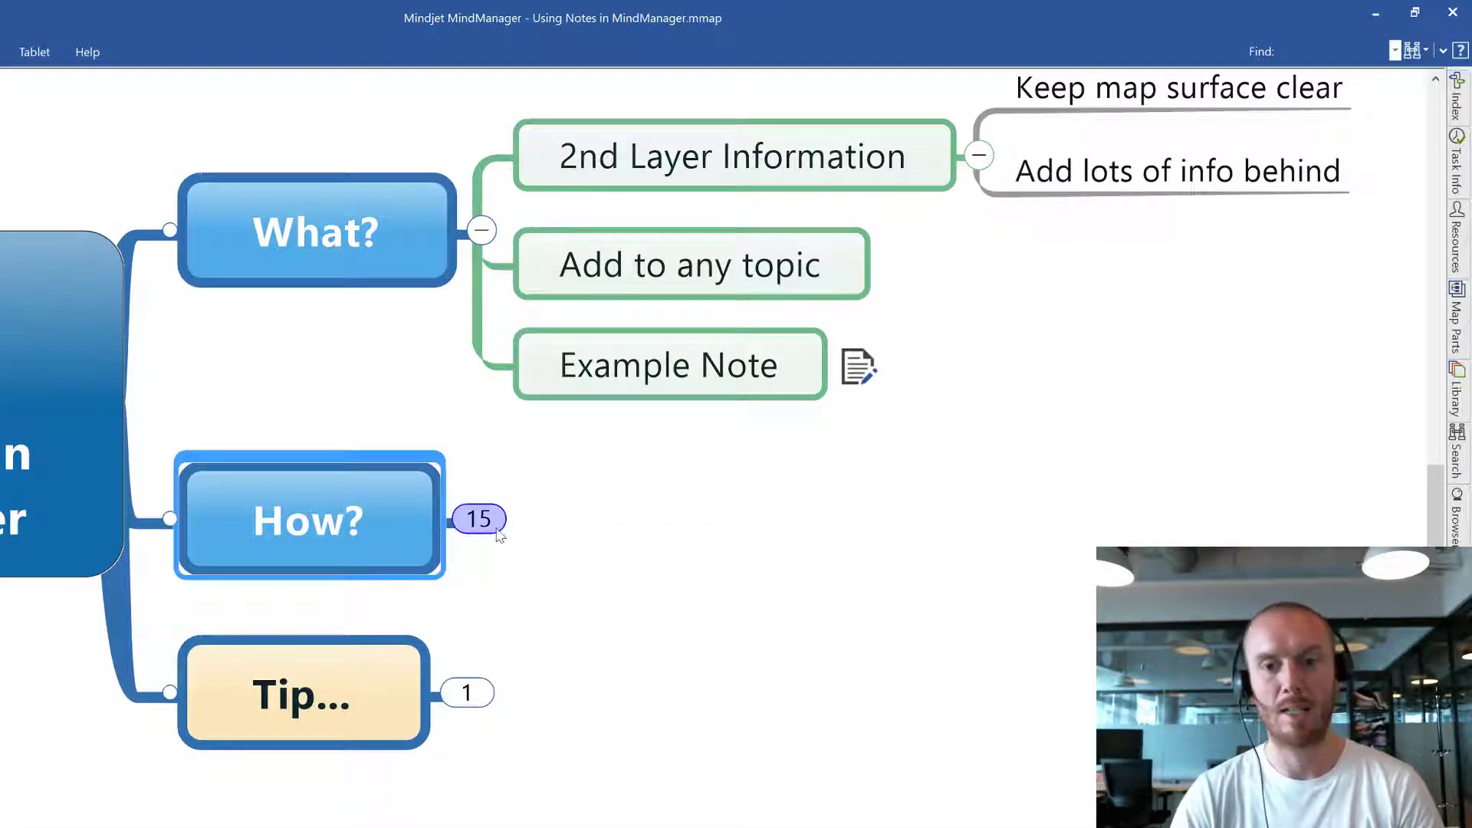
- Expand How? and give Main Menu the note 'I start adding my notes.'
left_click(477, 519)
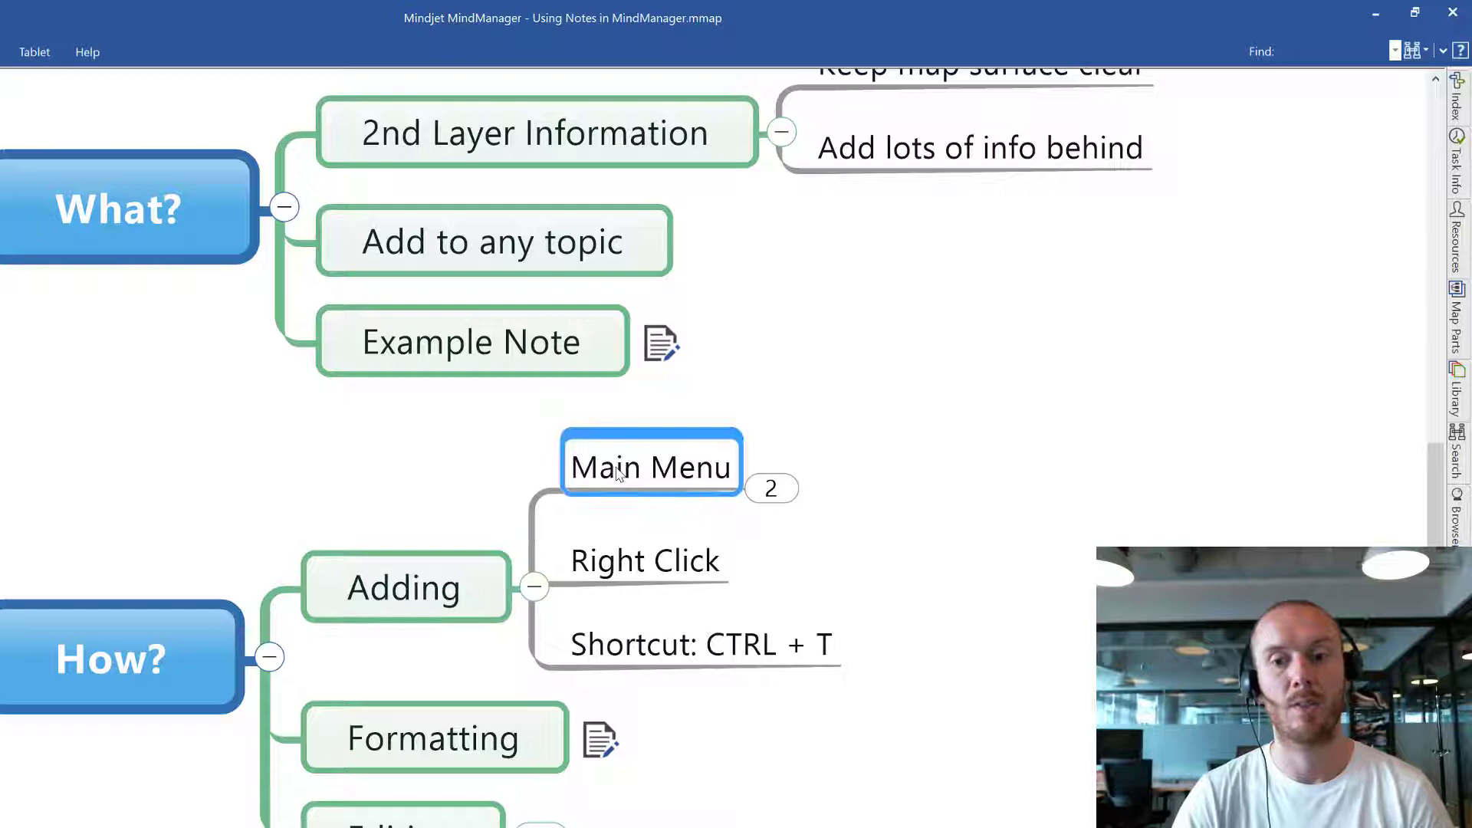
mouse_move(1217, 125)
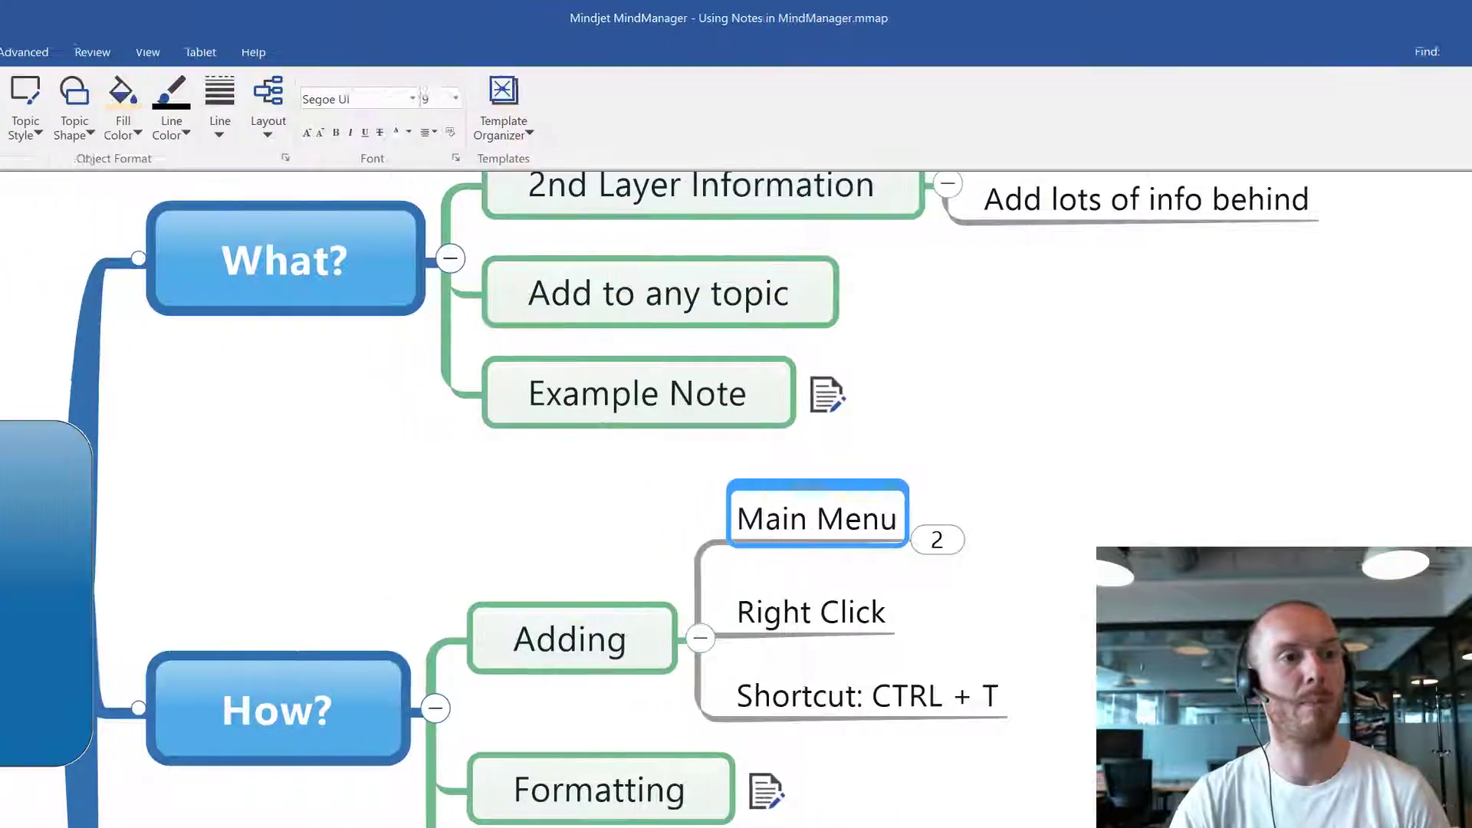
left_click(70, 52)
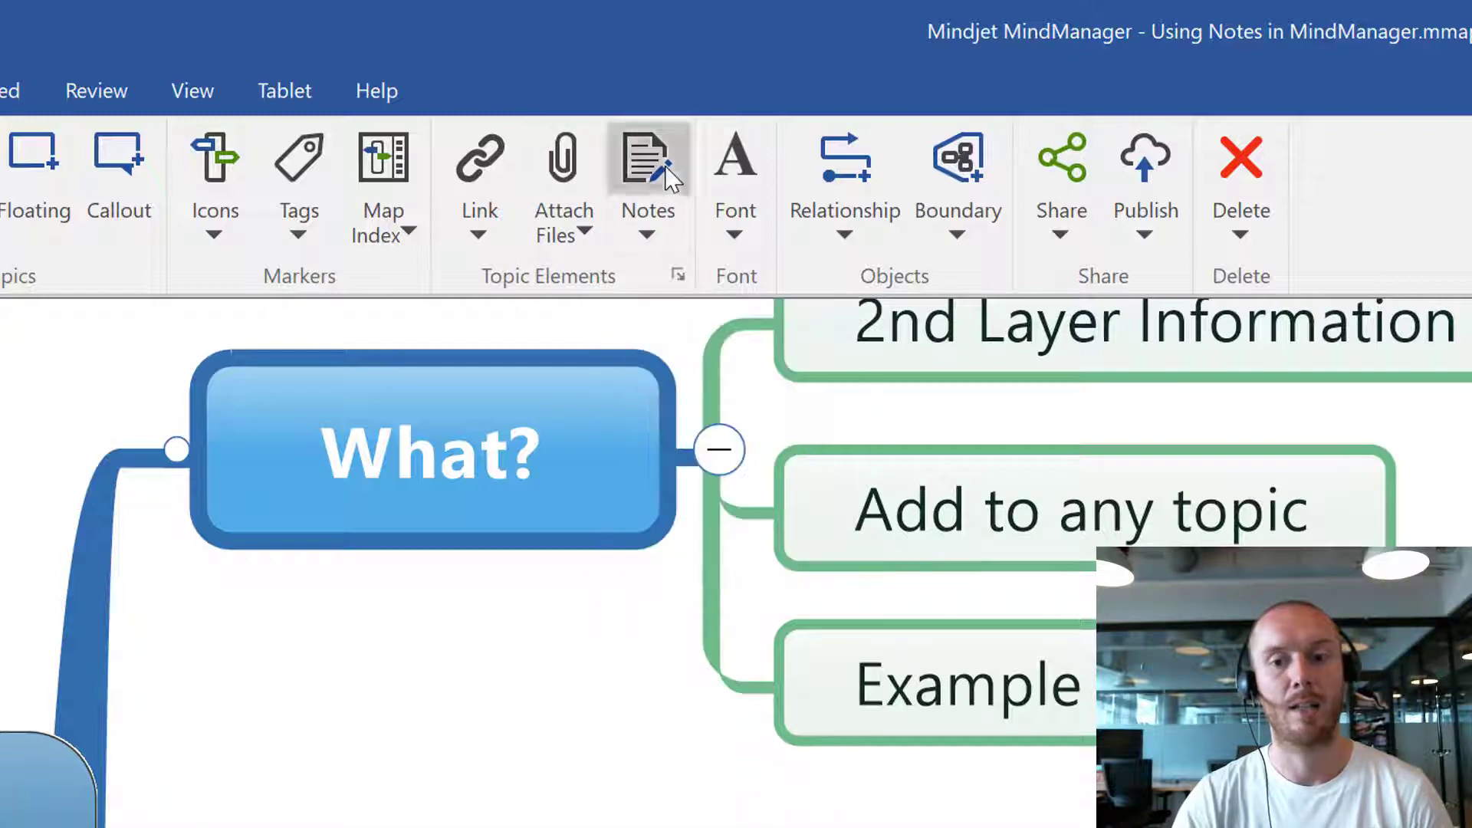
left_click(647, 159)
type("Here")
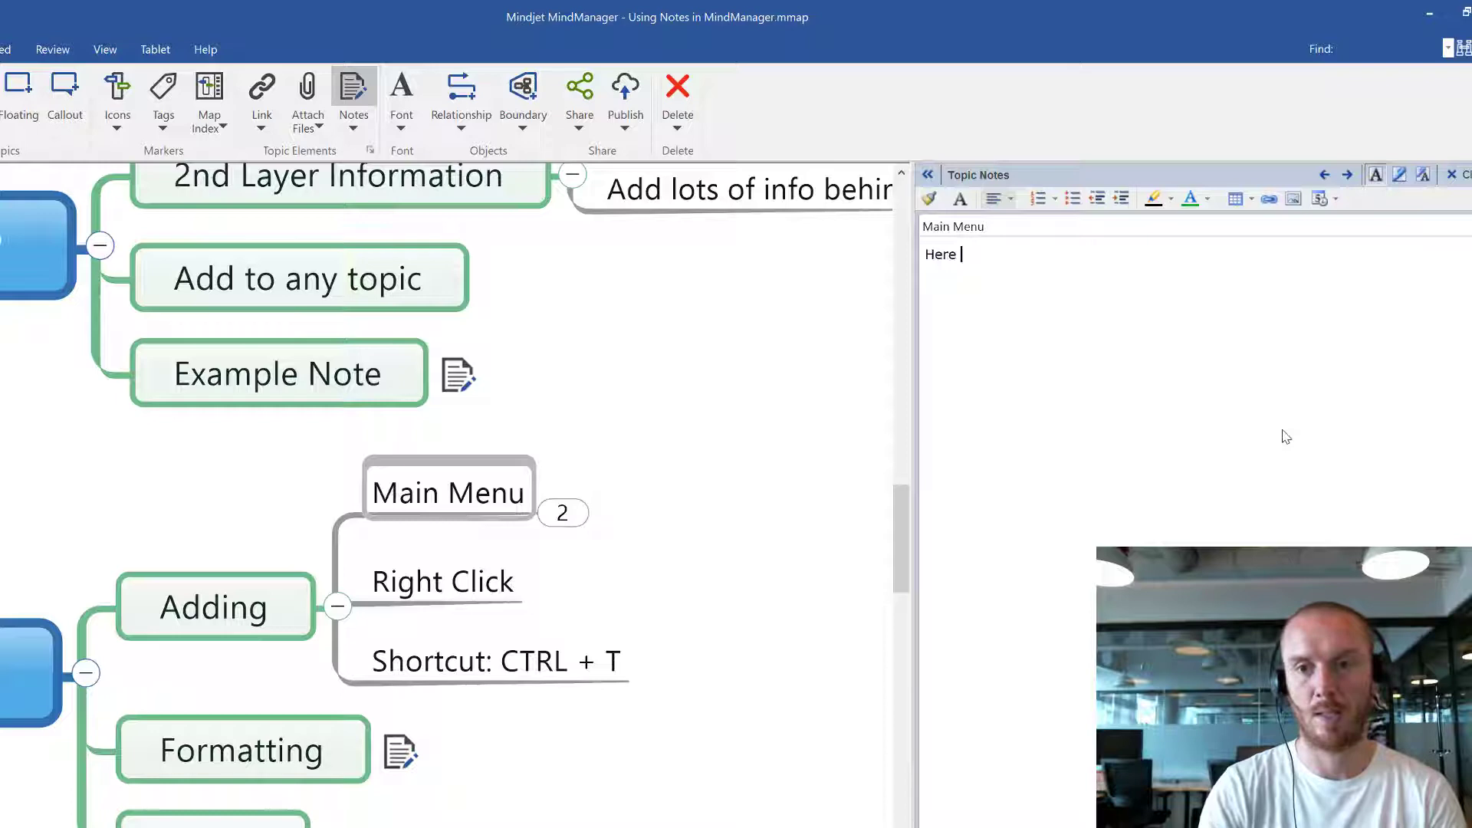
type("I s")
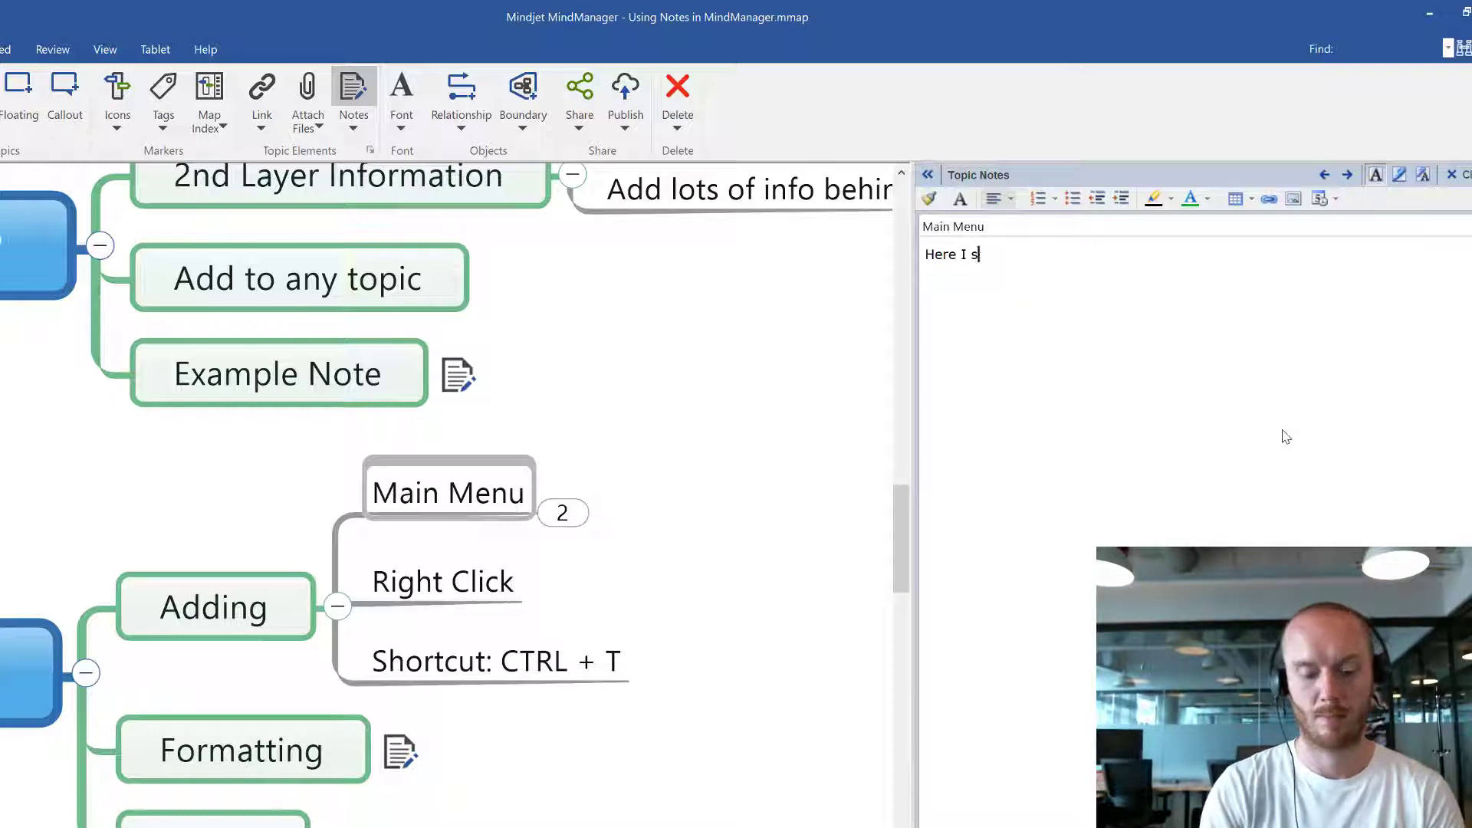
type("tart adding m")
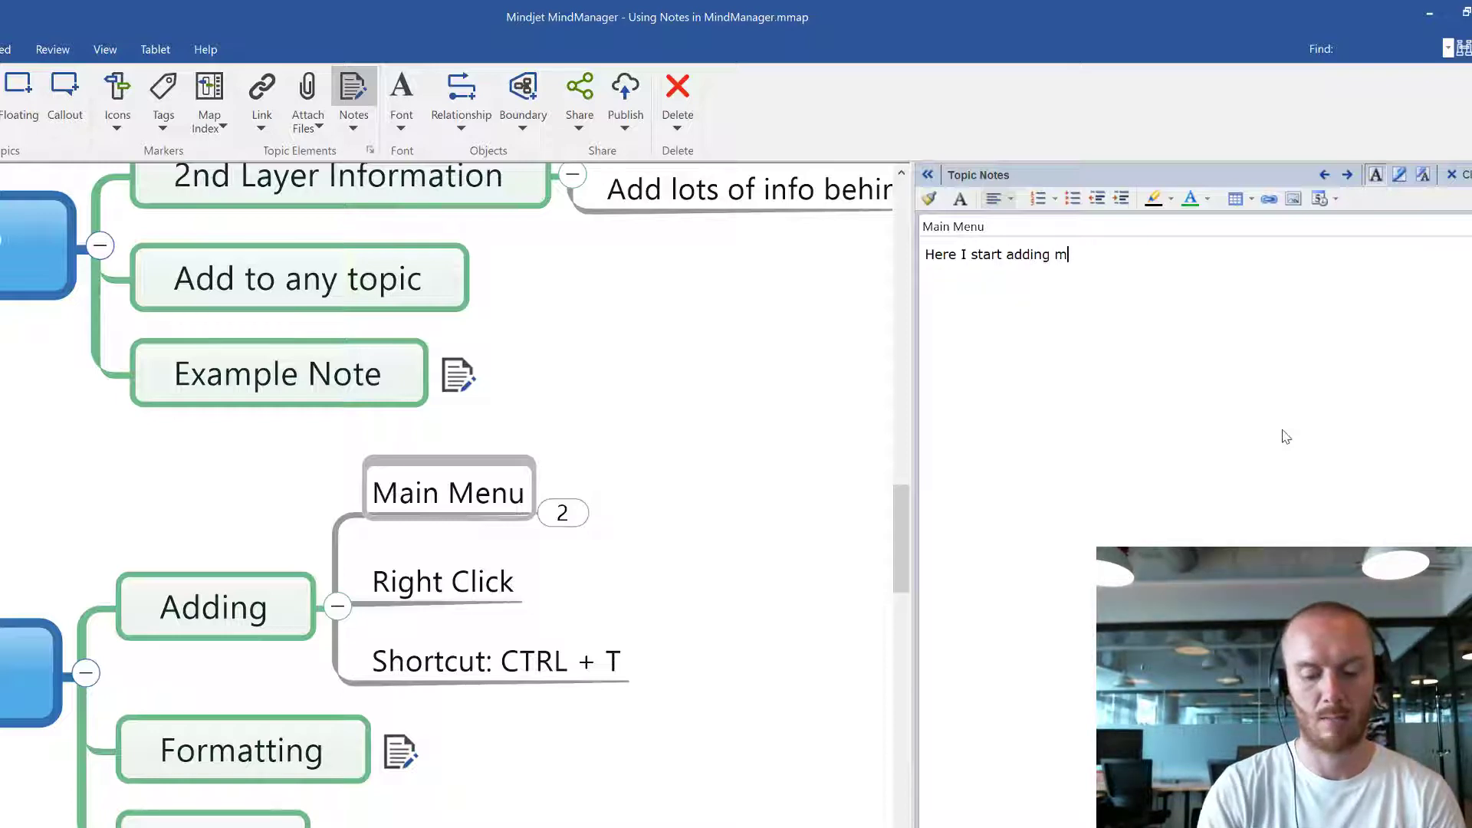
type("y notes.")
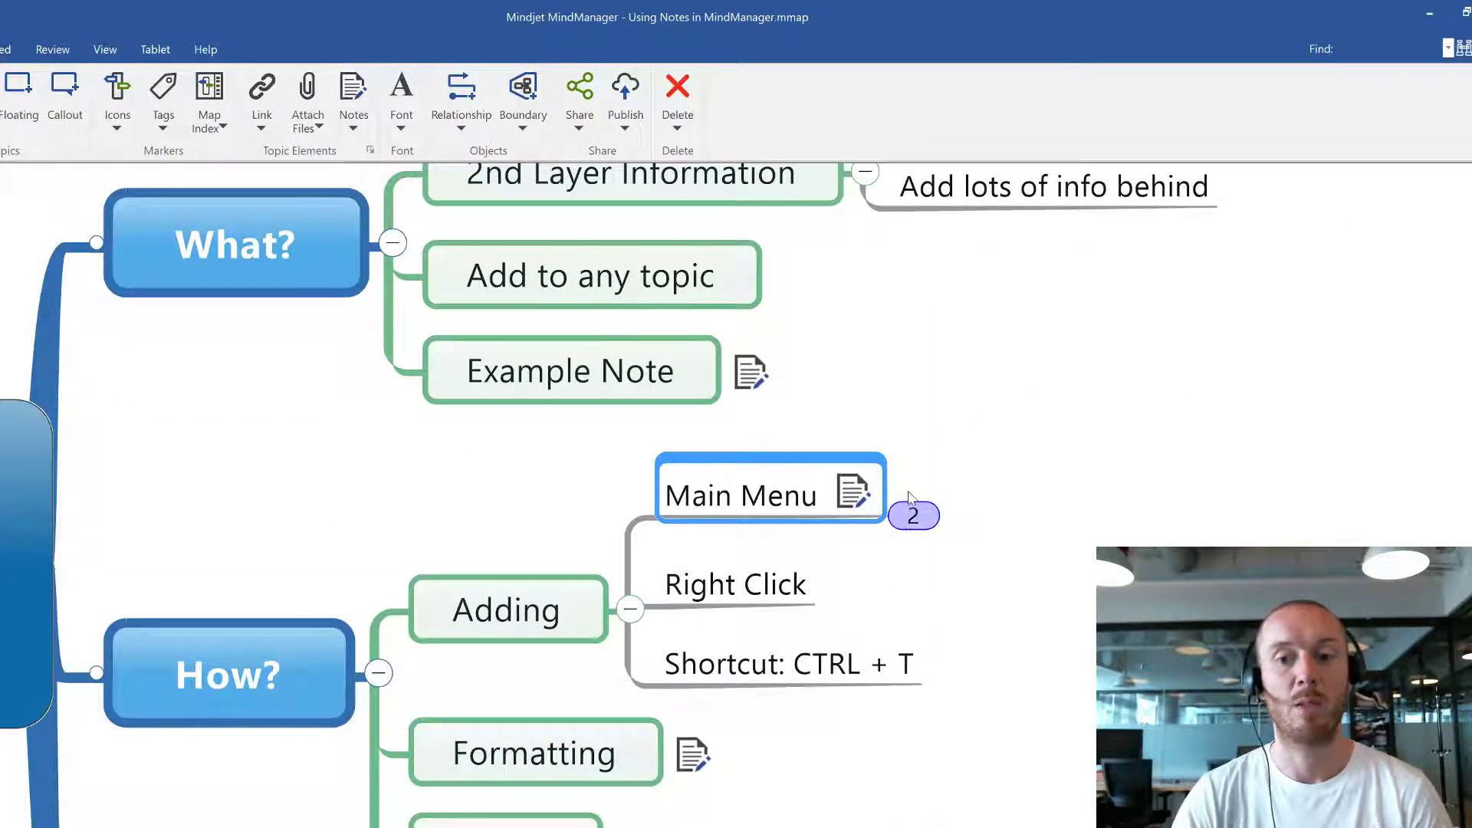
- Expand Main Menu to show its Home and Insert subtopics
left_click(912, 515)
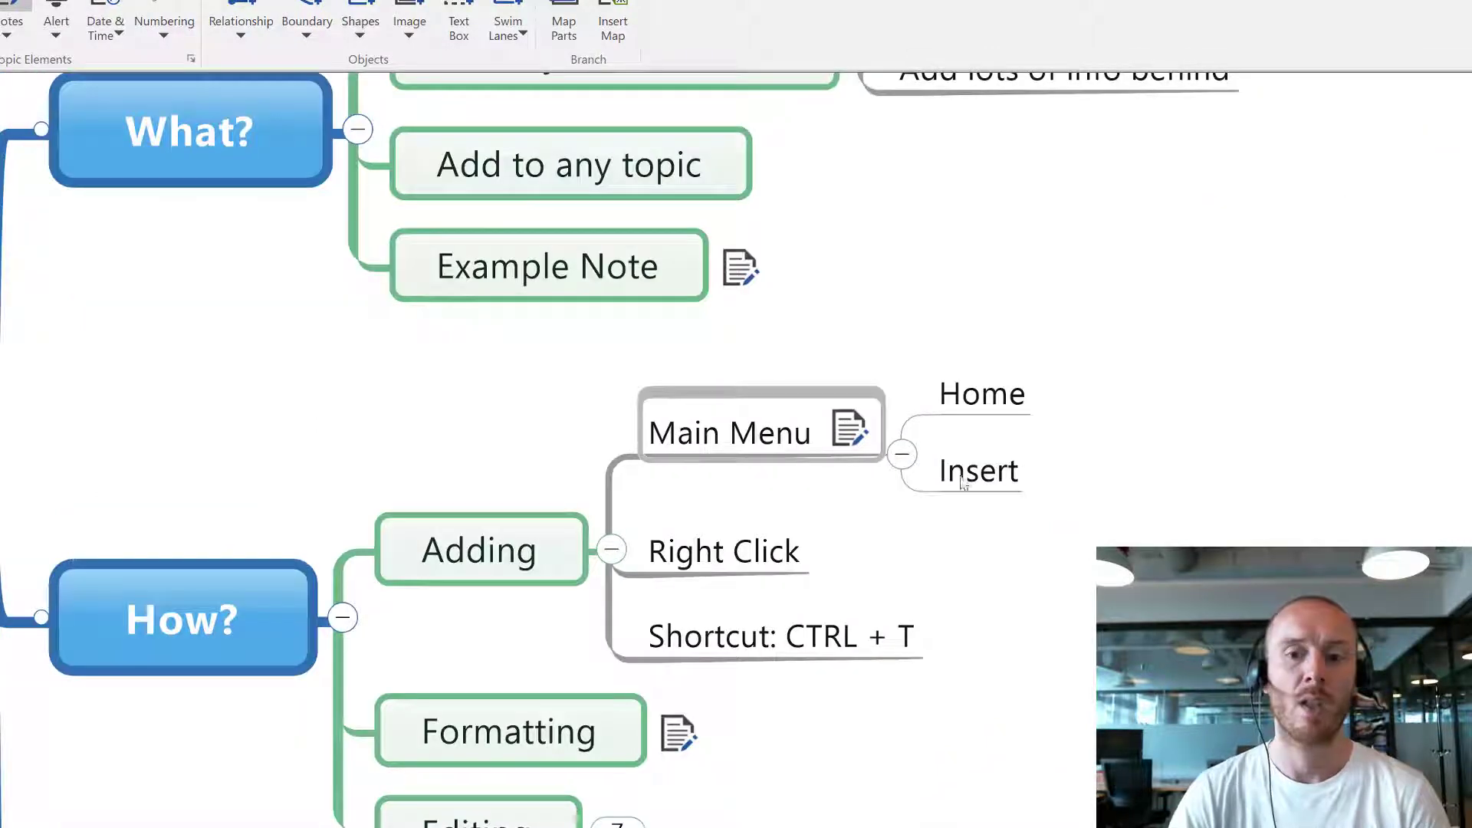
left_click(729, 433)
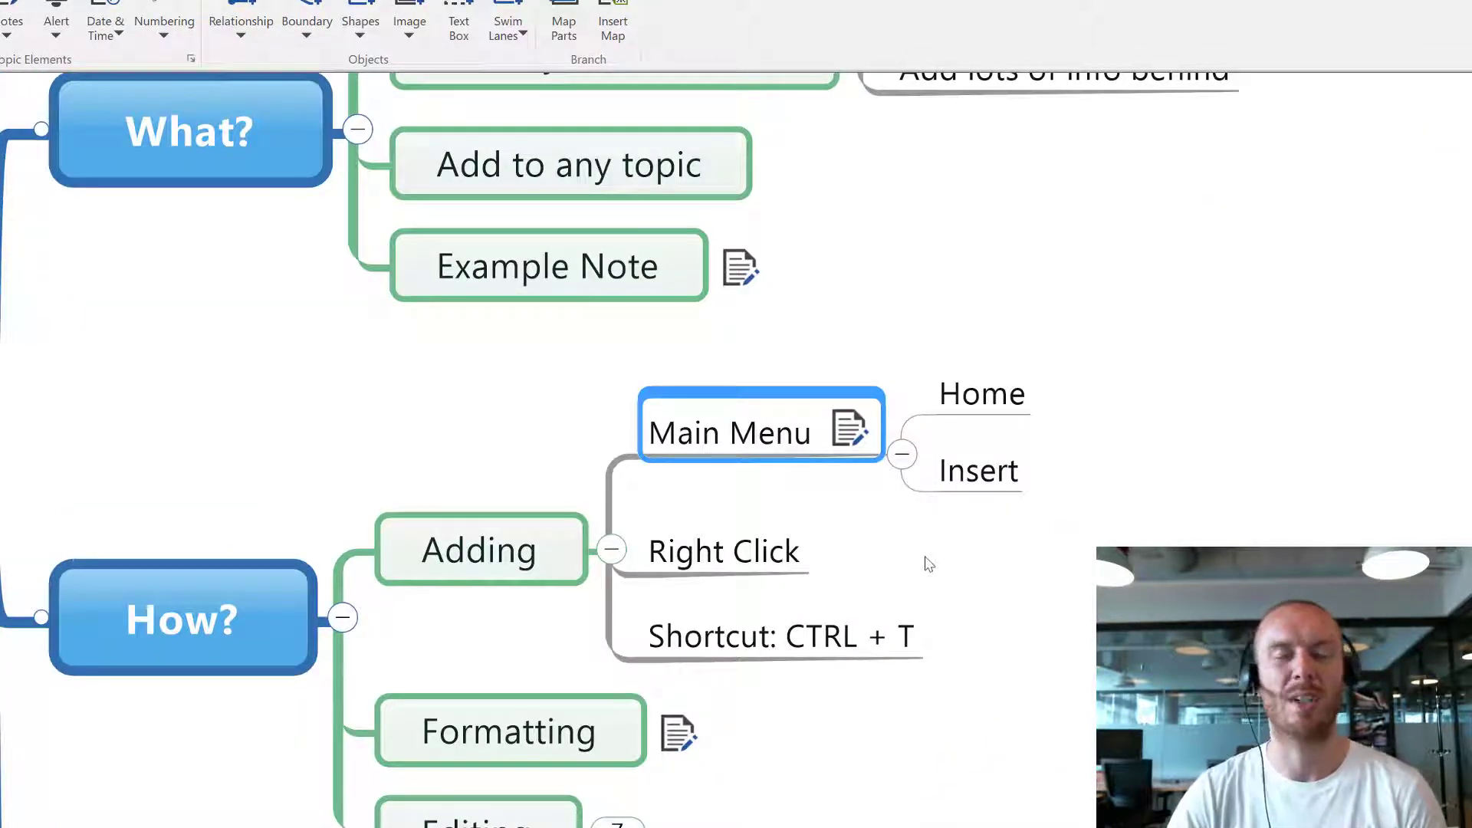
mouse_move(967, 510)
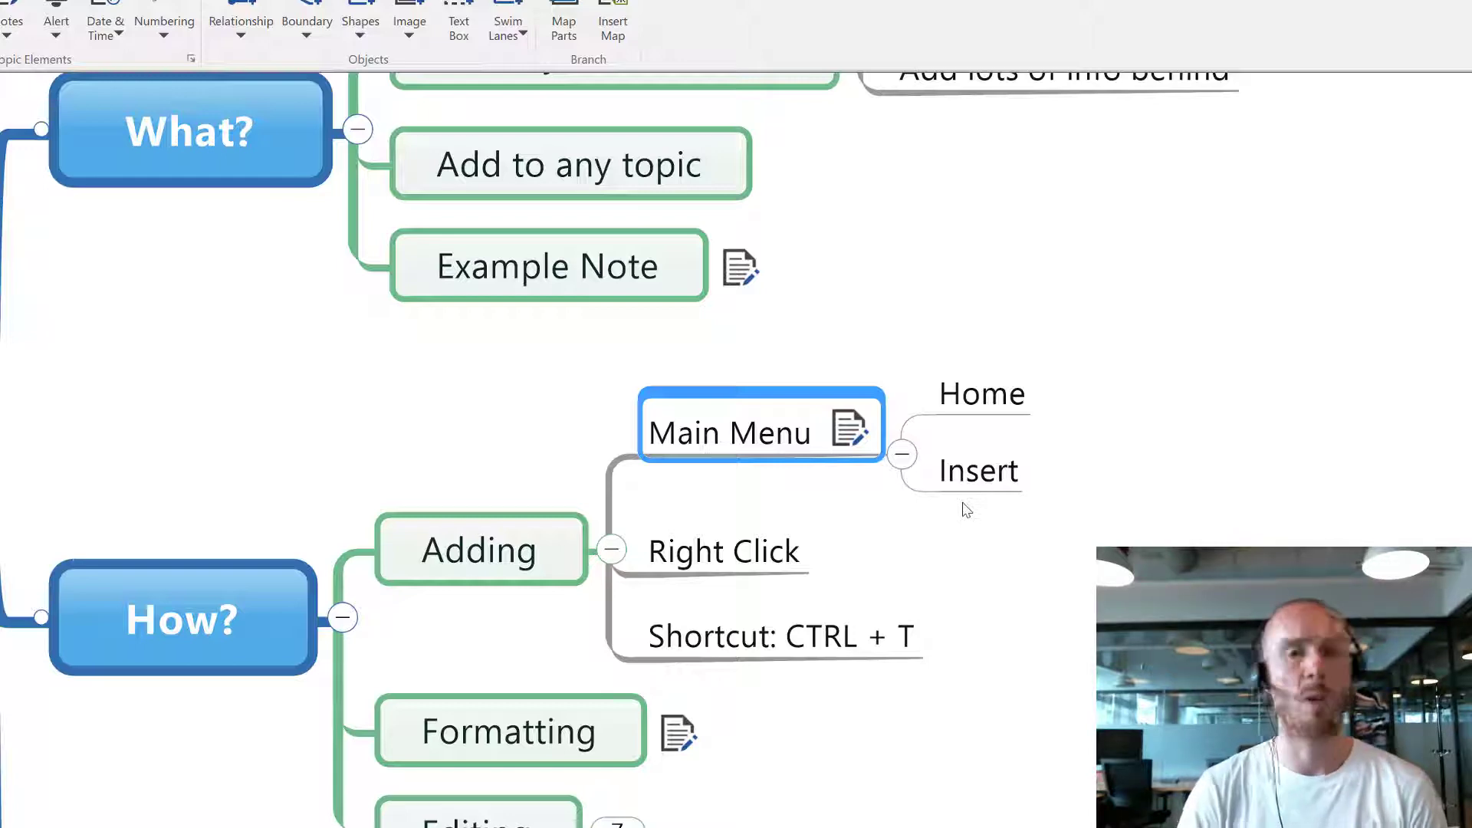
mouse_move(932, 552)
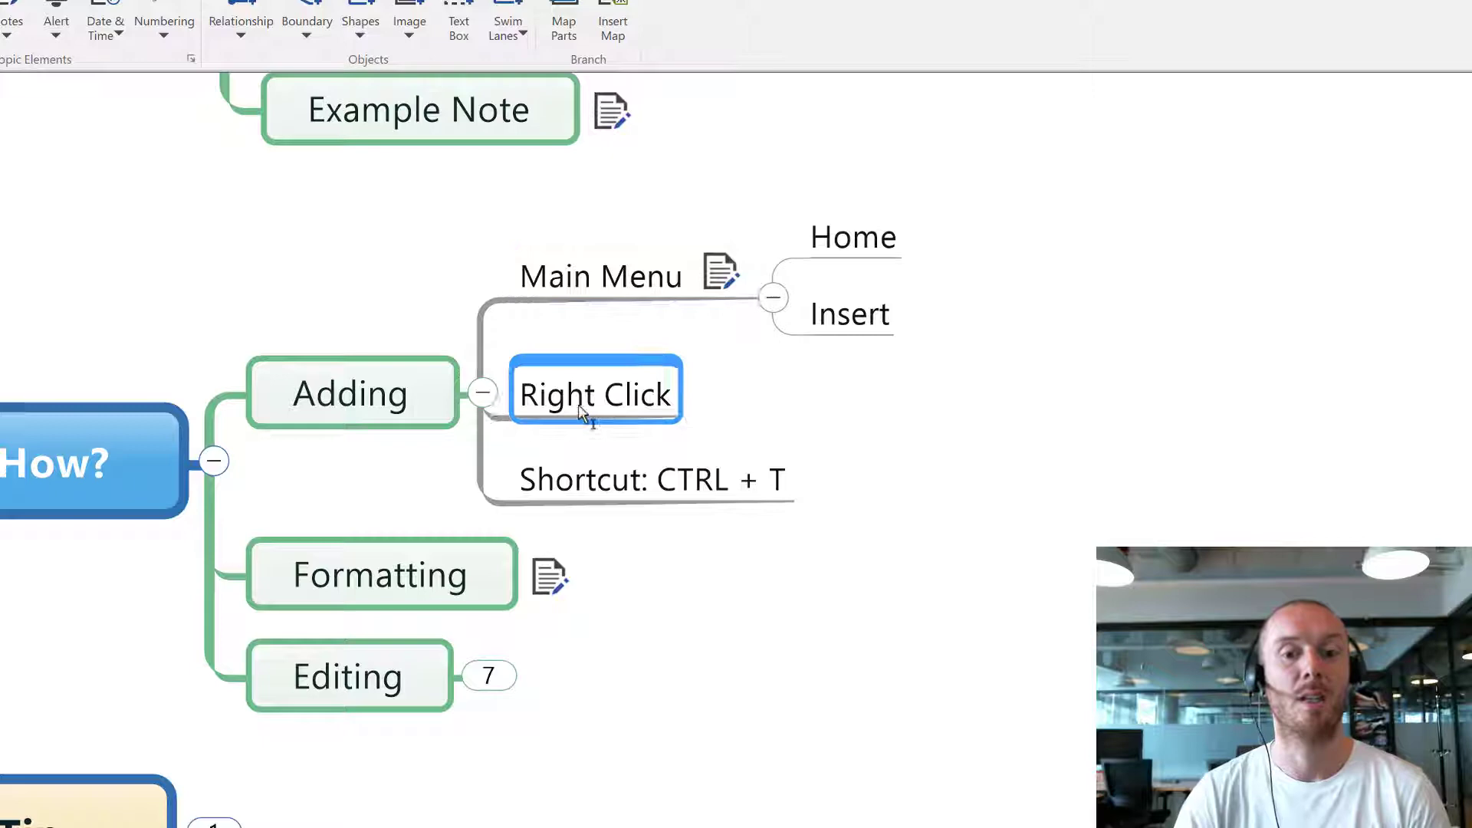
- Add the note 'Get there a bit fast' to Right Click and start a Shortcut: CTRL + T note
right_click(594, 392)
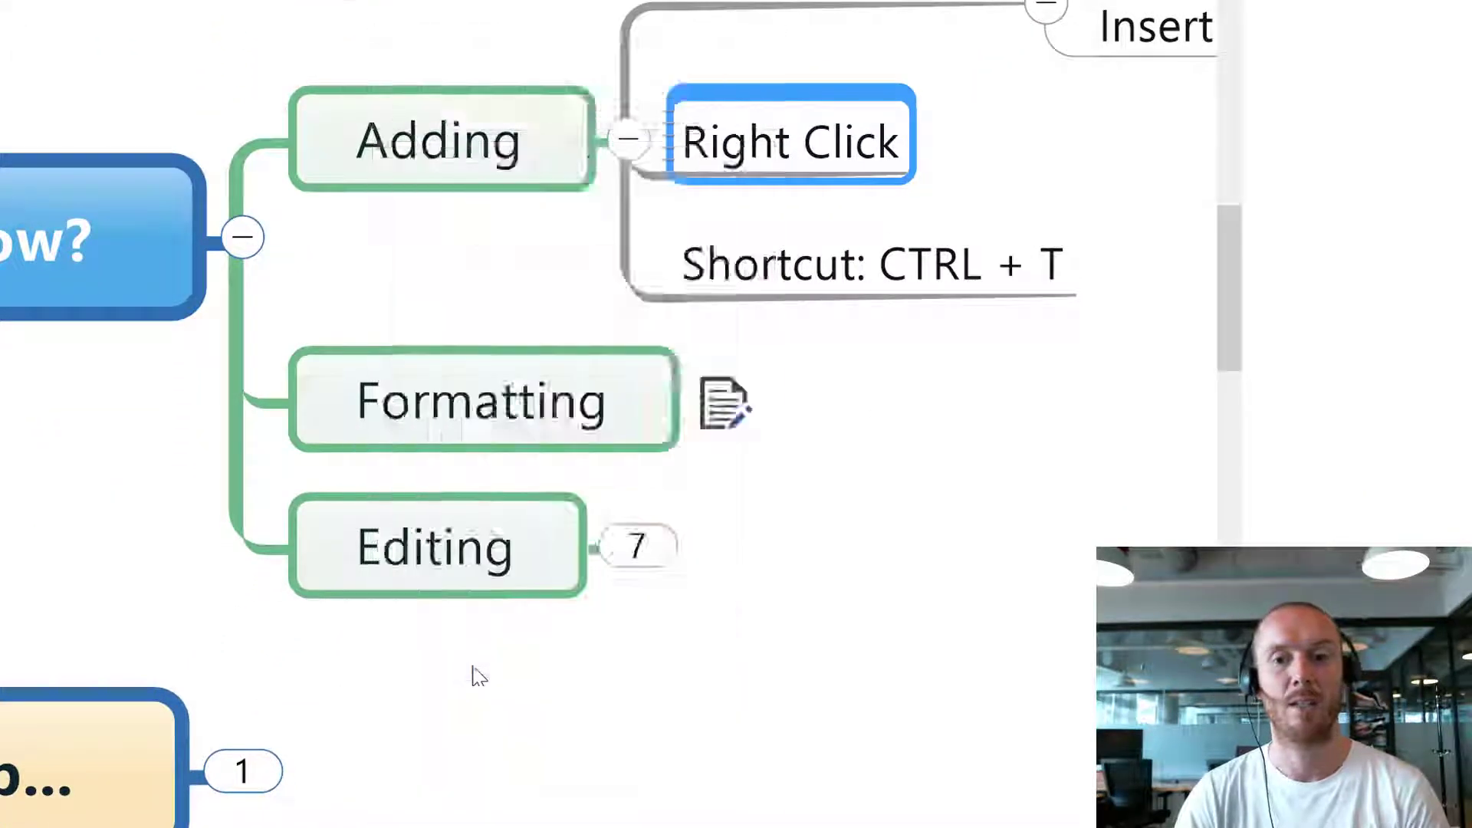
type("Get")
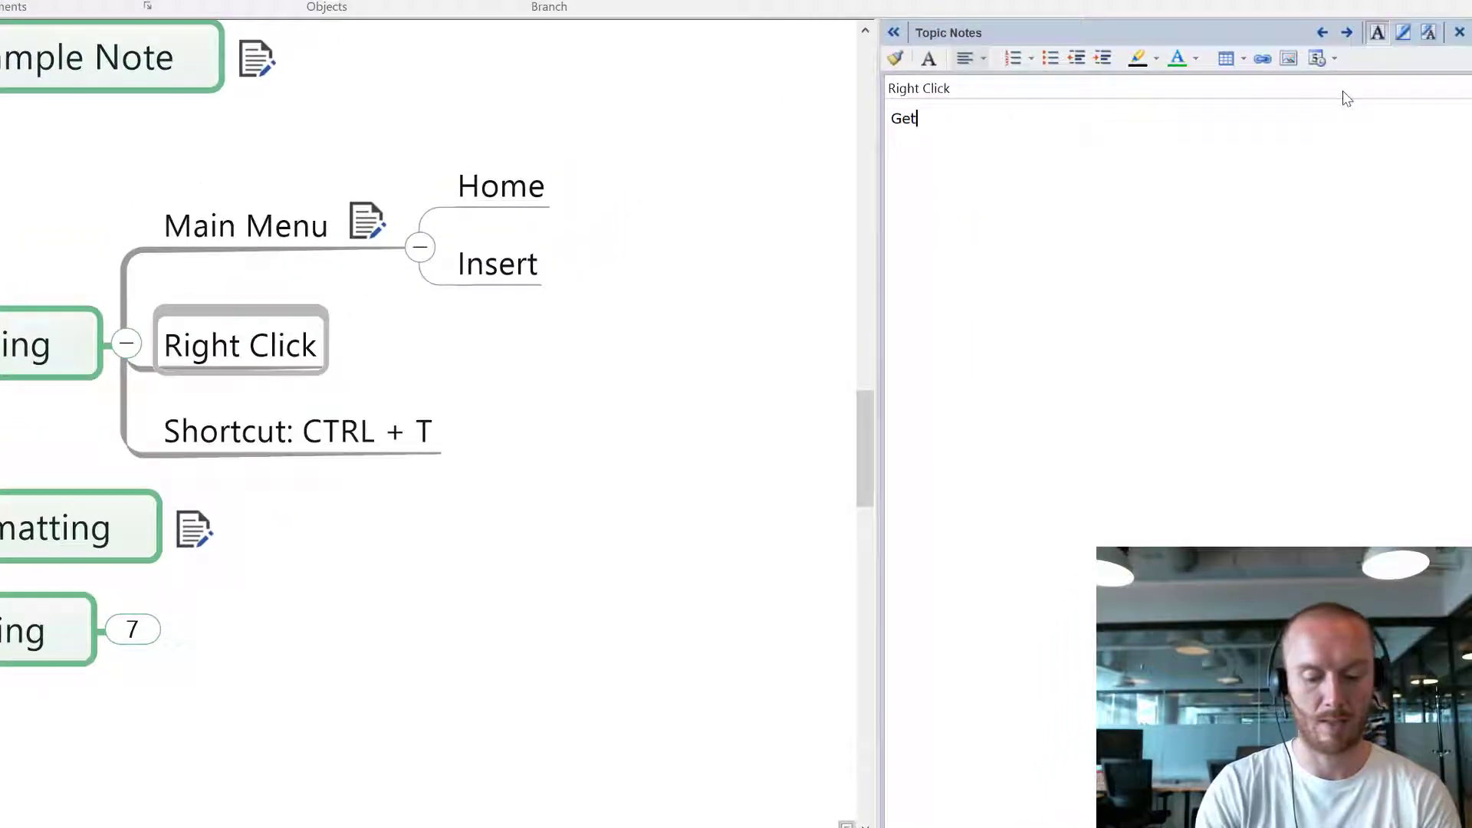
type("there a bit fast")
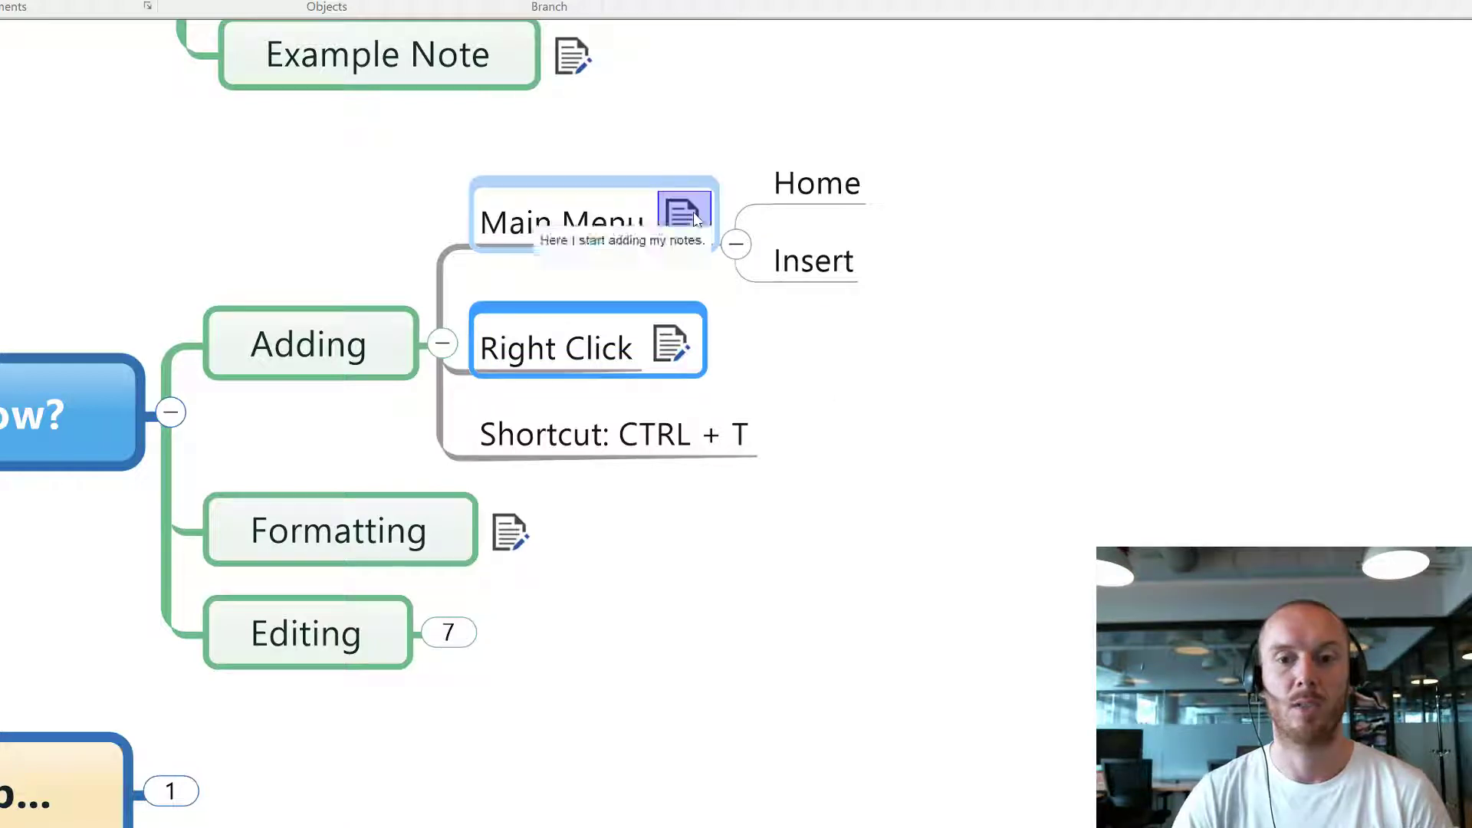
left_click(611, 434)
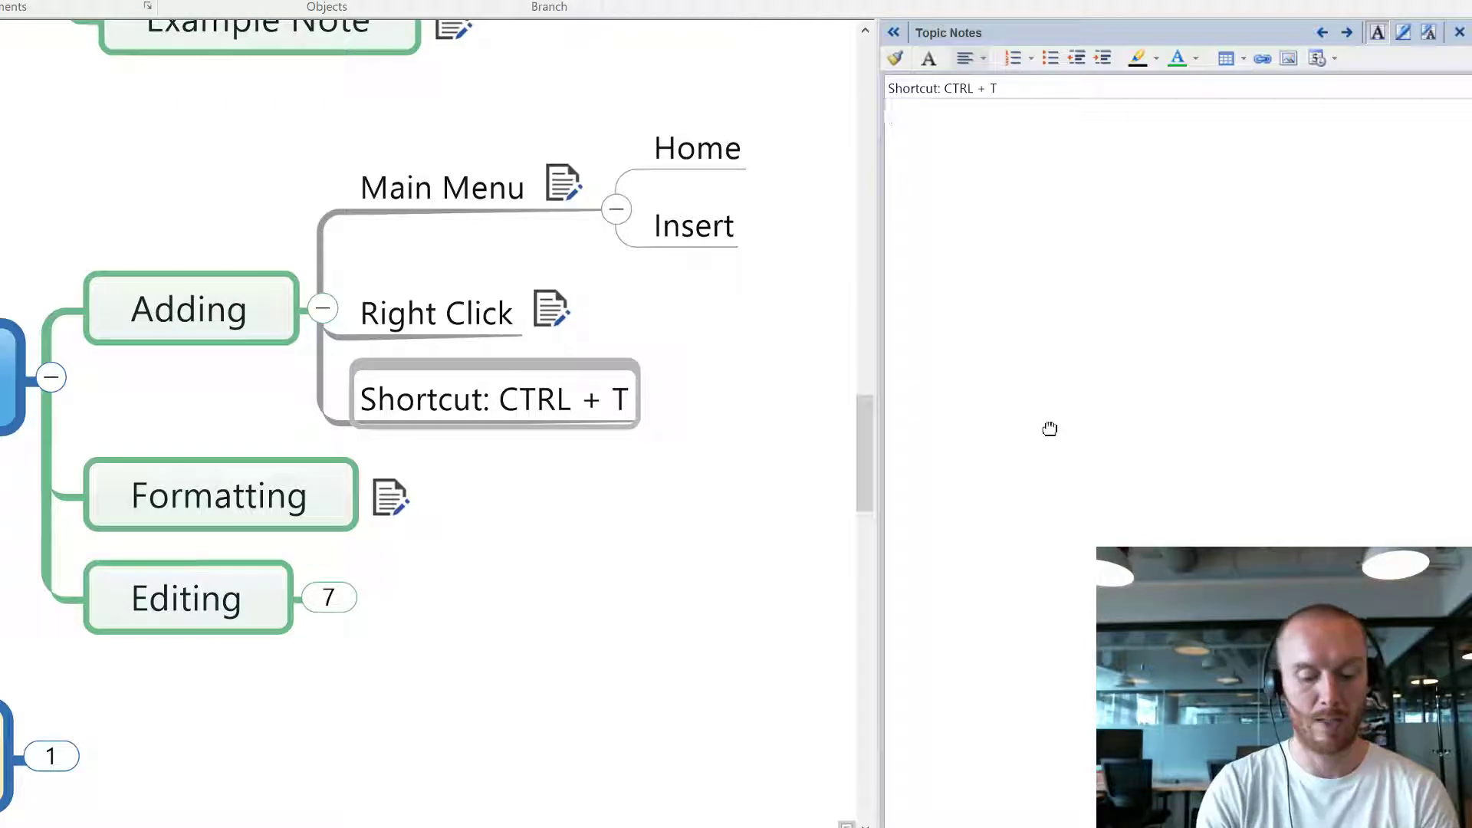
- Write 'Get writing straight away' in the Shortcut: CTRL + T note and collapse Adding
type("Get writing")
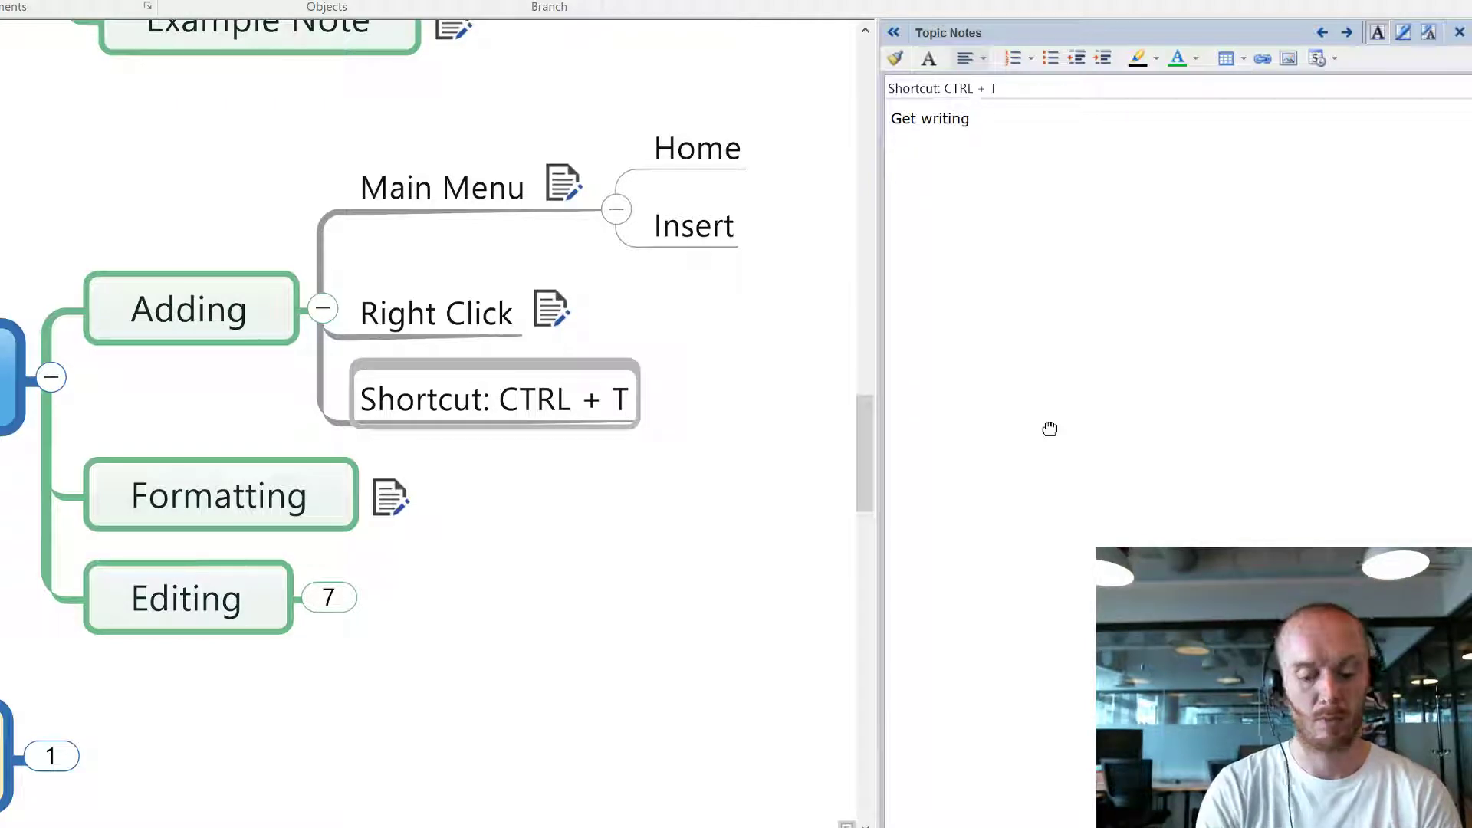
type("straight away")
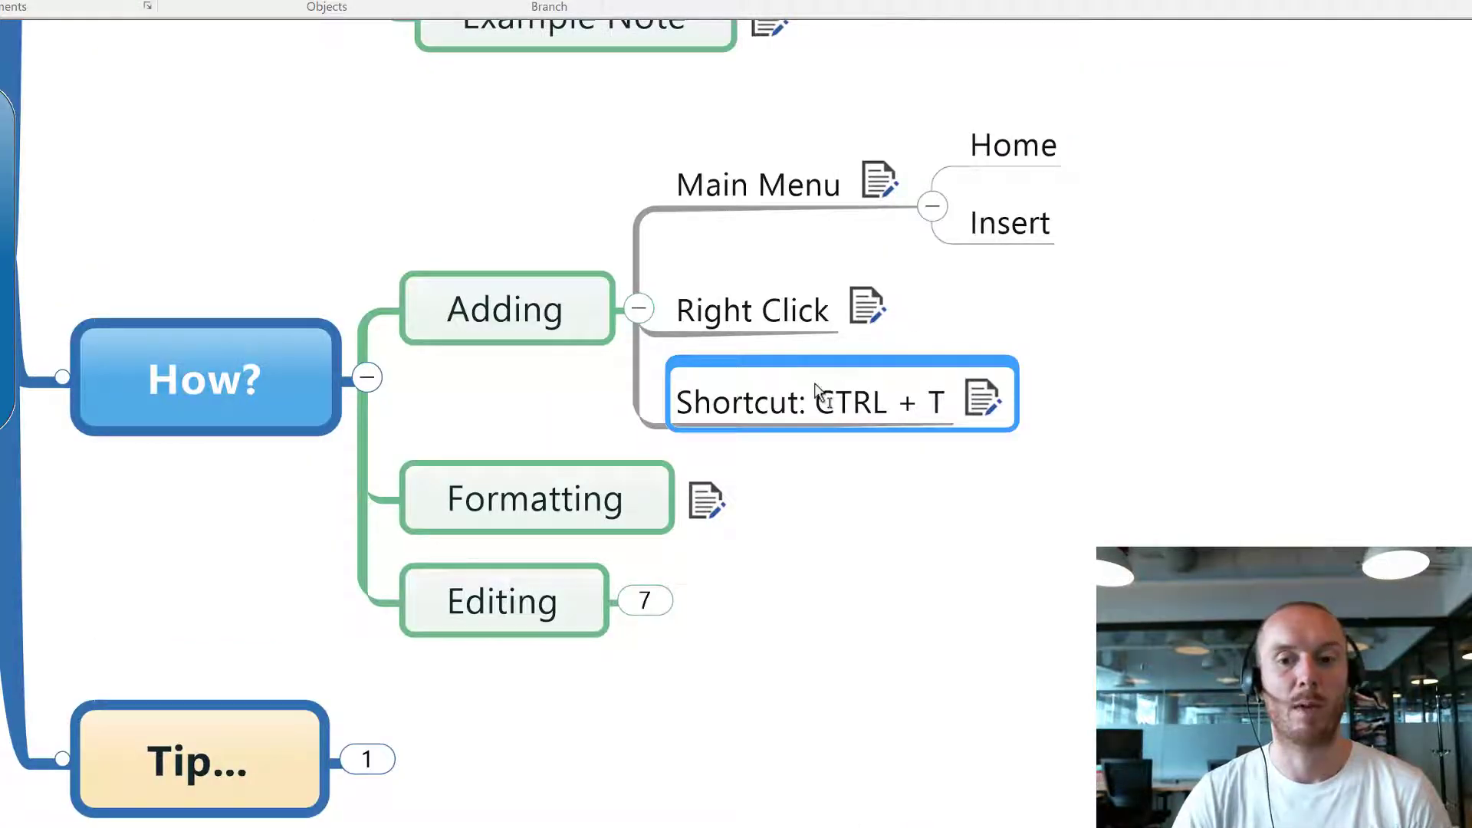
double_click(810, 401)
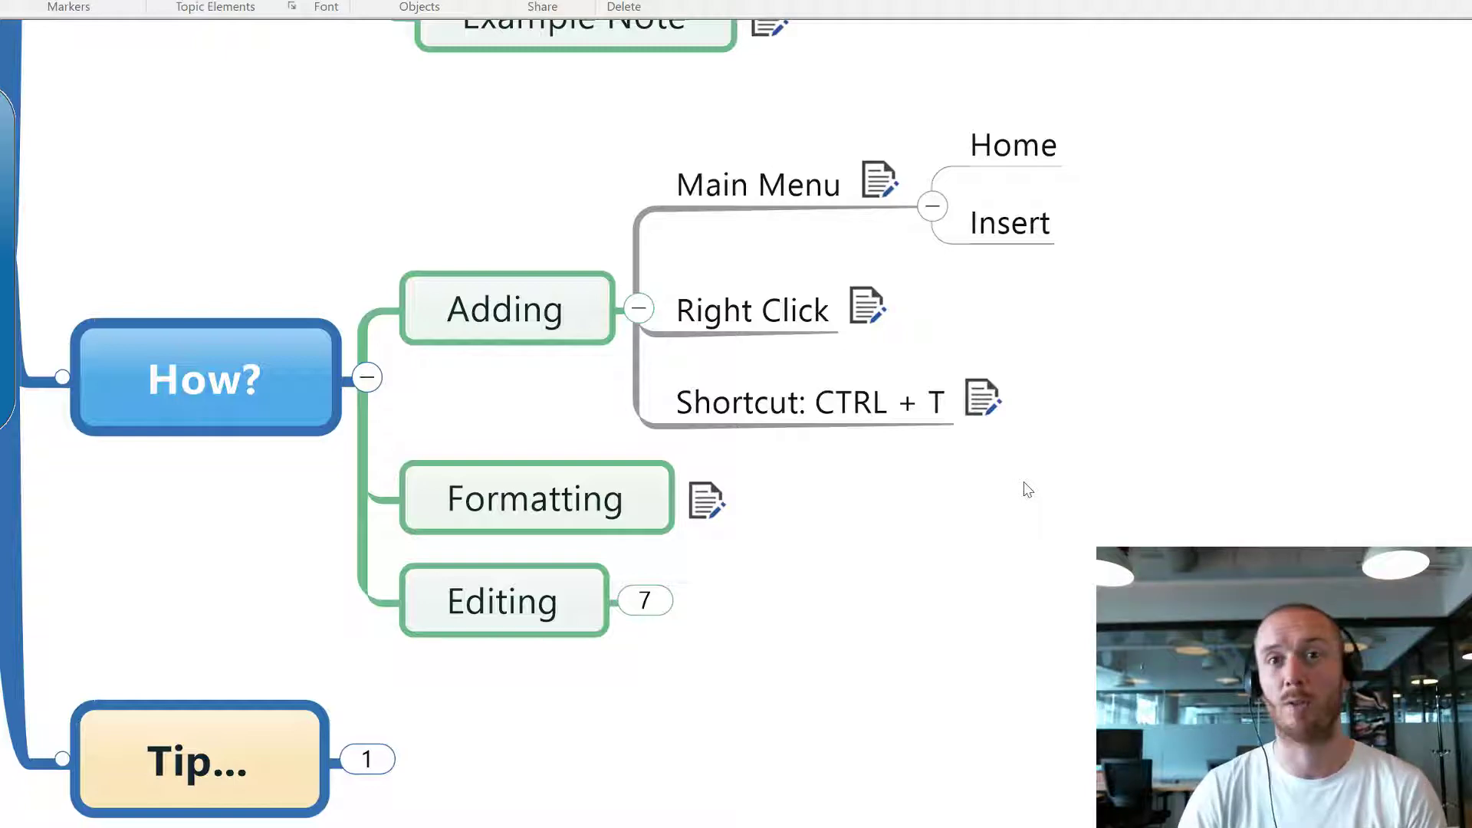
left_click(758, 184)
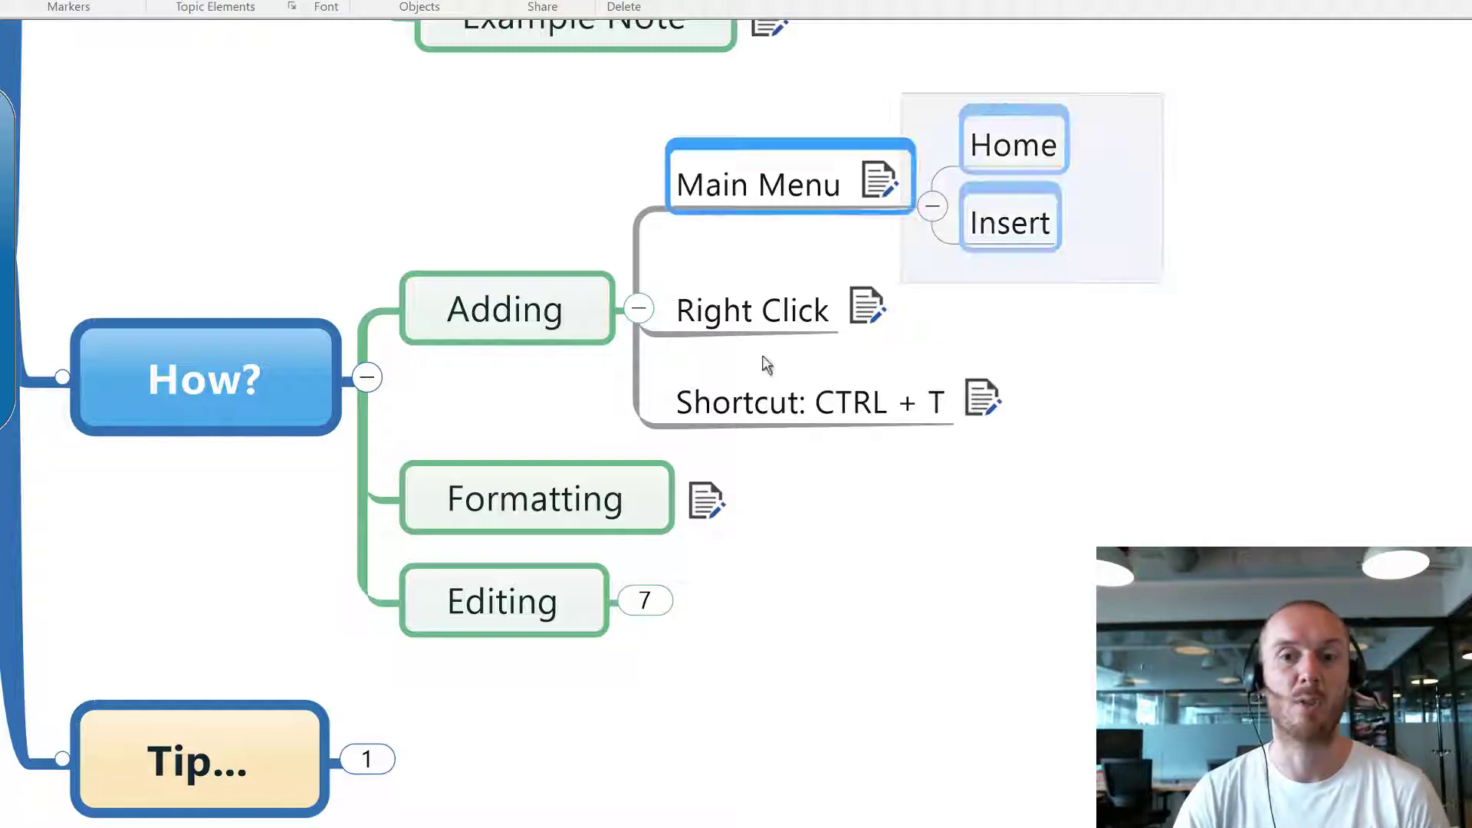
left_click(751, 309)
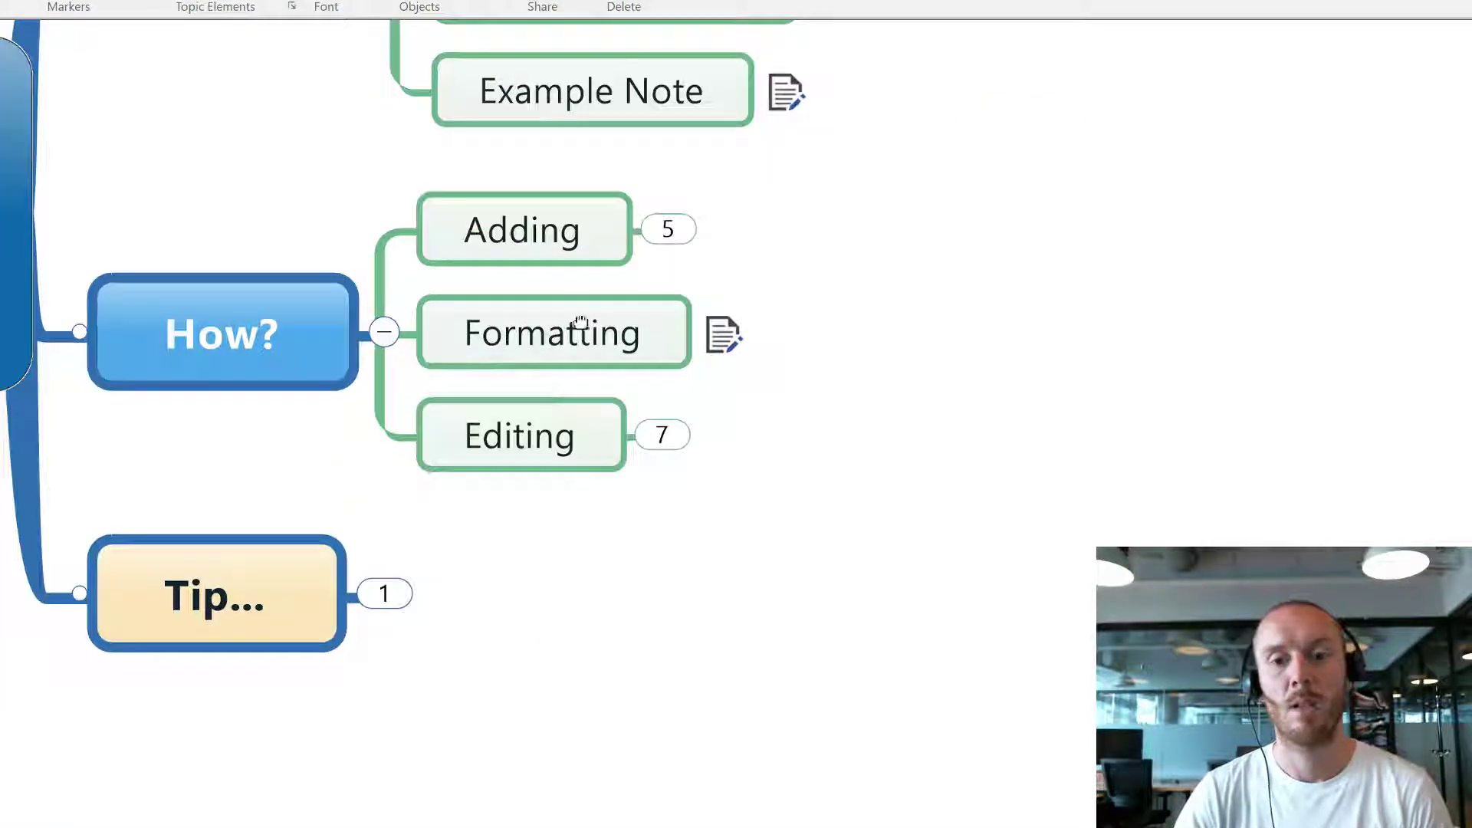
- Open the Formatting topic's note and color the heading word 'formatting' red
left_click(724, 333)
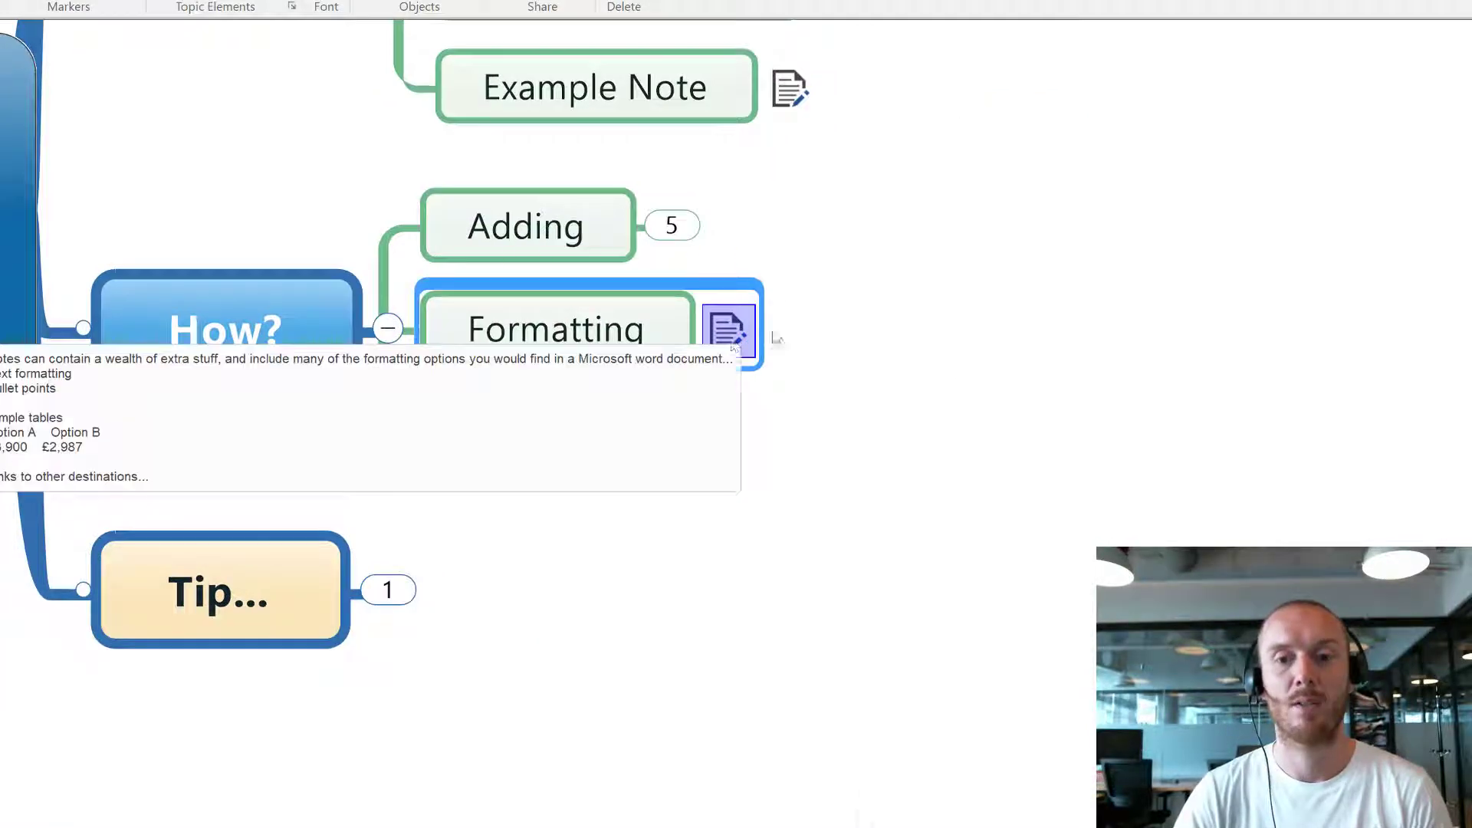
left_click(731, 331)
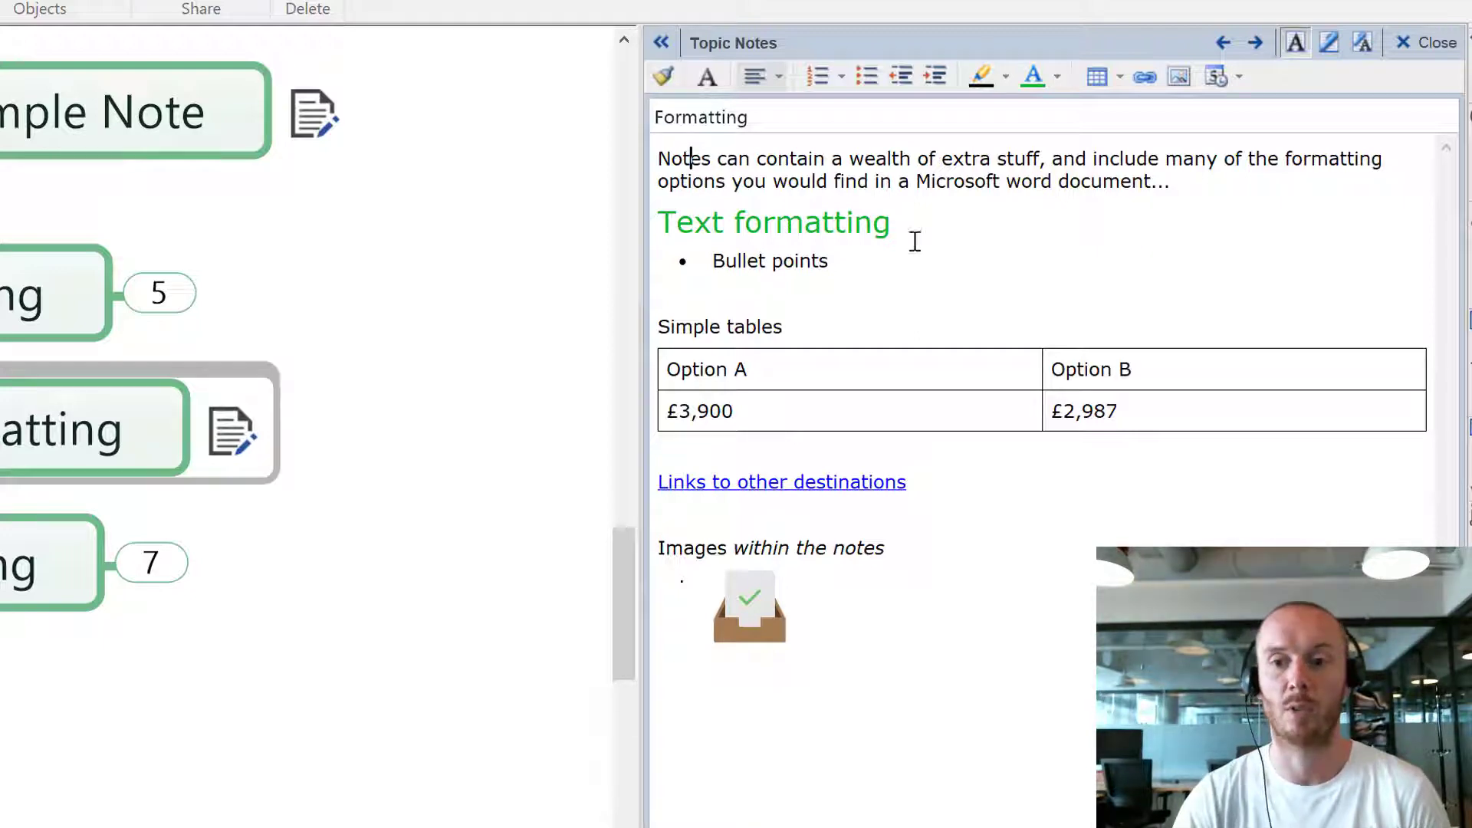
double_click(811, 222)
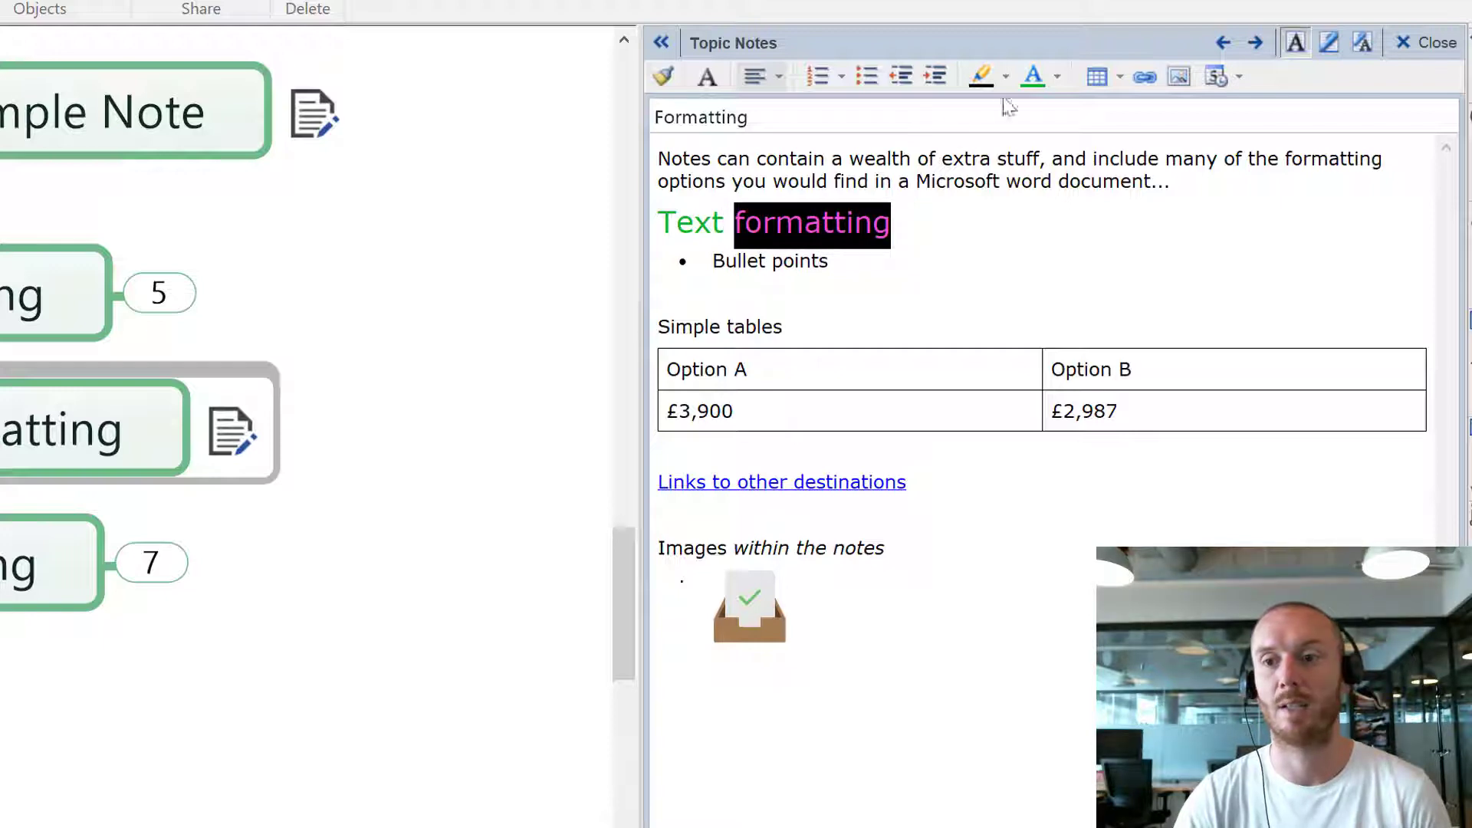
left_click(1056, 77)
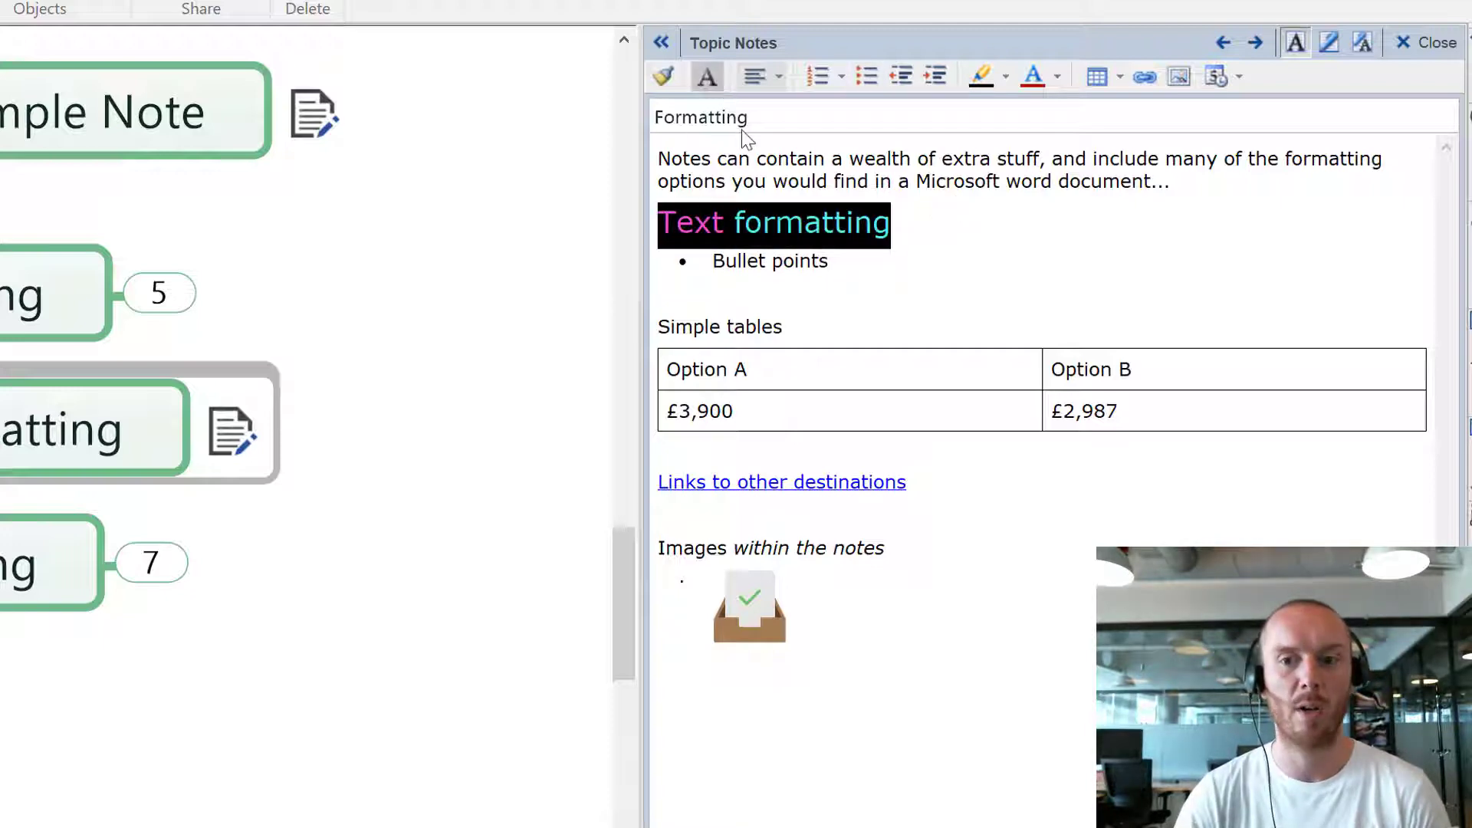
- Set the Text formatting heading to italic Poor Richard in the Format Font dialog
left_click(706, 76)
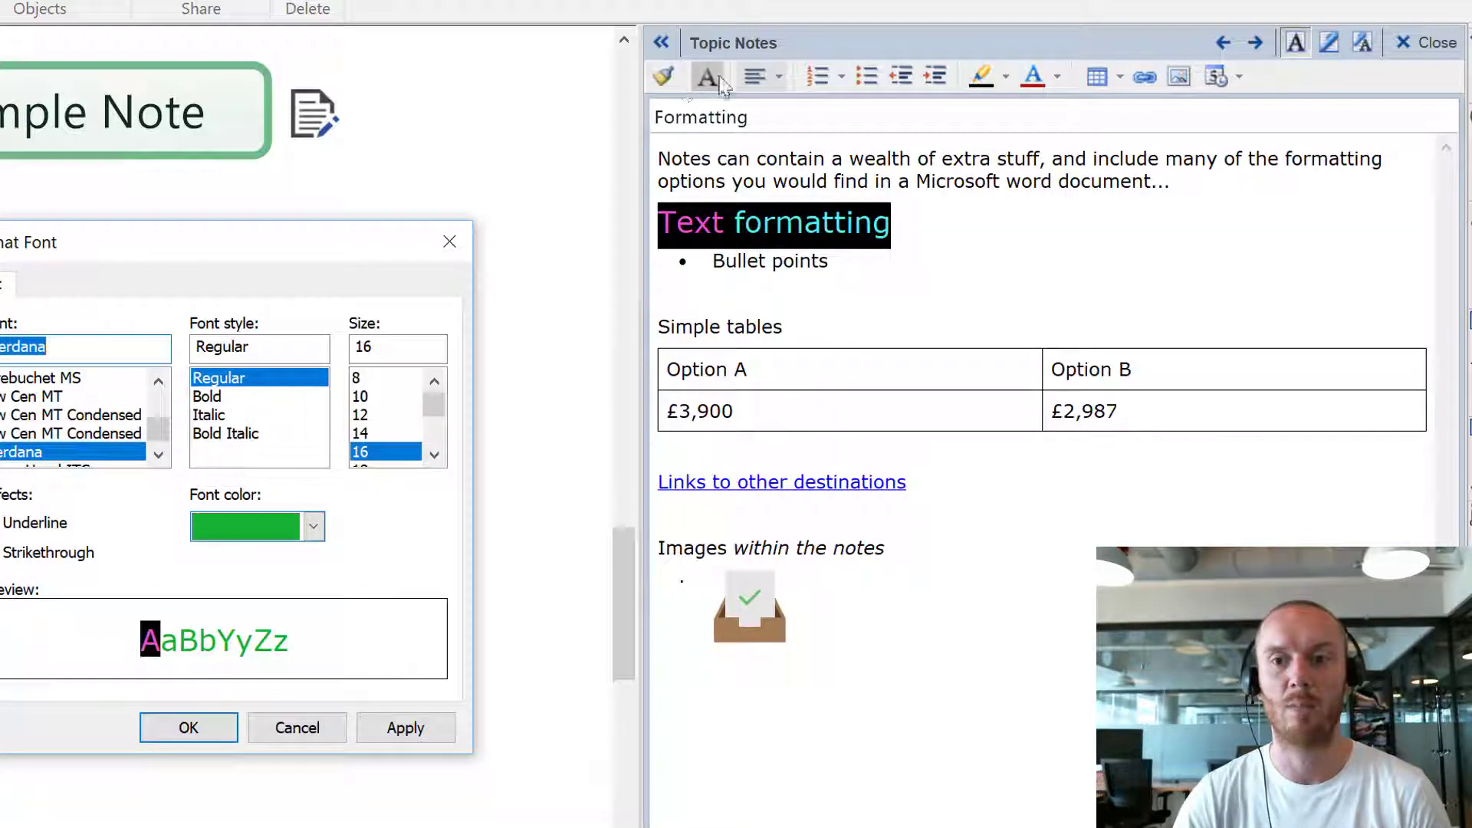
left_click(267, 415)
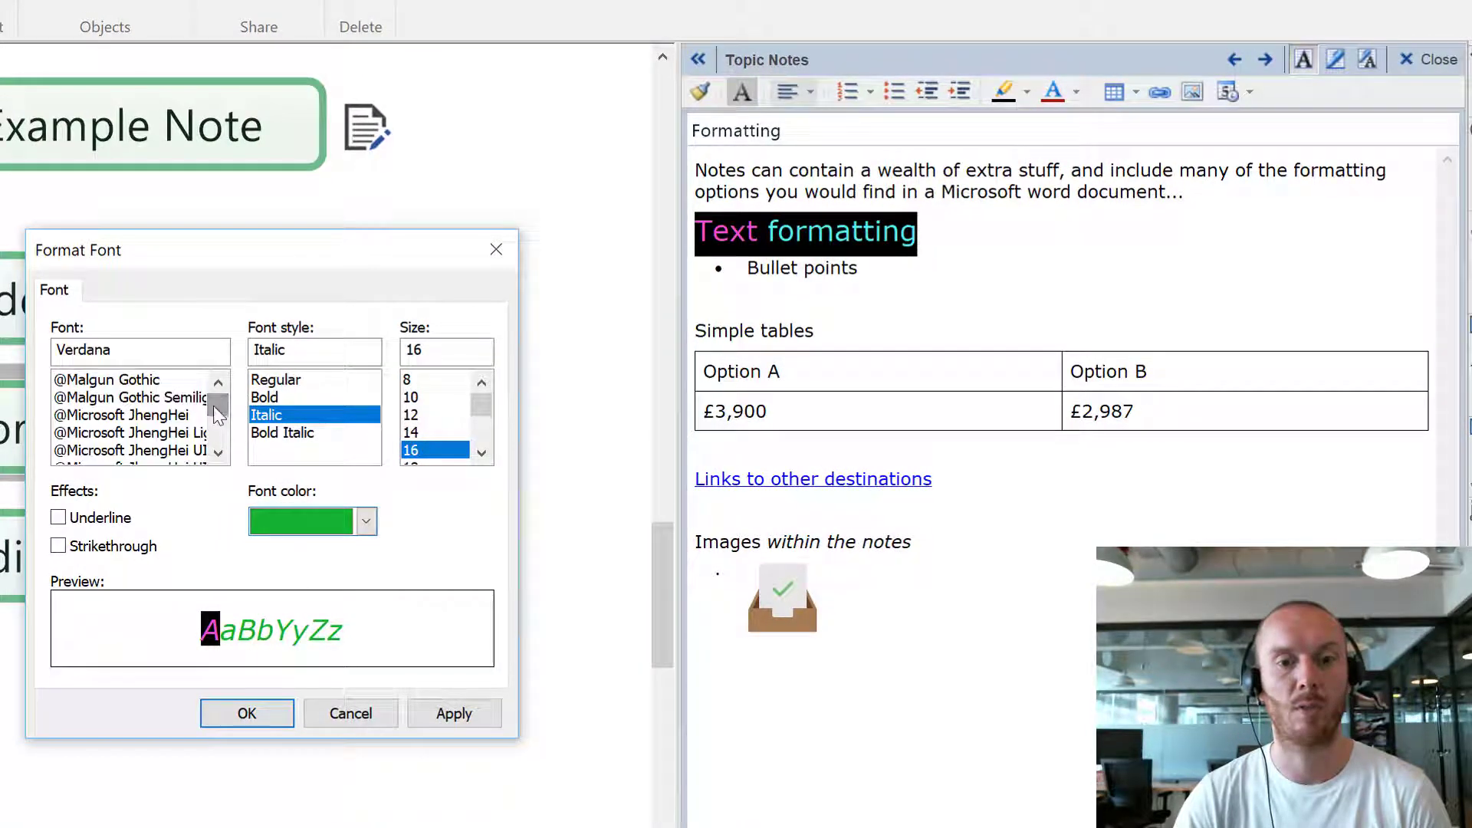
scroll("down", 3)
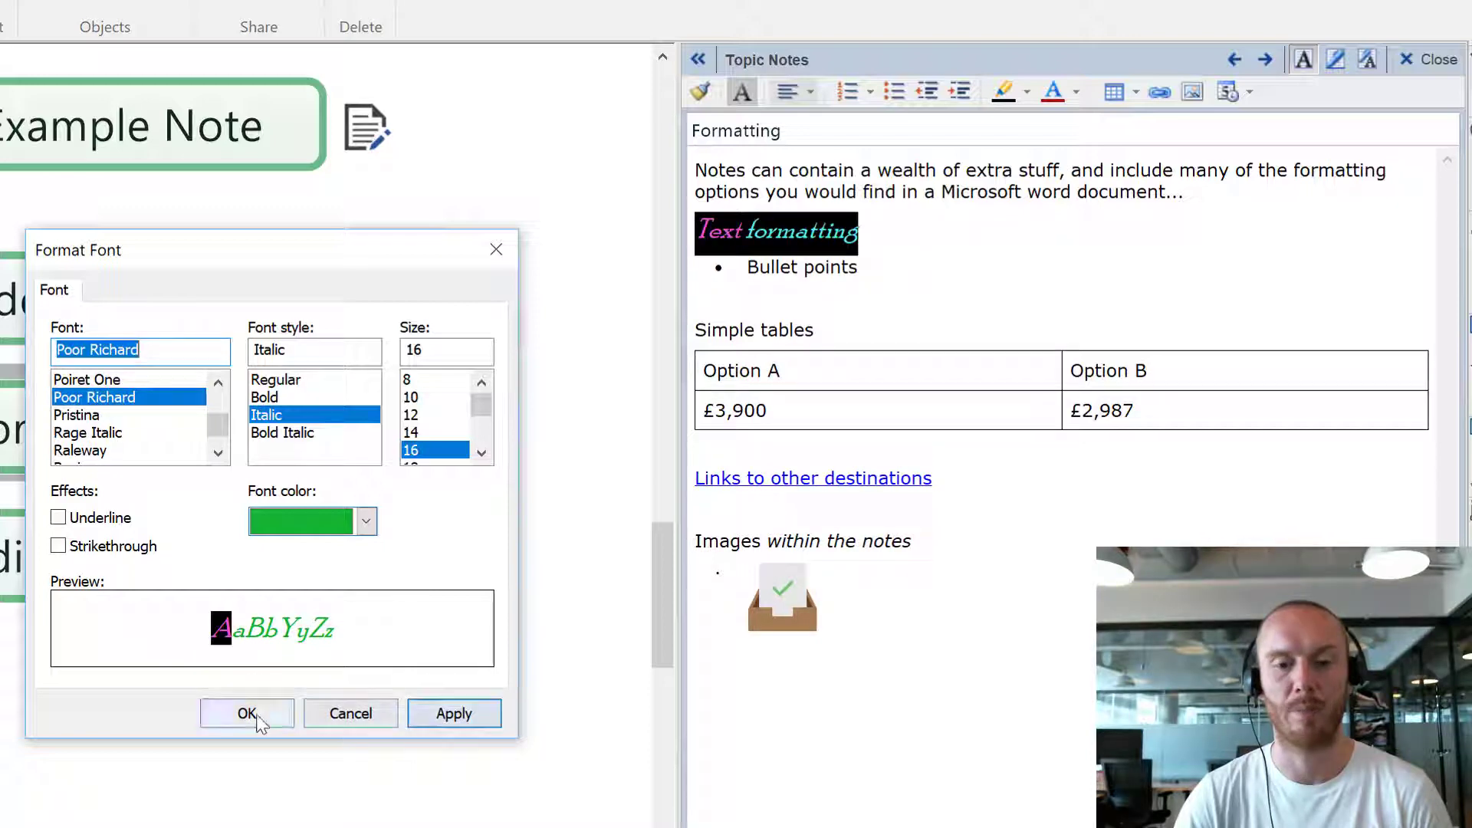
left_click(247, 712)
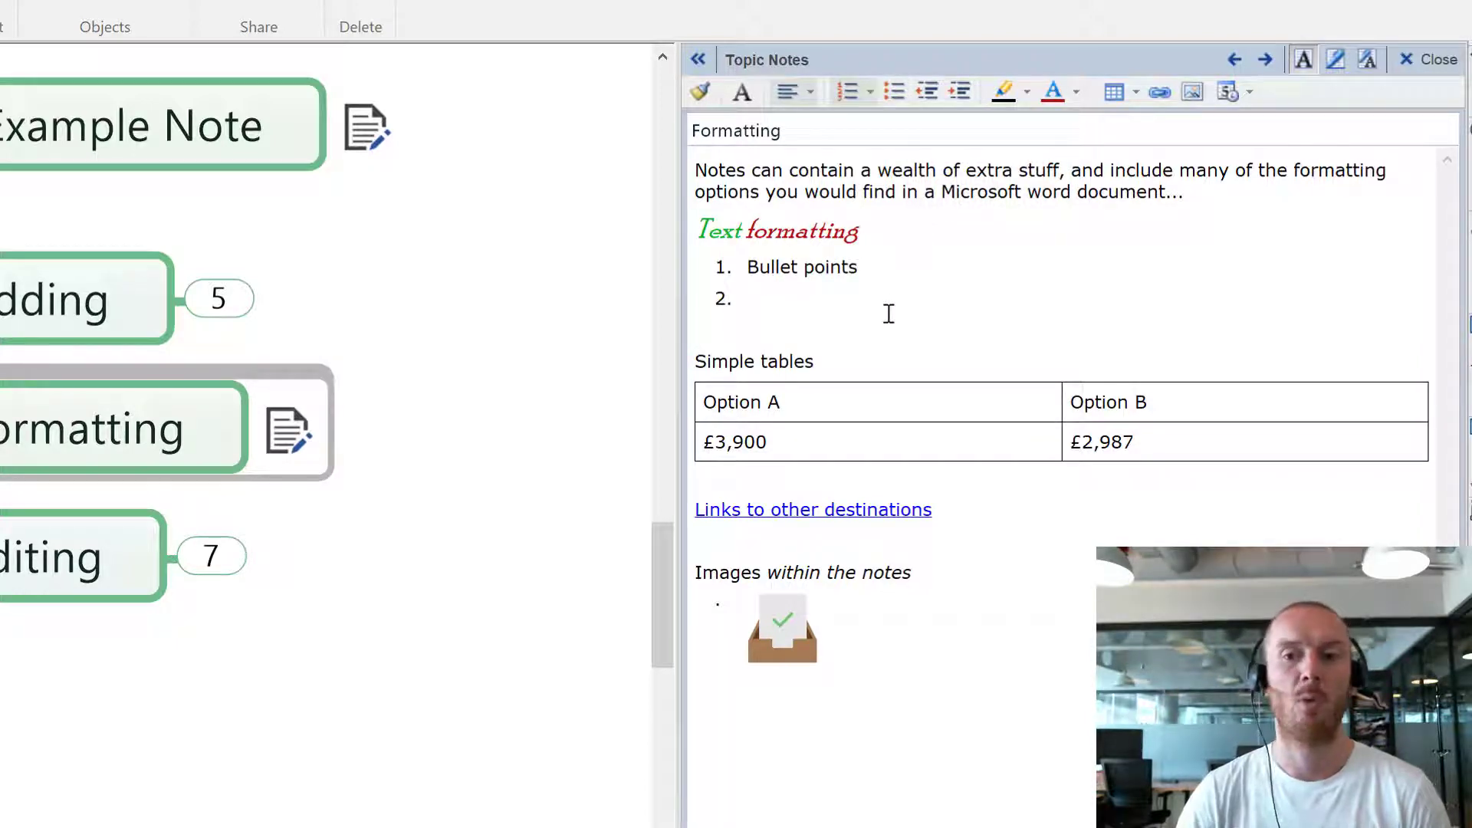
- Insert an empty six-column, two-row table below the Simple tables heading
left_click(748, 297)
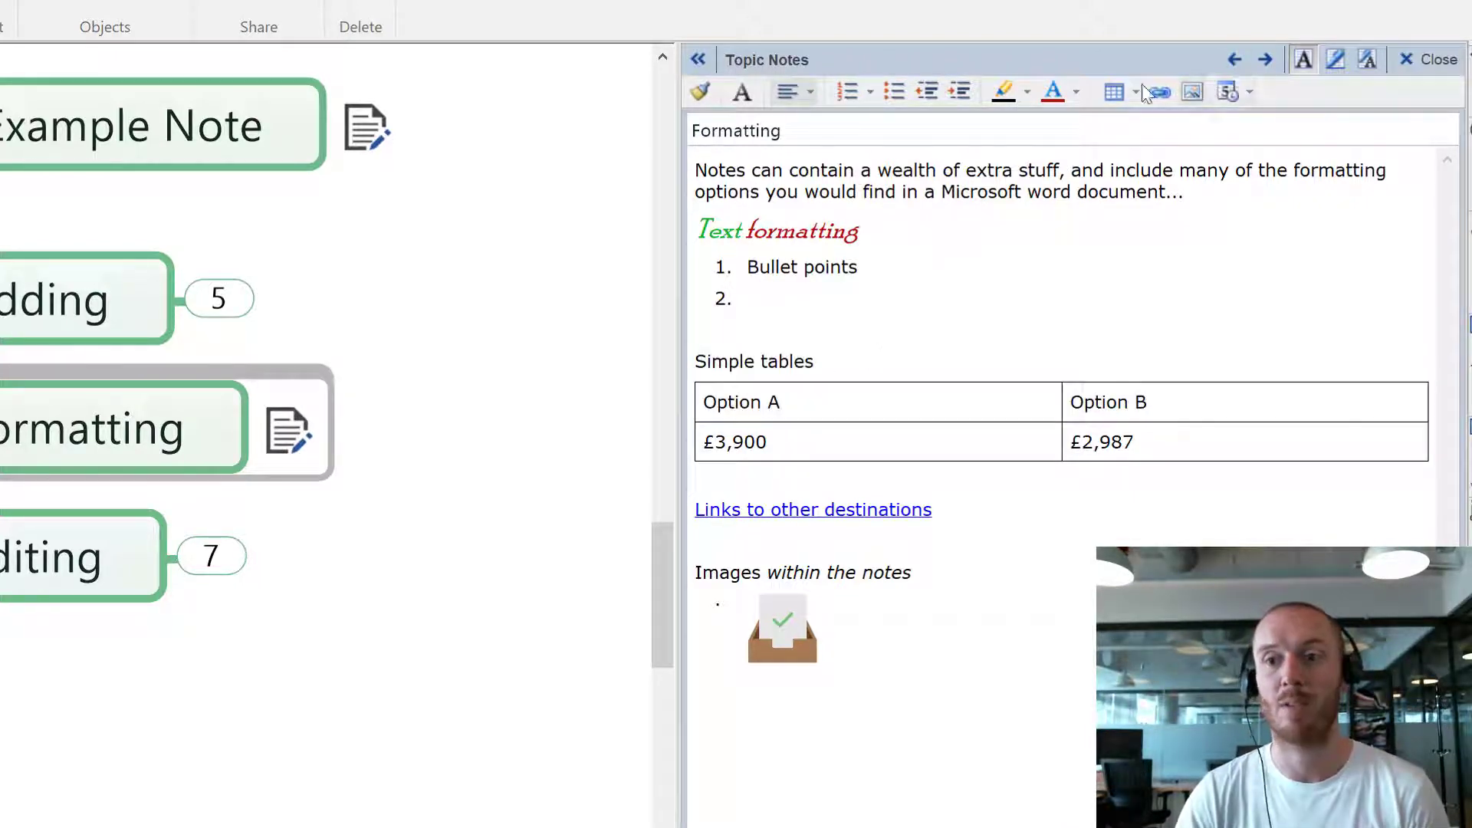
left_click(1113, 91)
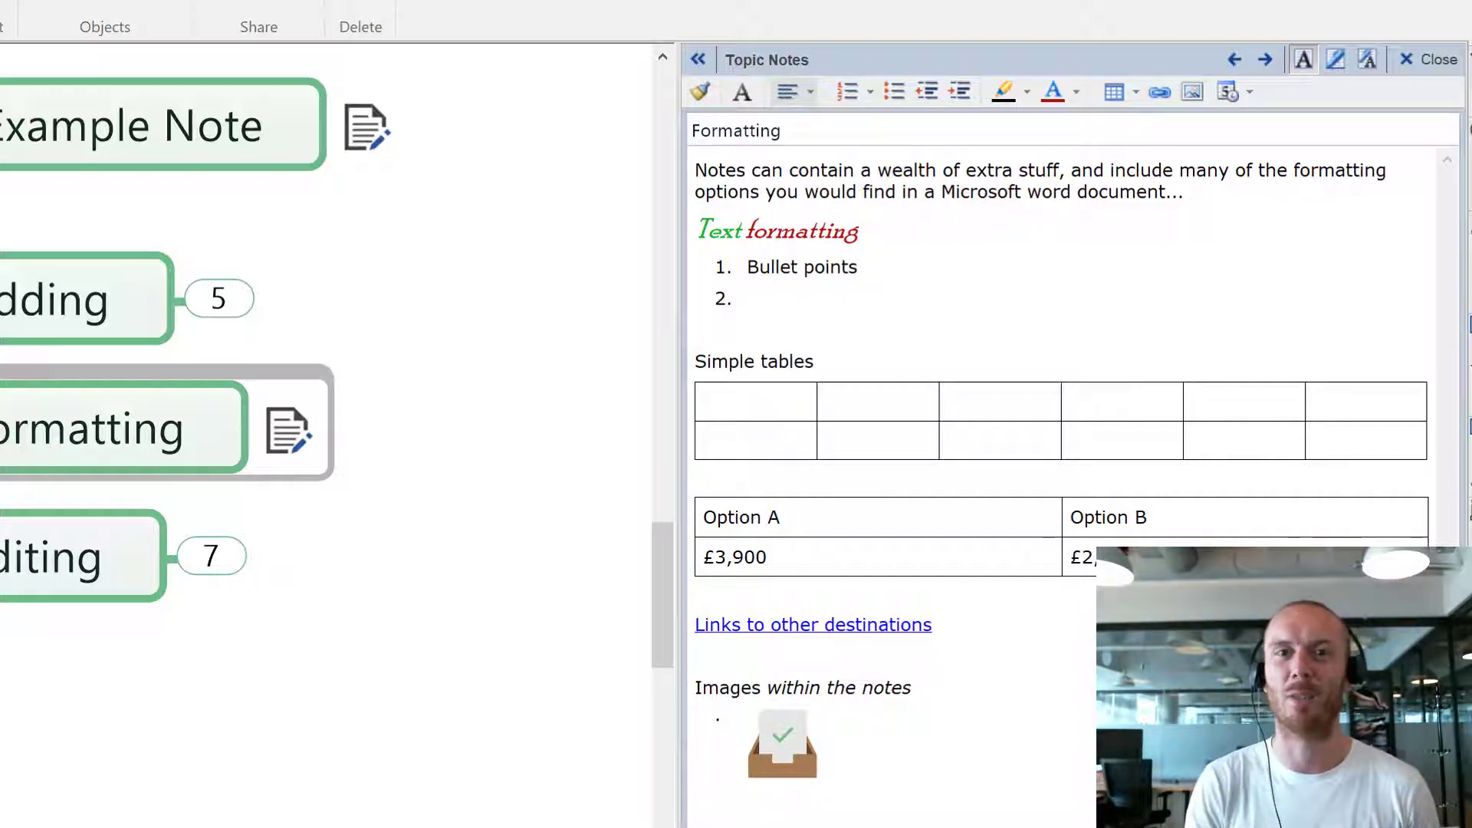
left_click(755, 400)
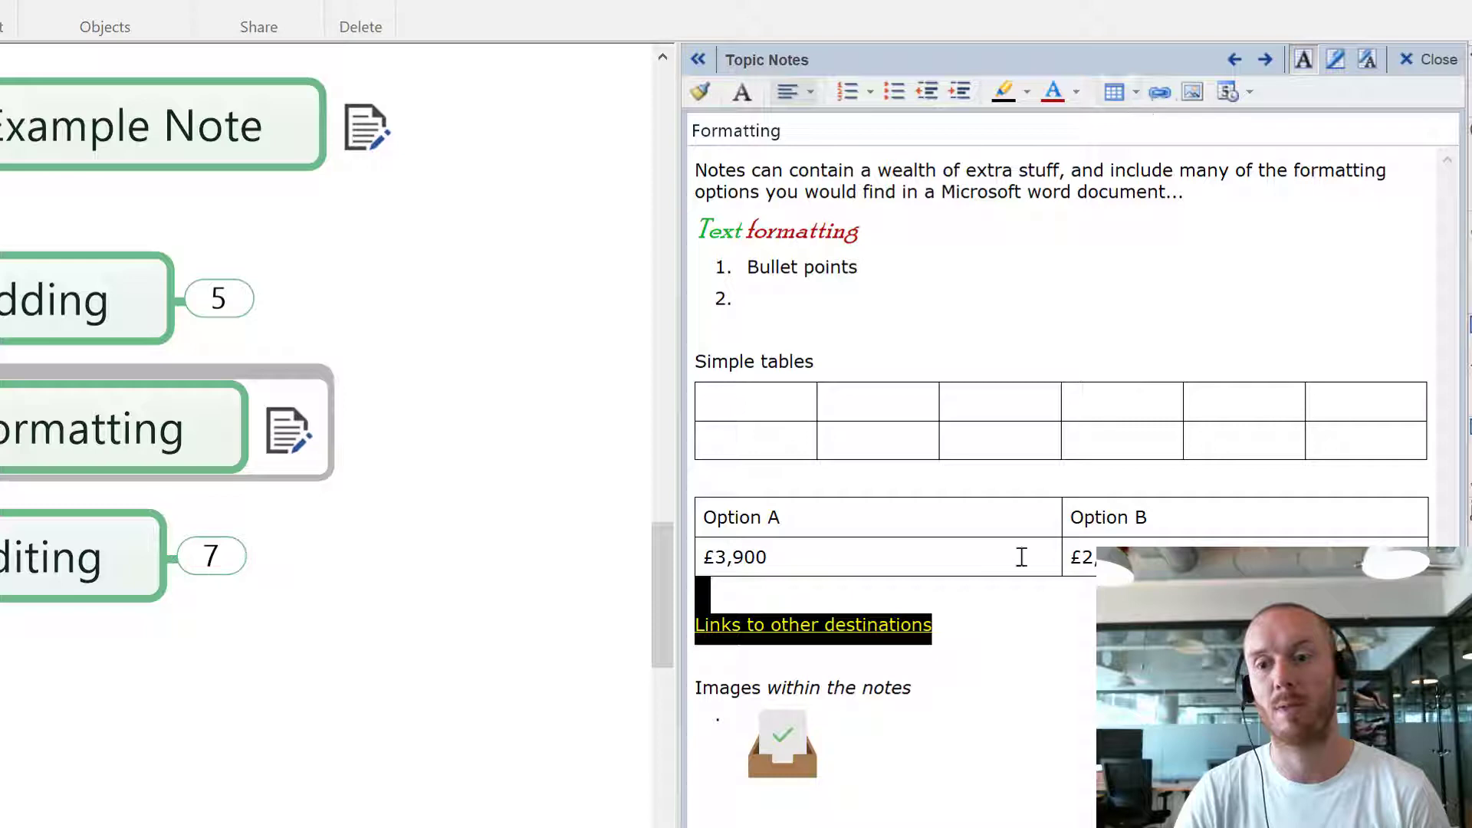
type("Test")
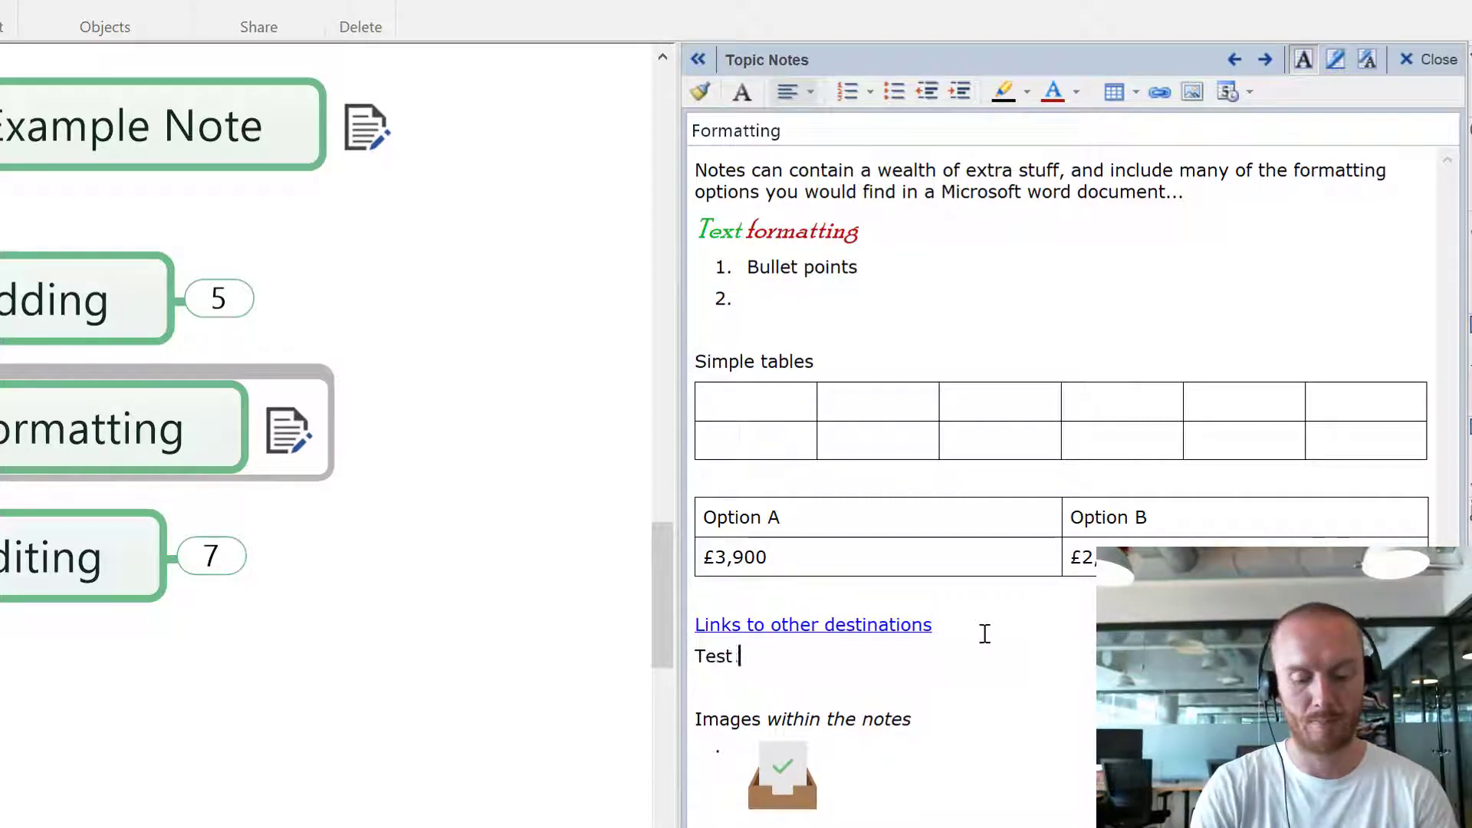
type("added ghere")
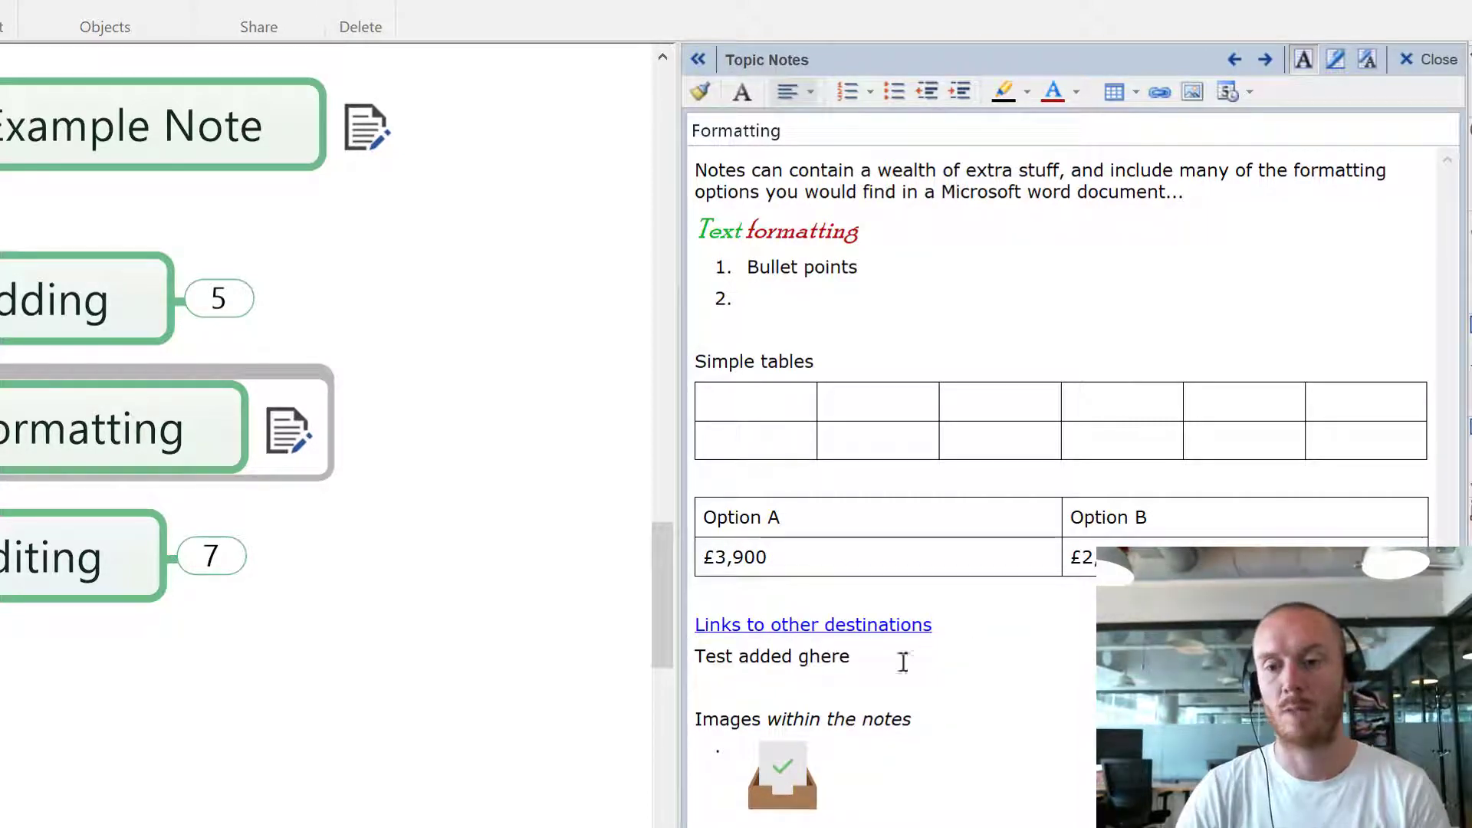
triple_click(772, 656)
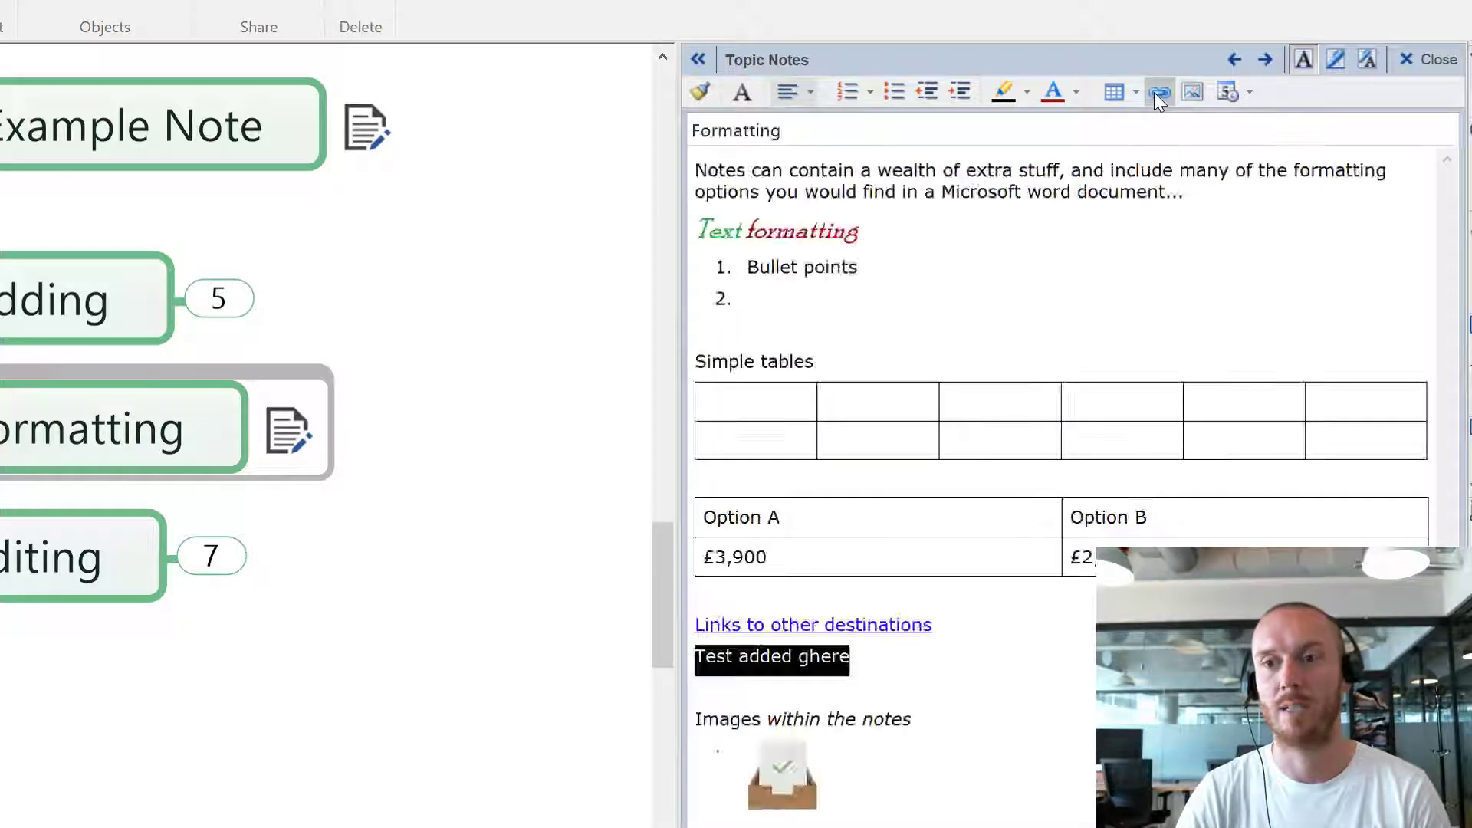
left_click(1158, 91)
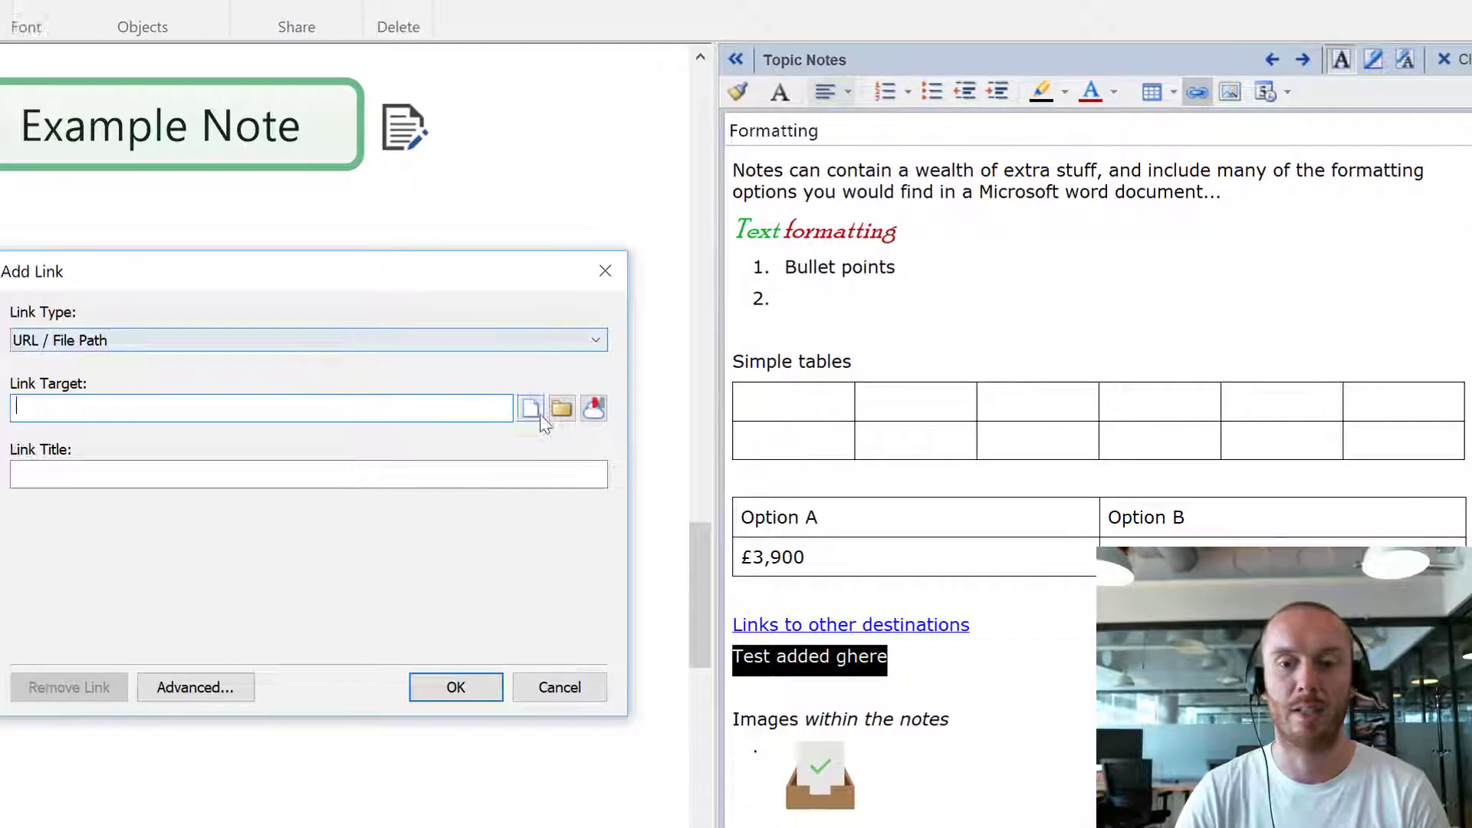
type("w")
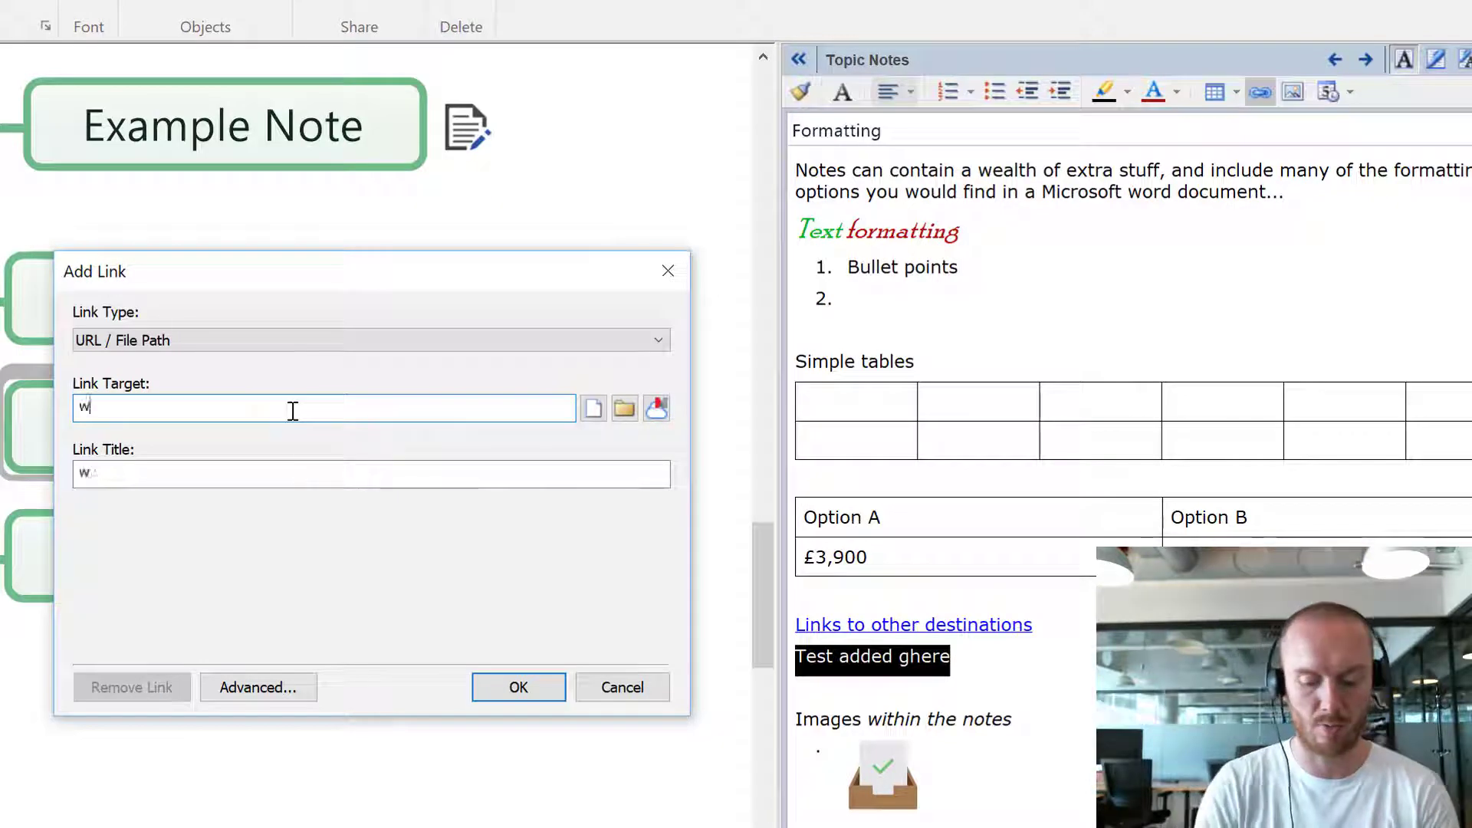
type("ww.biggg")
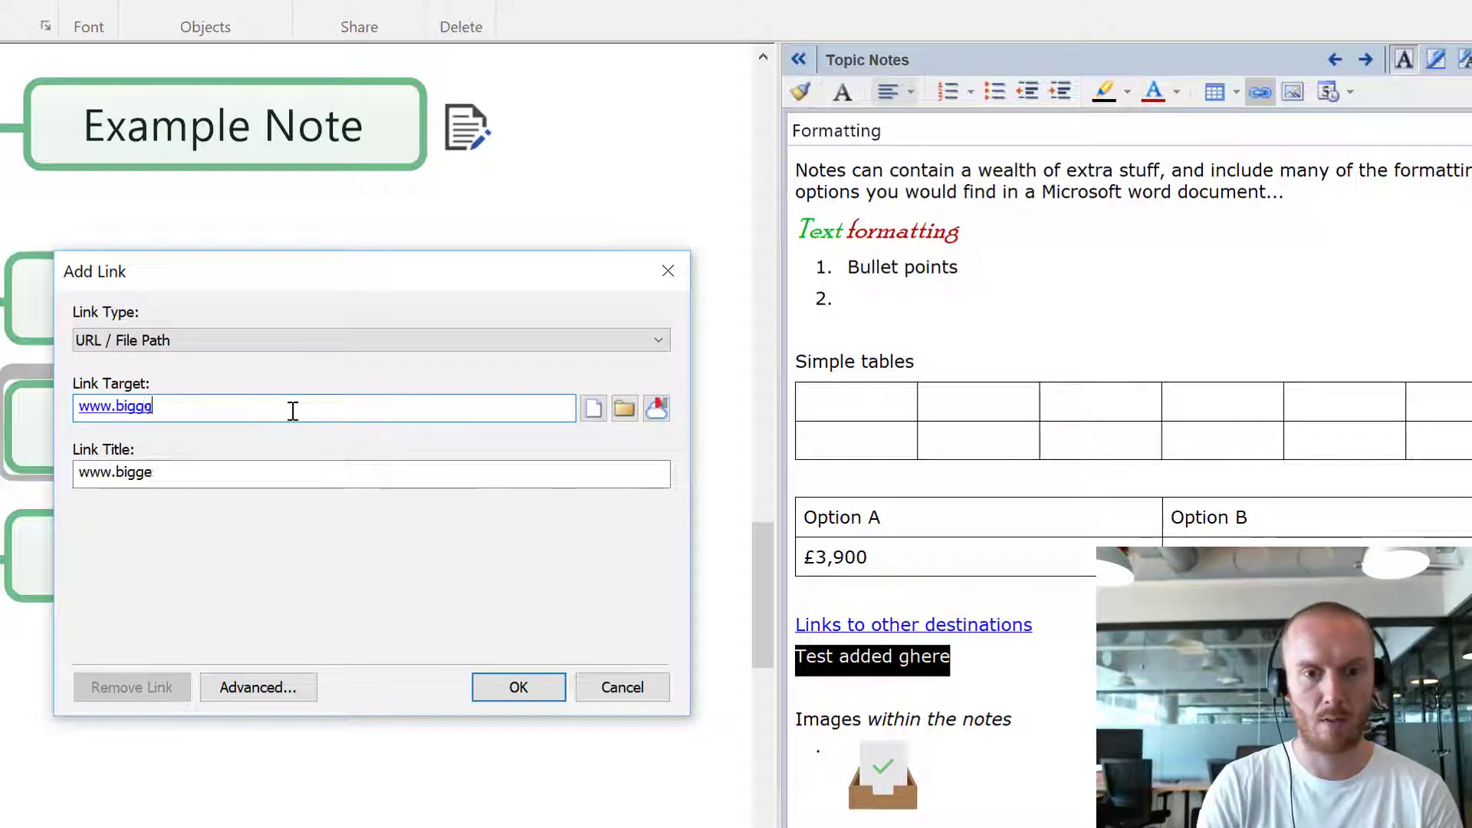
left_click(517, 686)
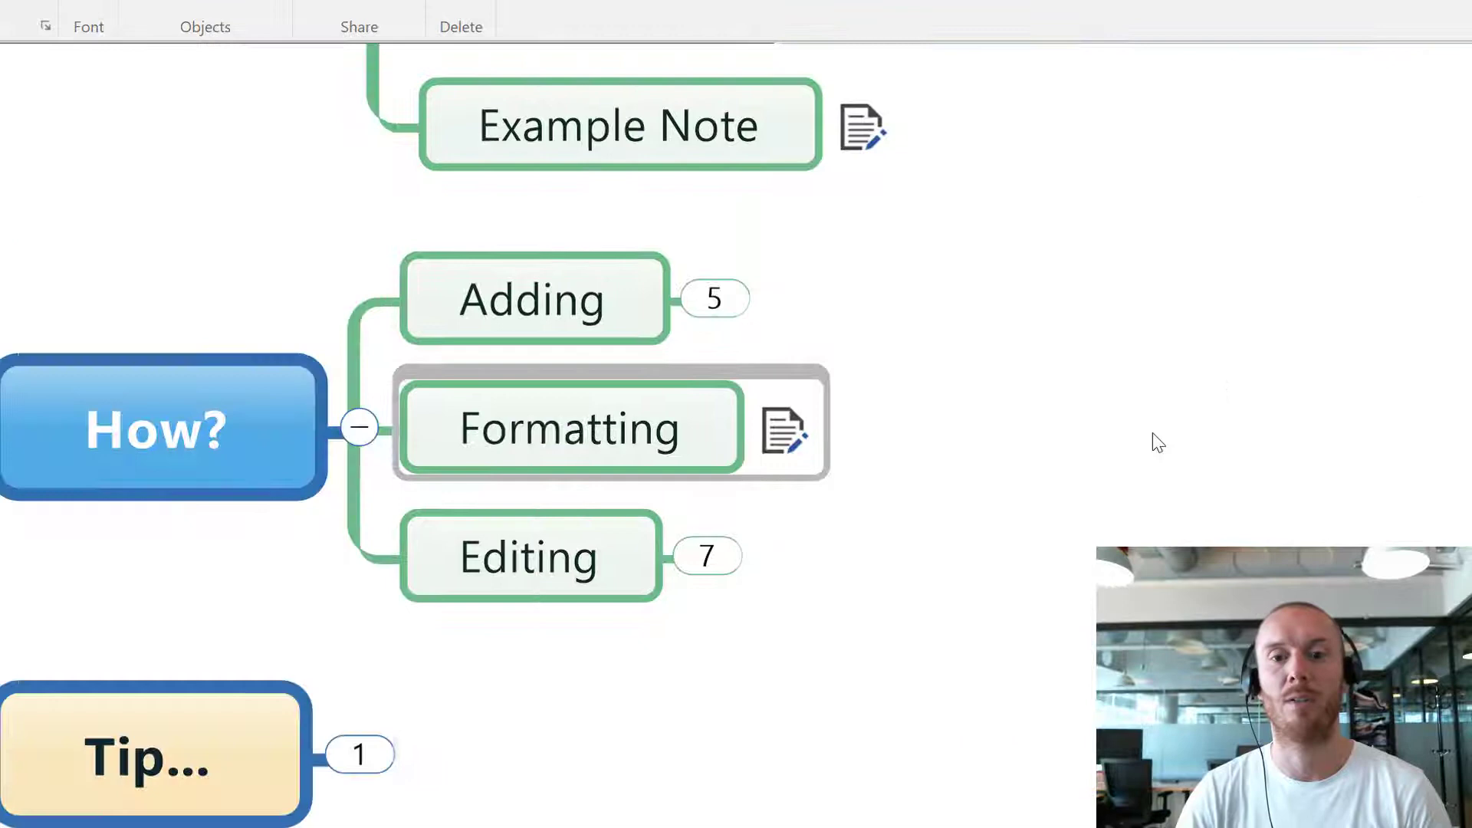
- Expand Editing and give its (Or CTRL + T) subtopic the note 'Open and edit notes'
left_click(568, 427)
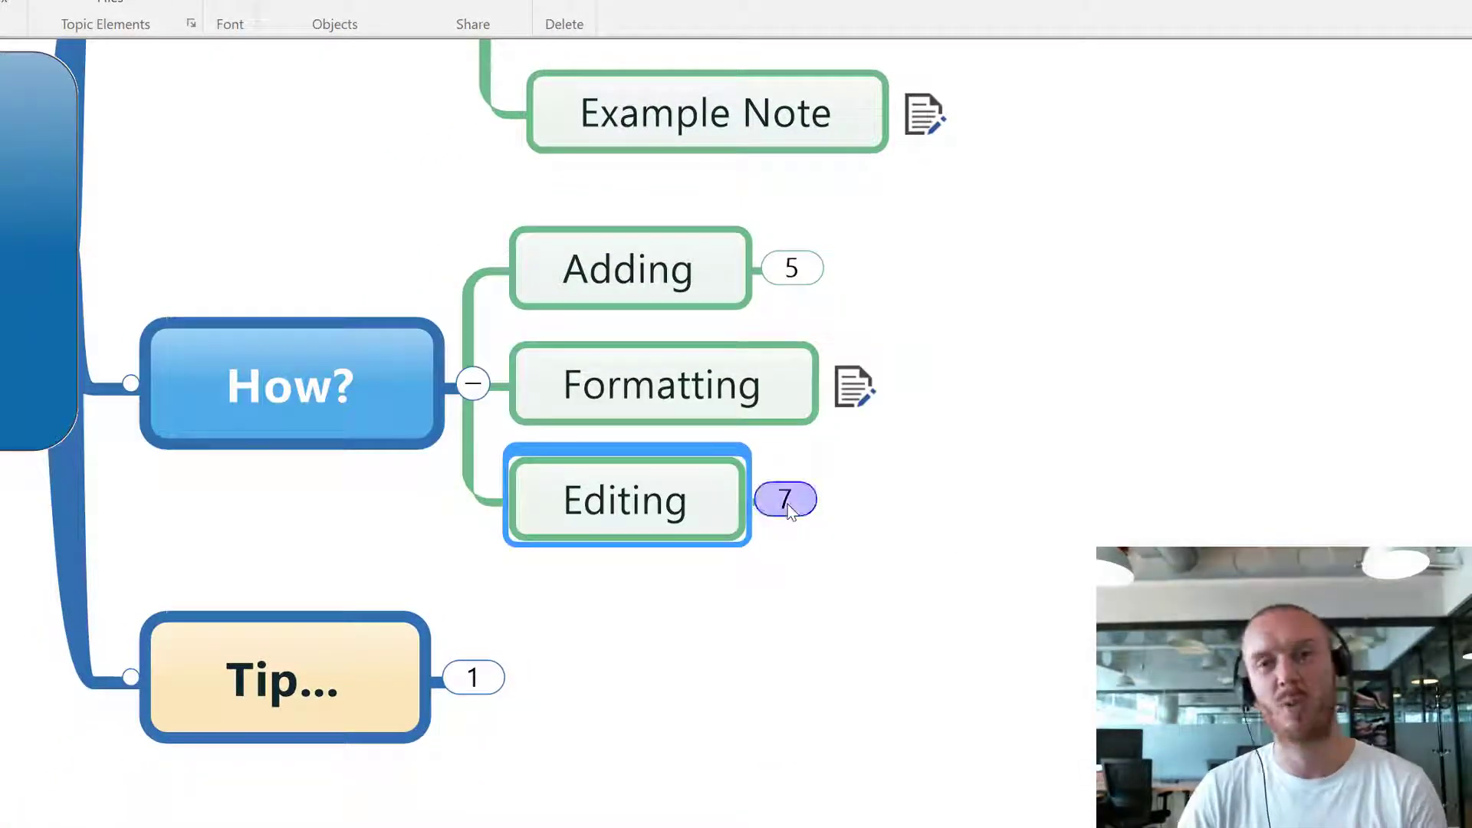
left_click(786, 498)
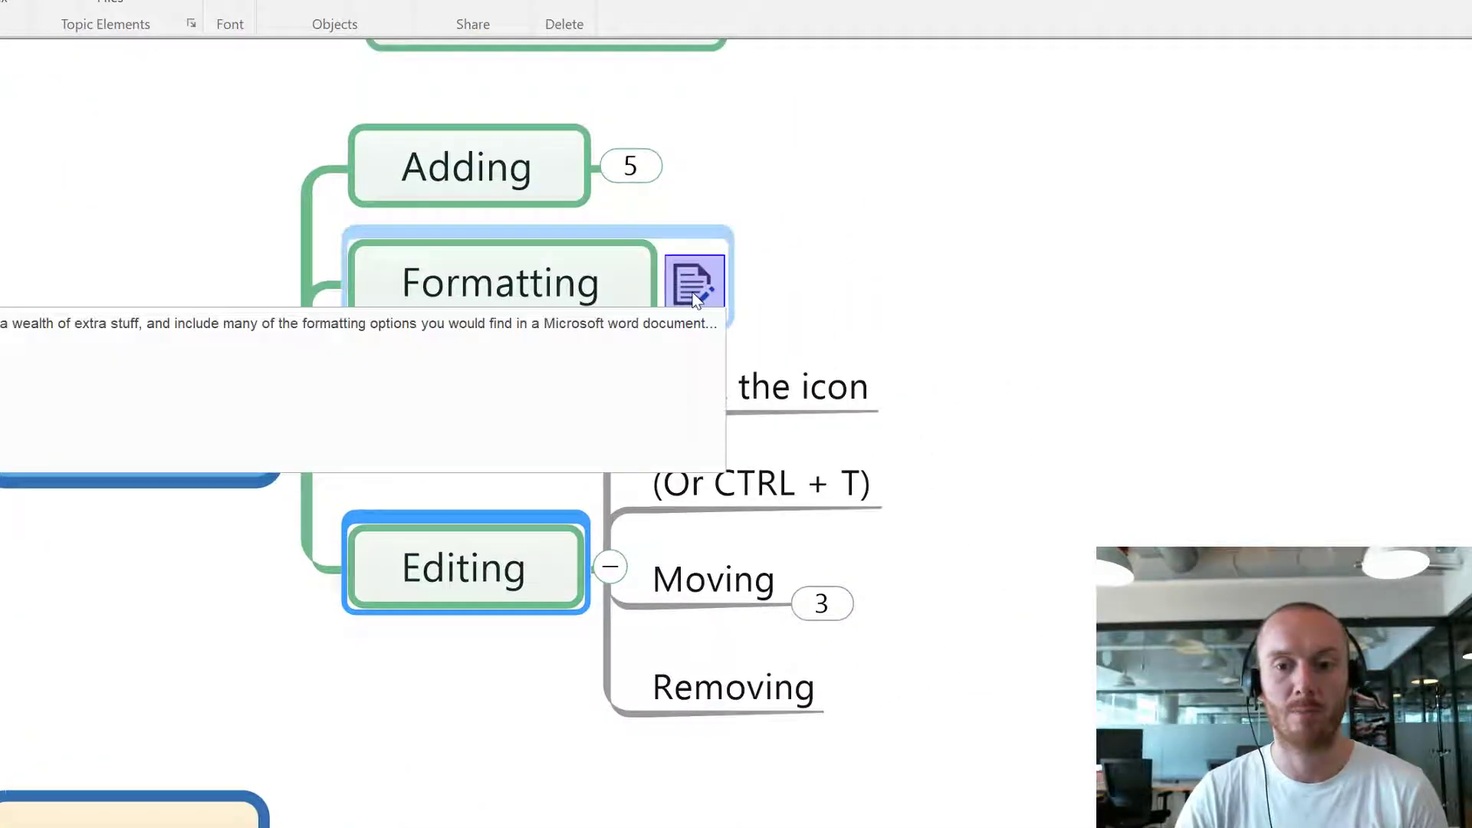
left_click(694, 284)
type("Open and")
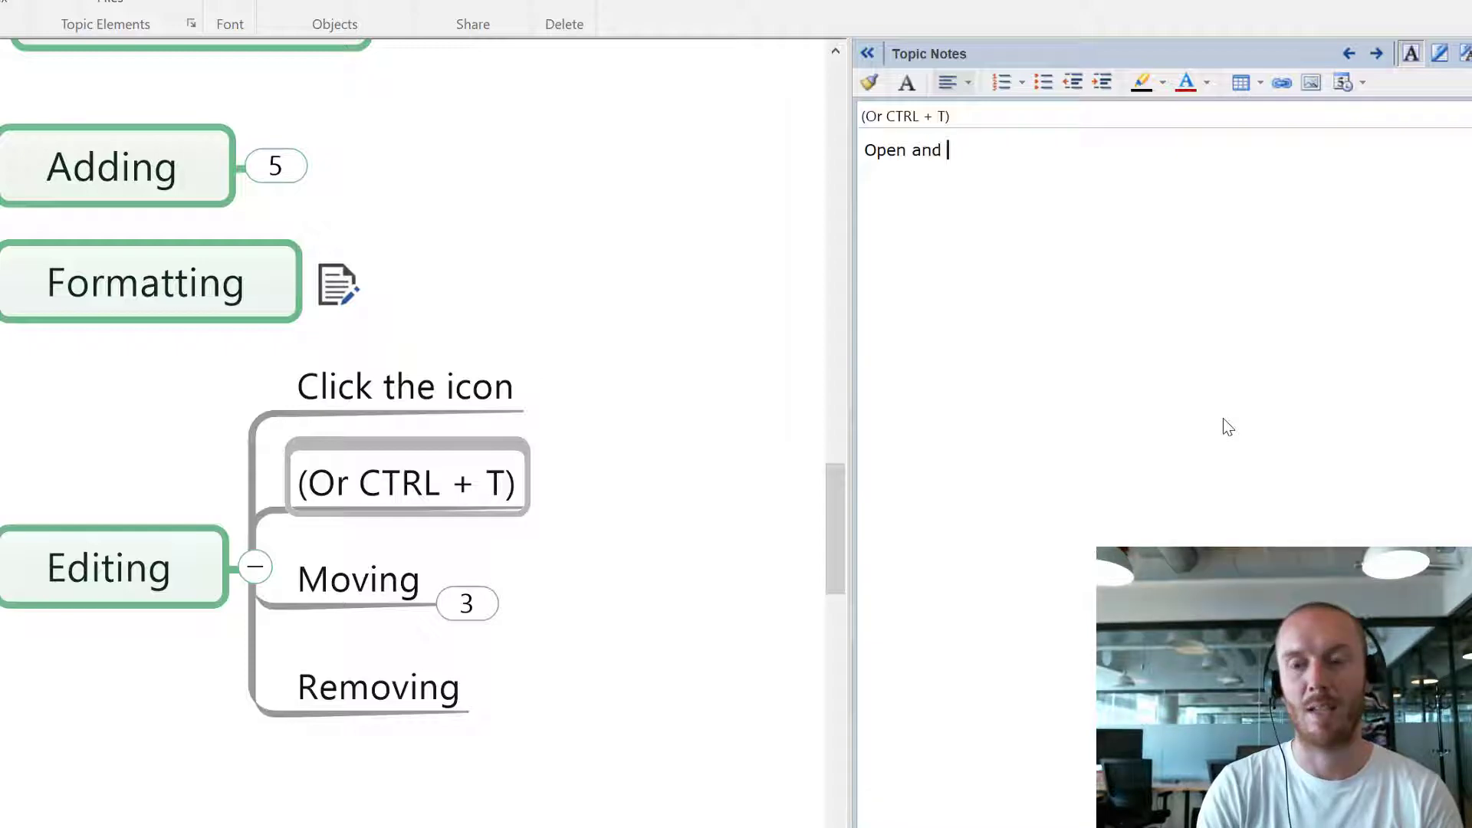
type("edit notes")
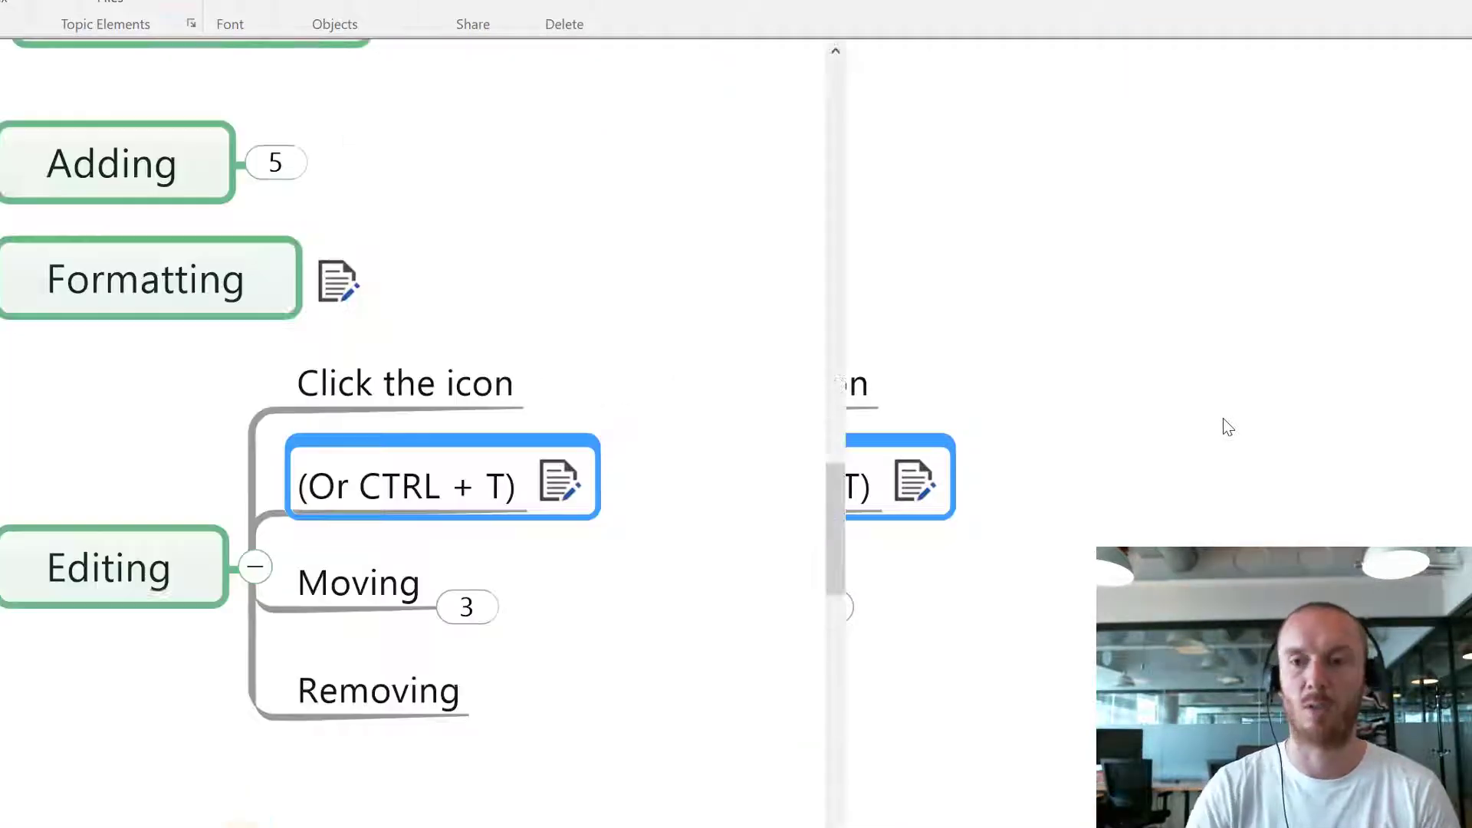
left_click(557, 481)
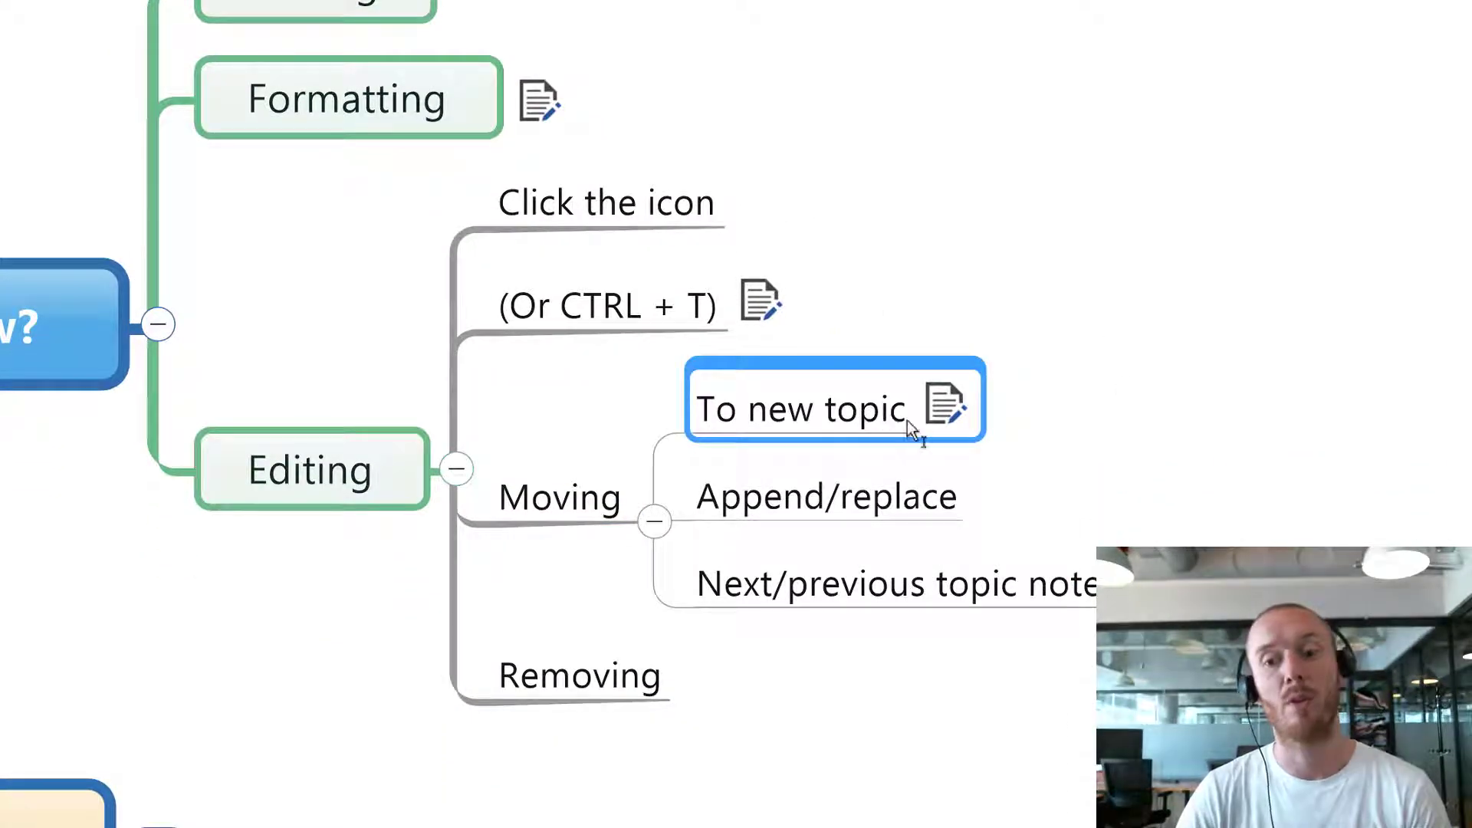
mouse_move(948, 404)
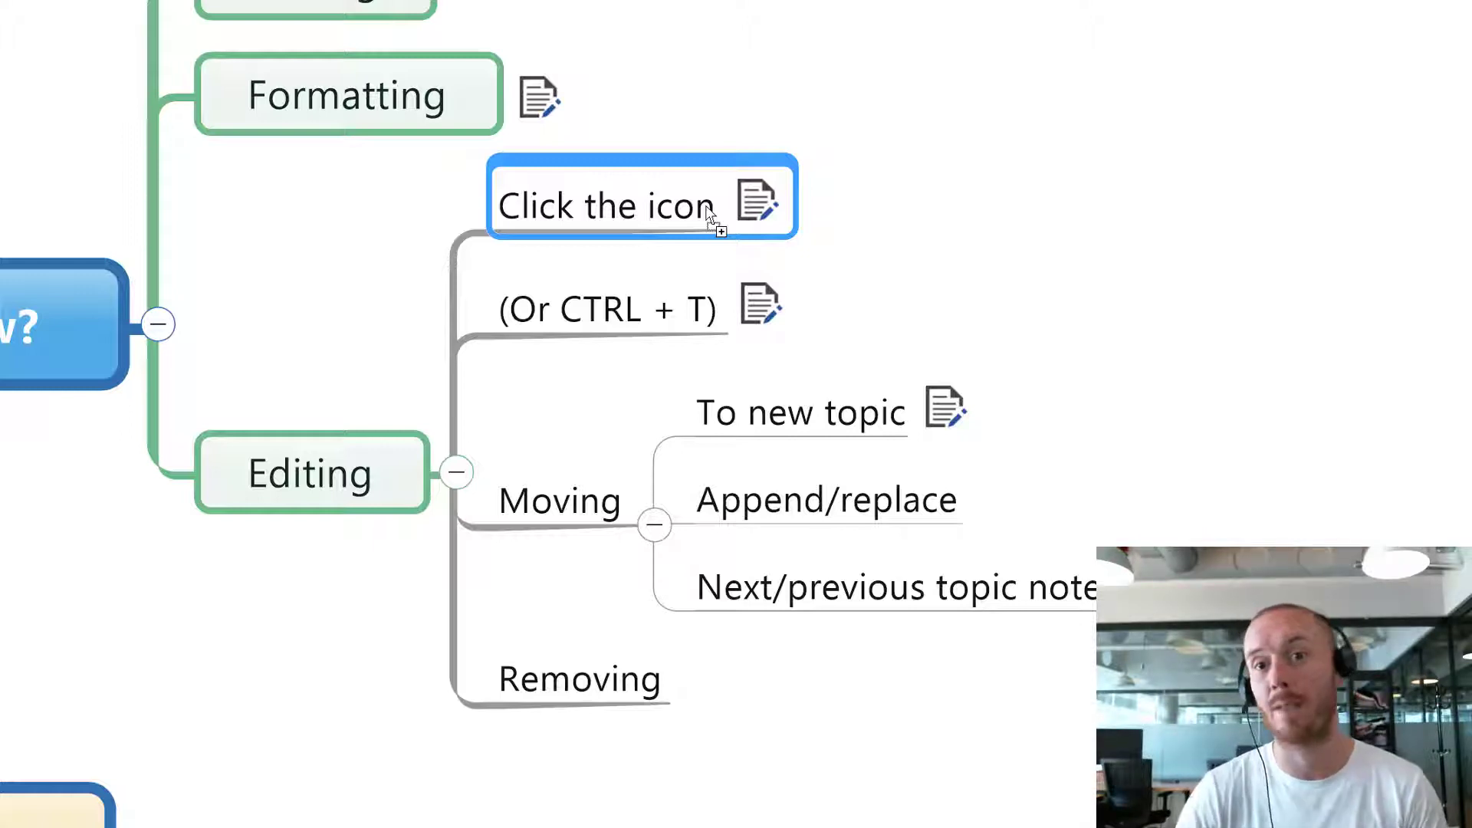
mouse_move(695, 193)
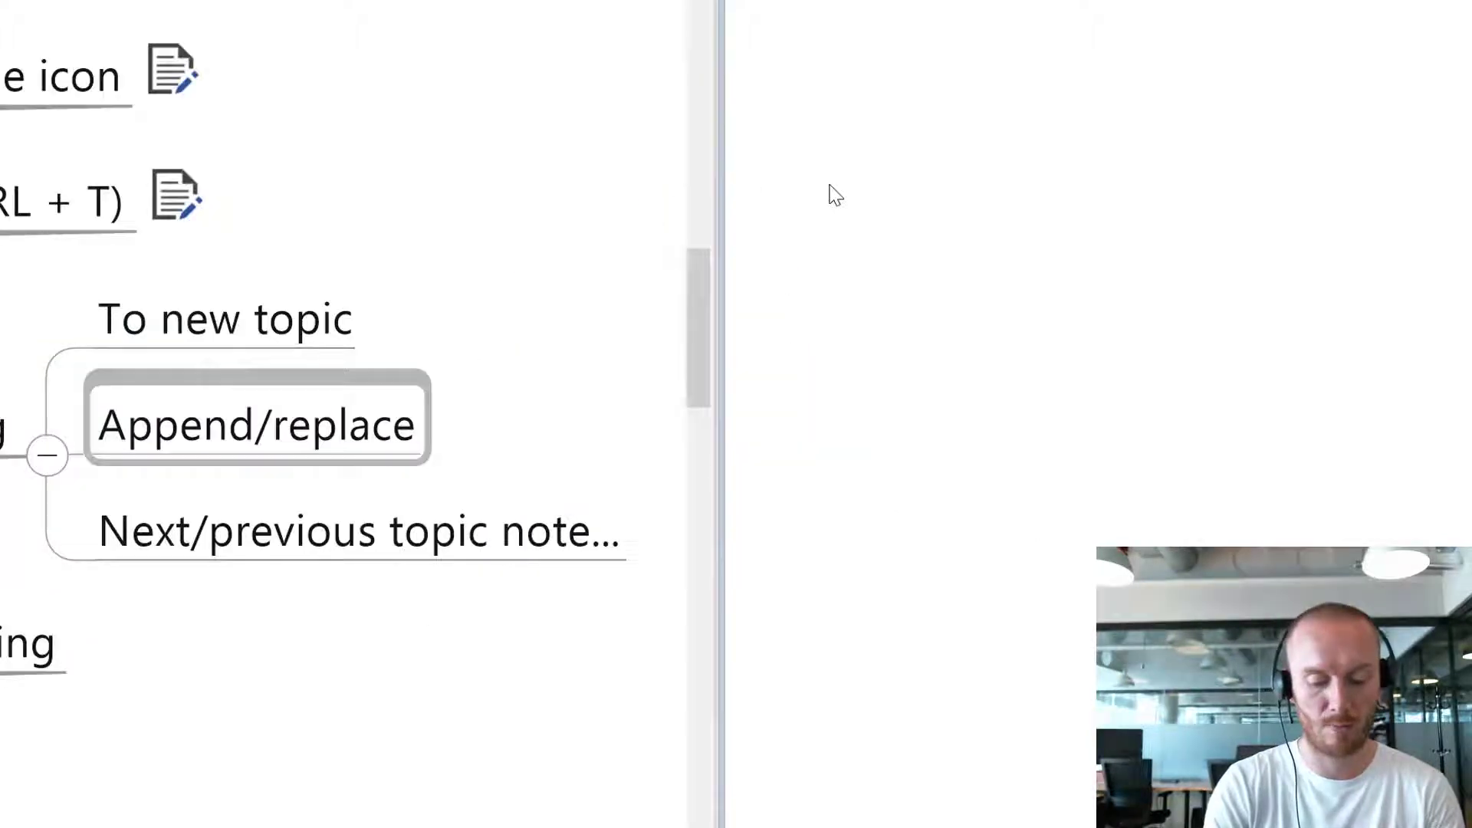
- Write 'Create a new note here' as the Append/replace note, close it, then reopen it
type("Create a ne")
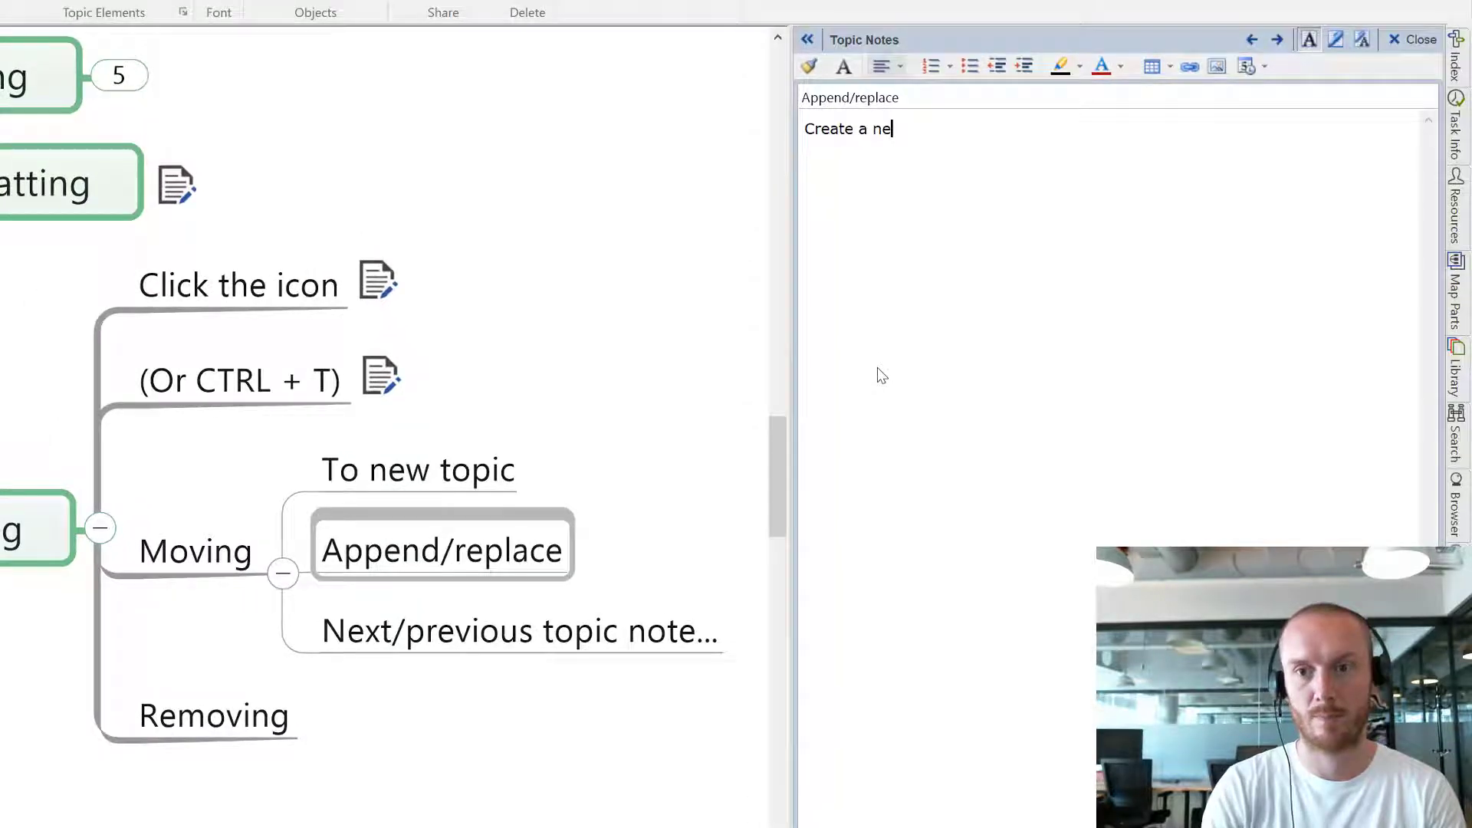
type("w note here")
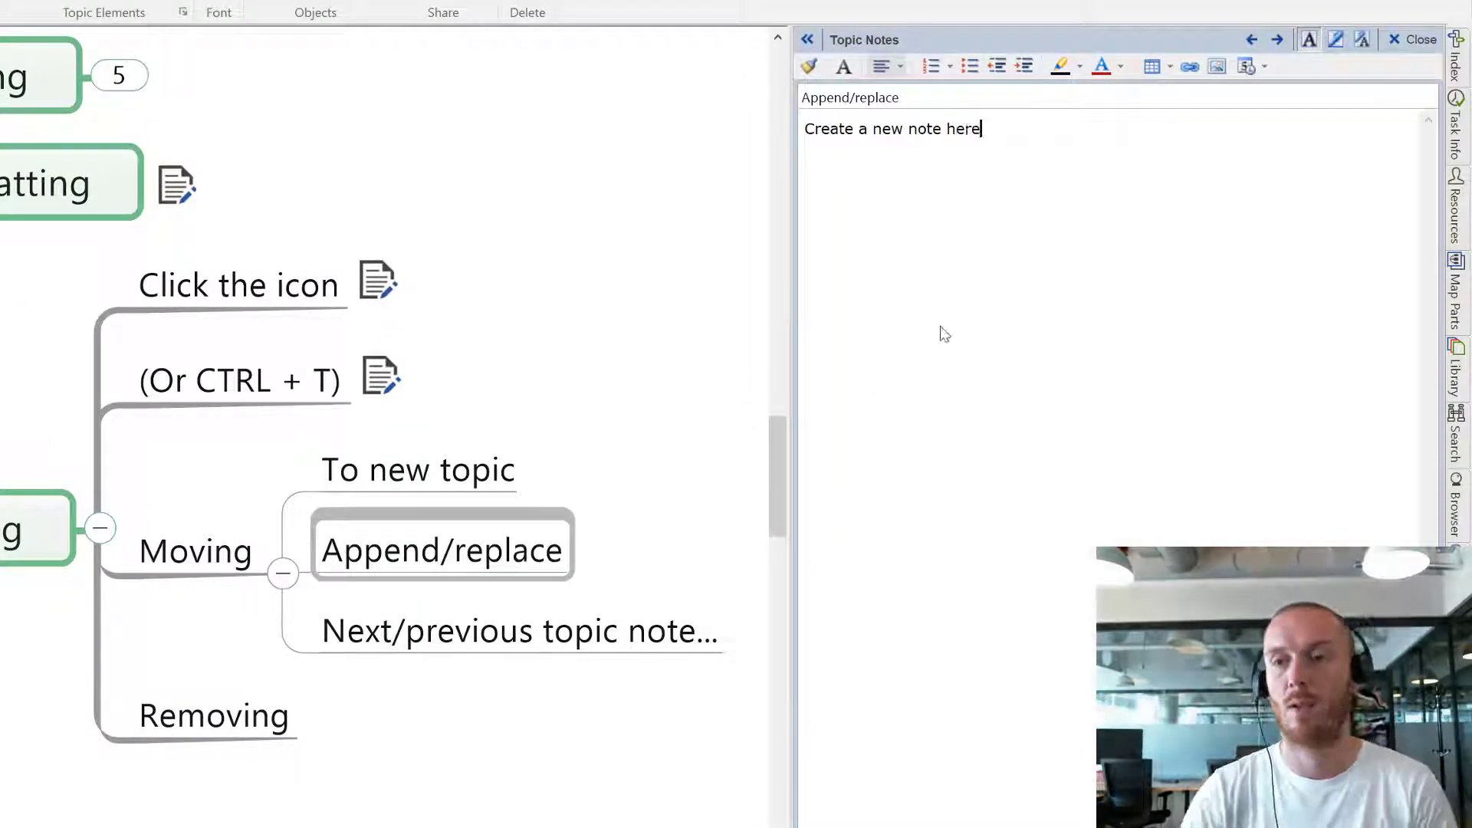
left_click(1413, 39)
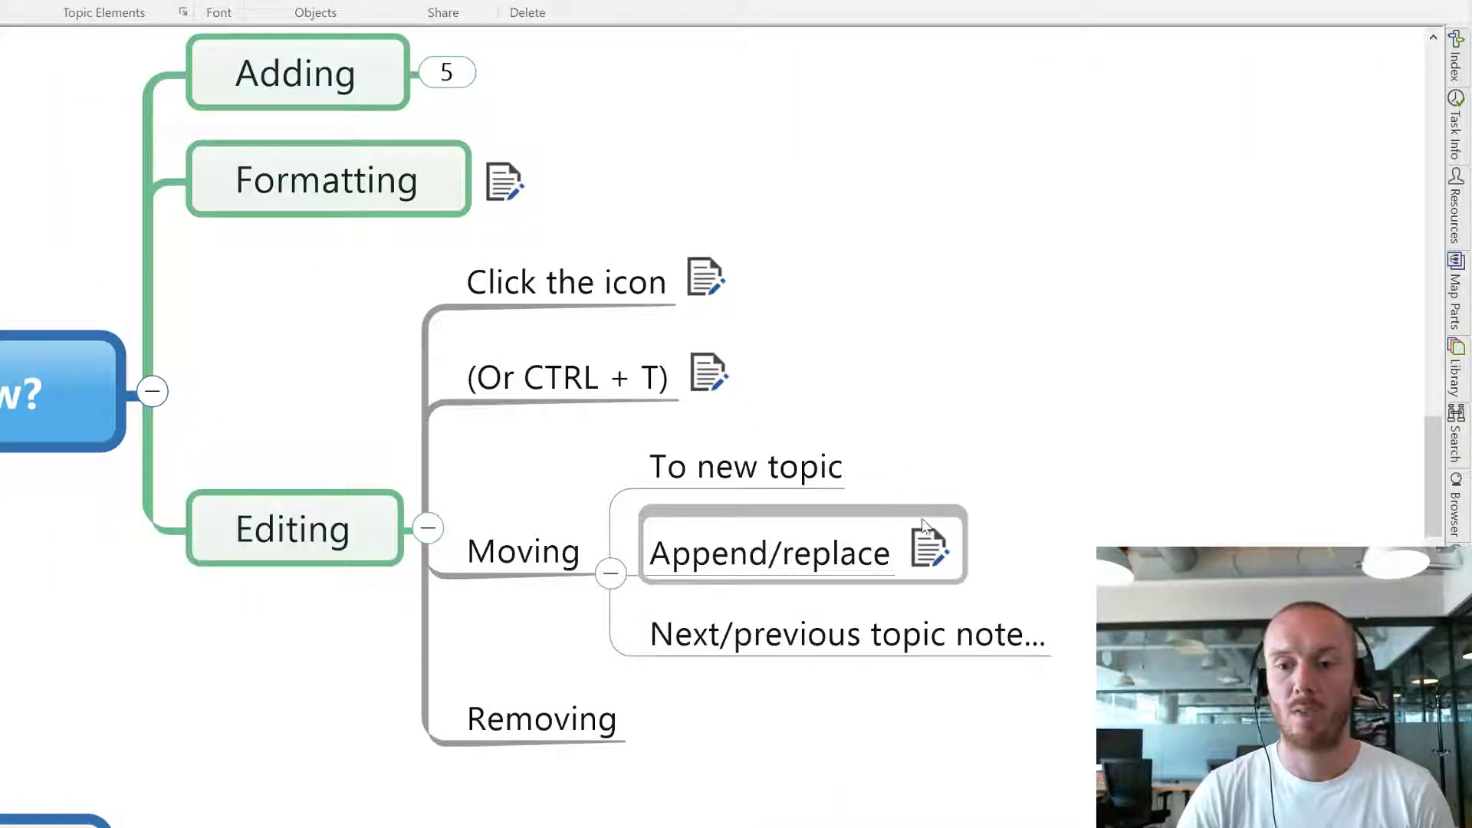
left_click(769, 552)
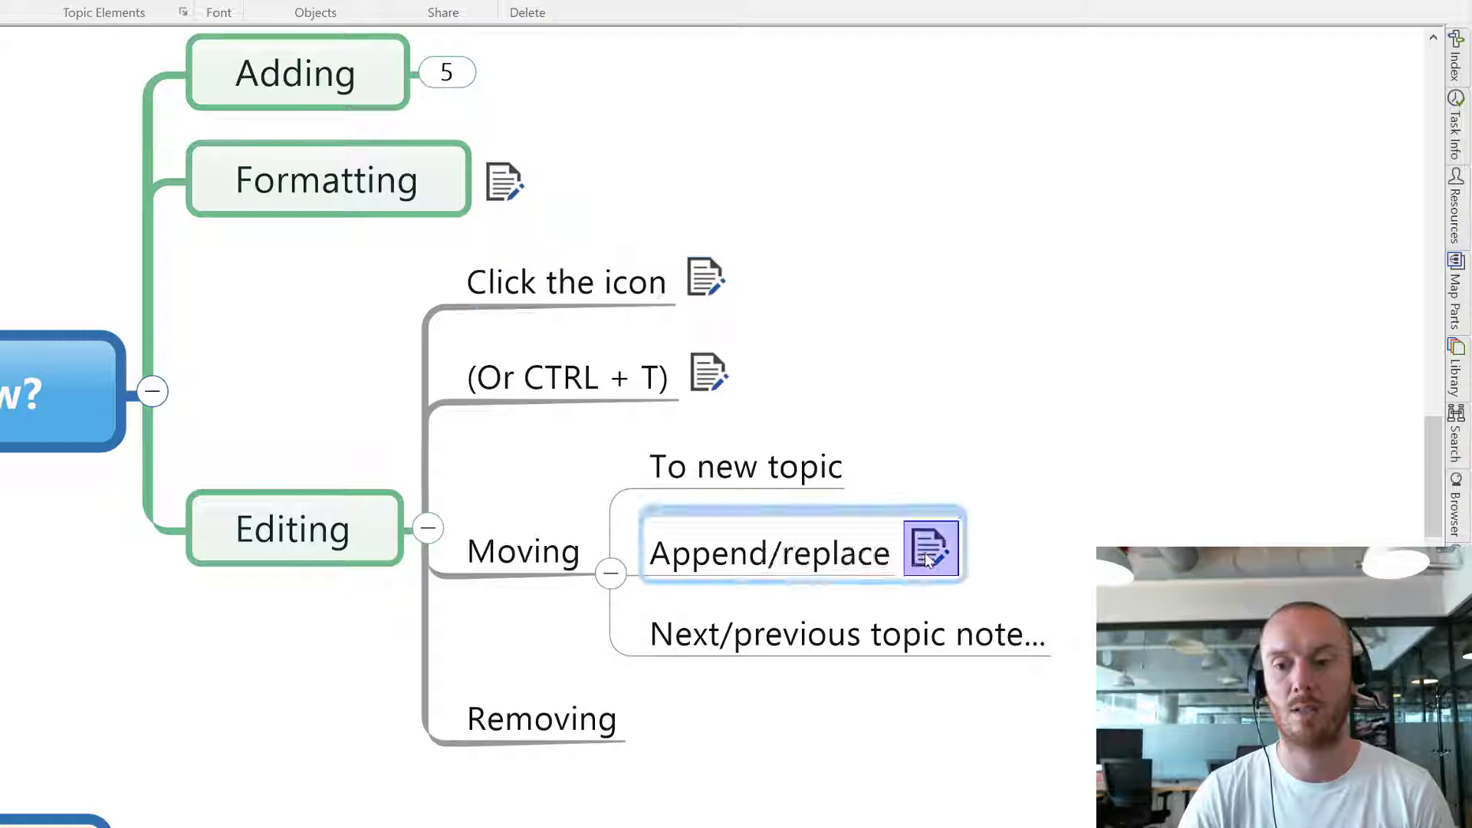
left_click(929, 548)
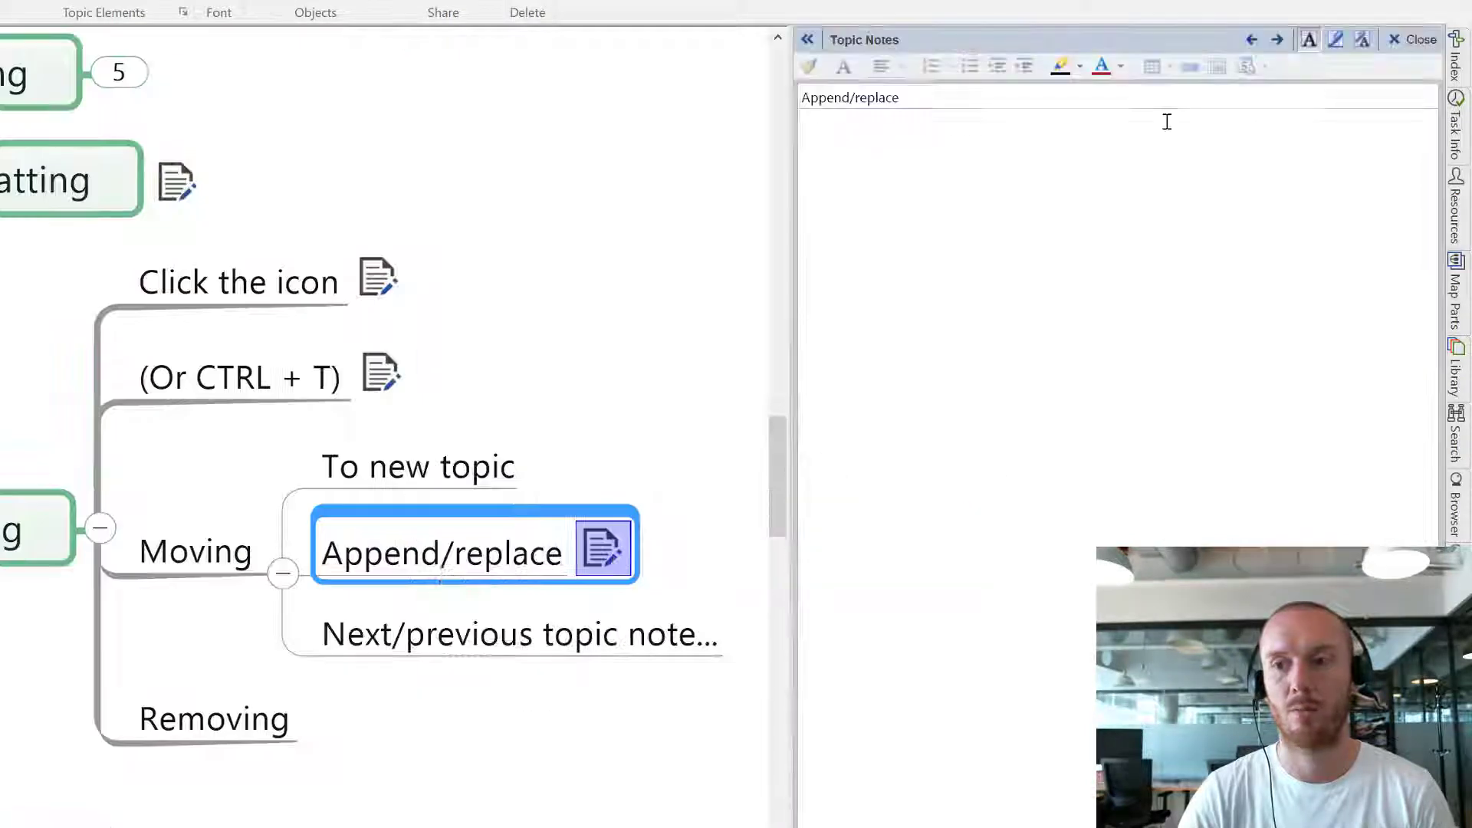
left_click(1412, 39)
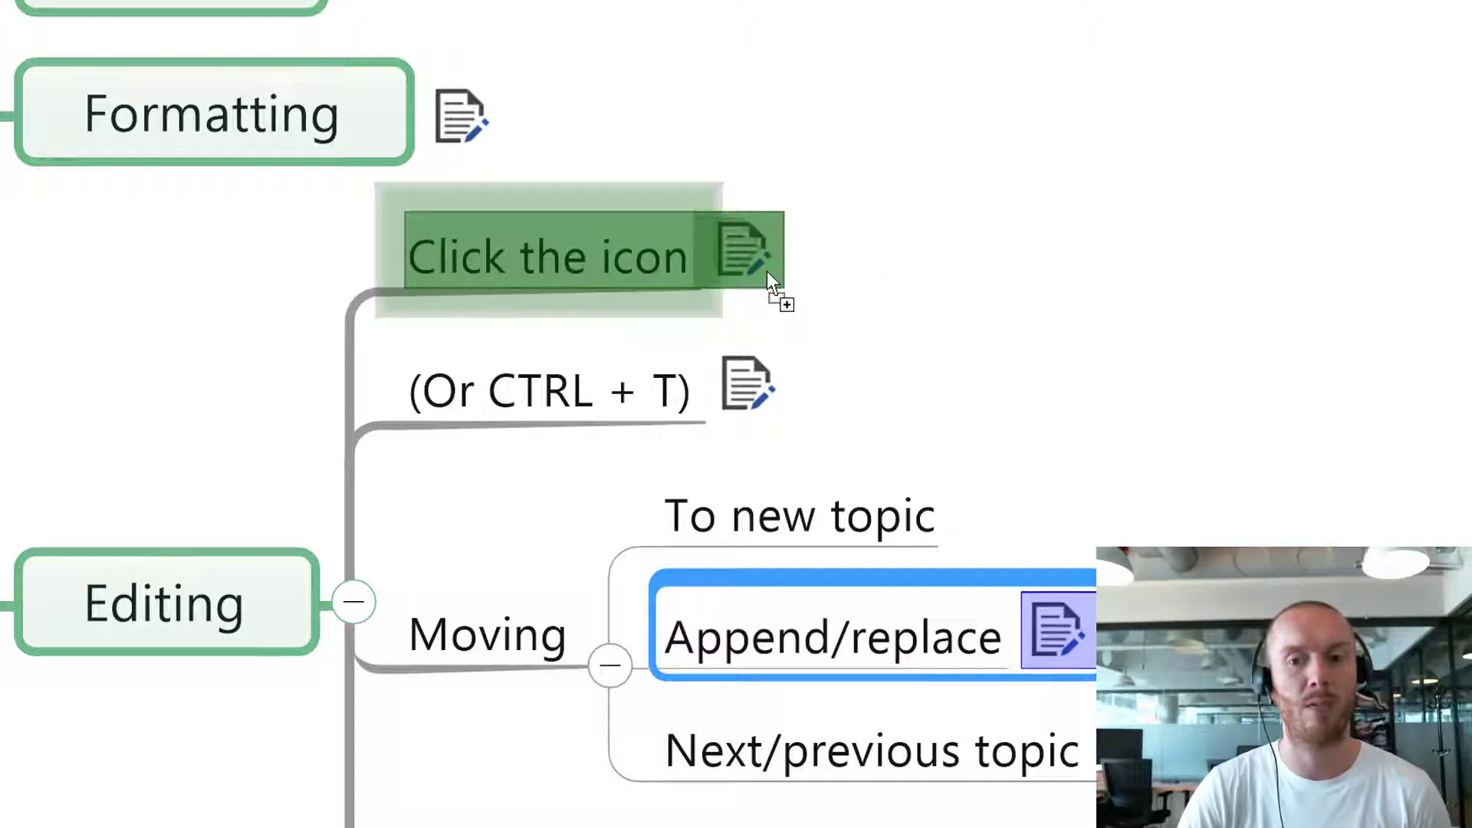
- Drop the Append/replace note onto Click the icon and append it to the existing notes
left_click(746, 253)
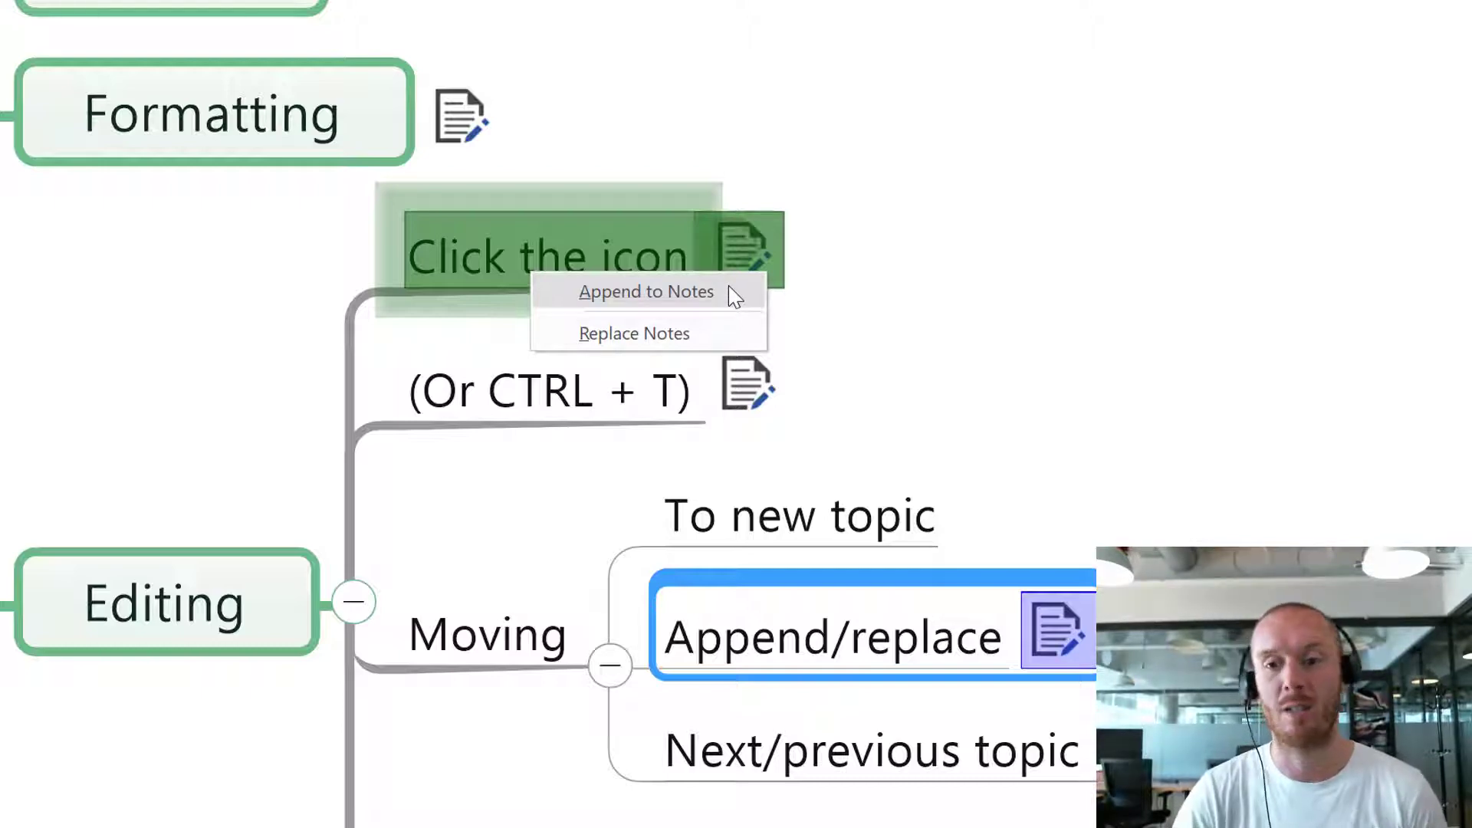
left_click(645, 291)
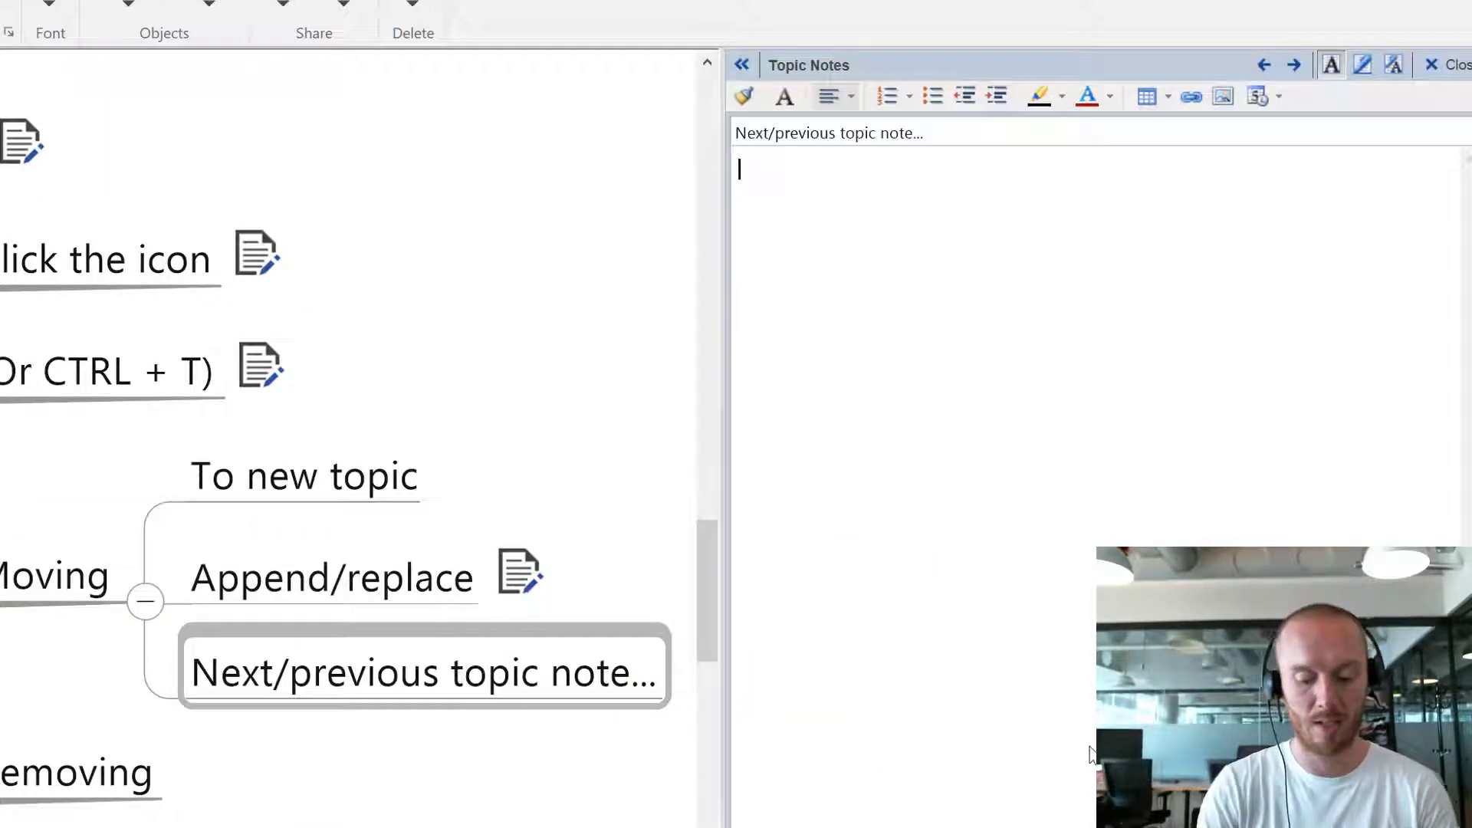
- Write 'Here is my latest note' and browse previous and next topics' notes
type("Here is my")
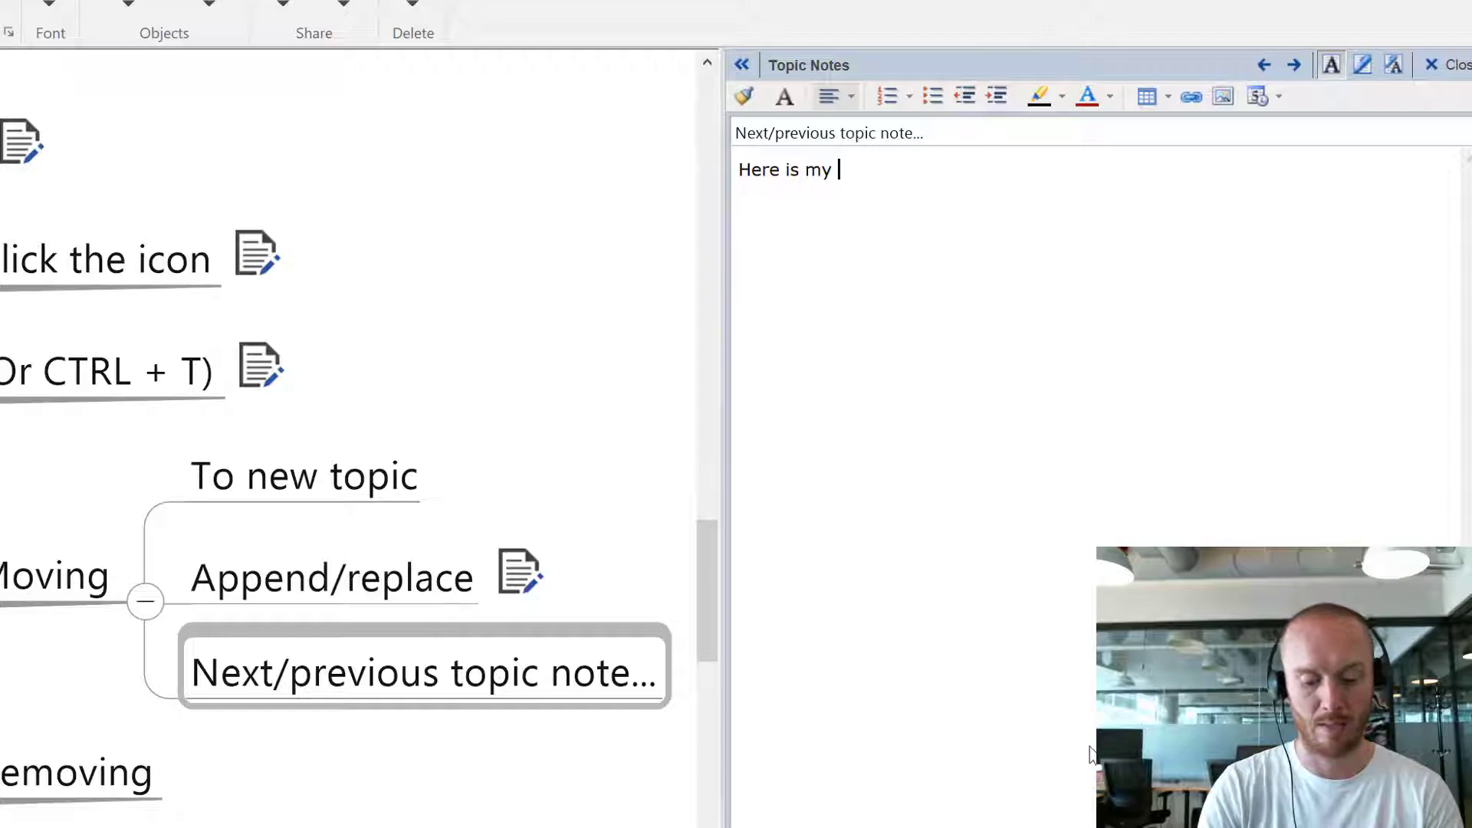
type("latest note...")
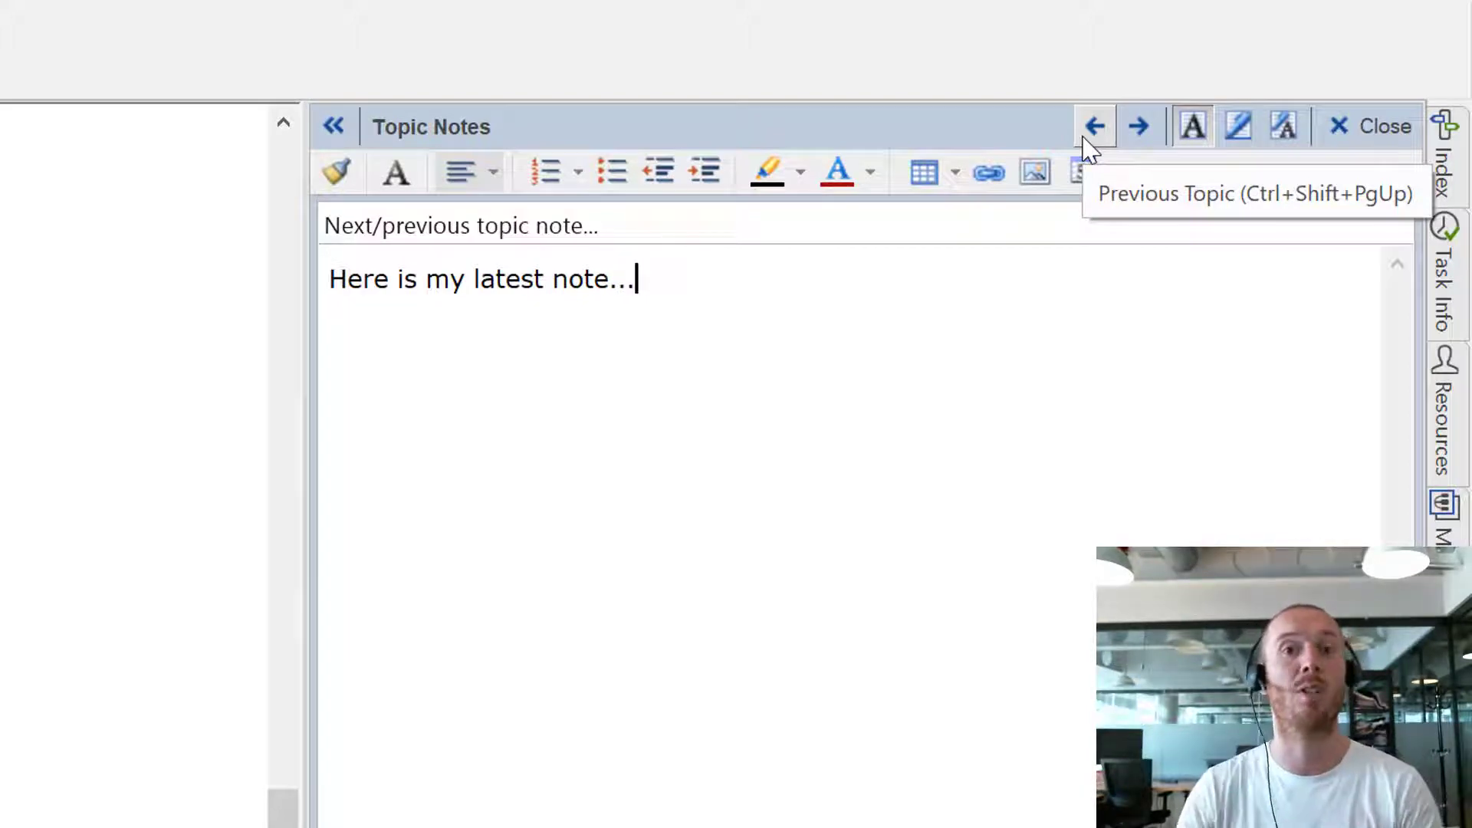
left_click(1094, 126)
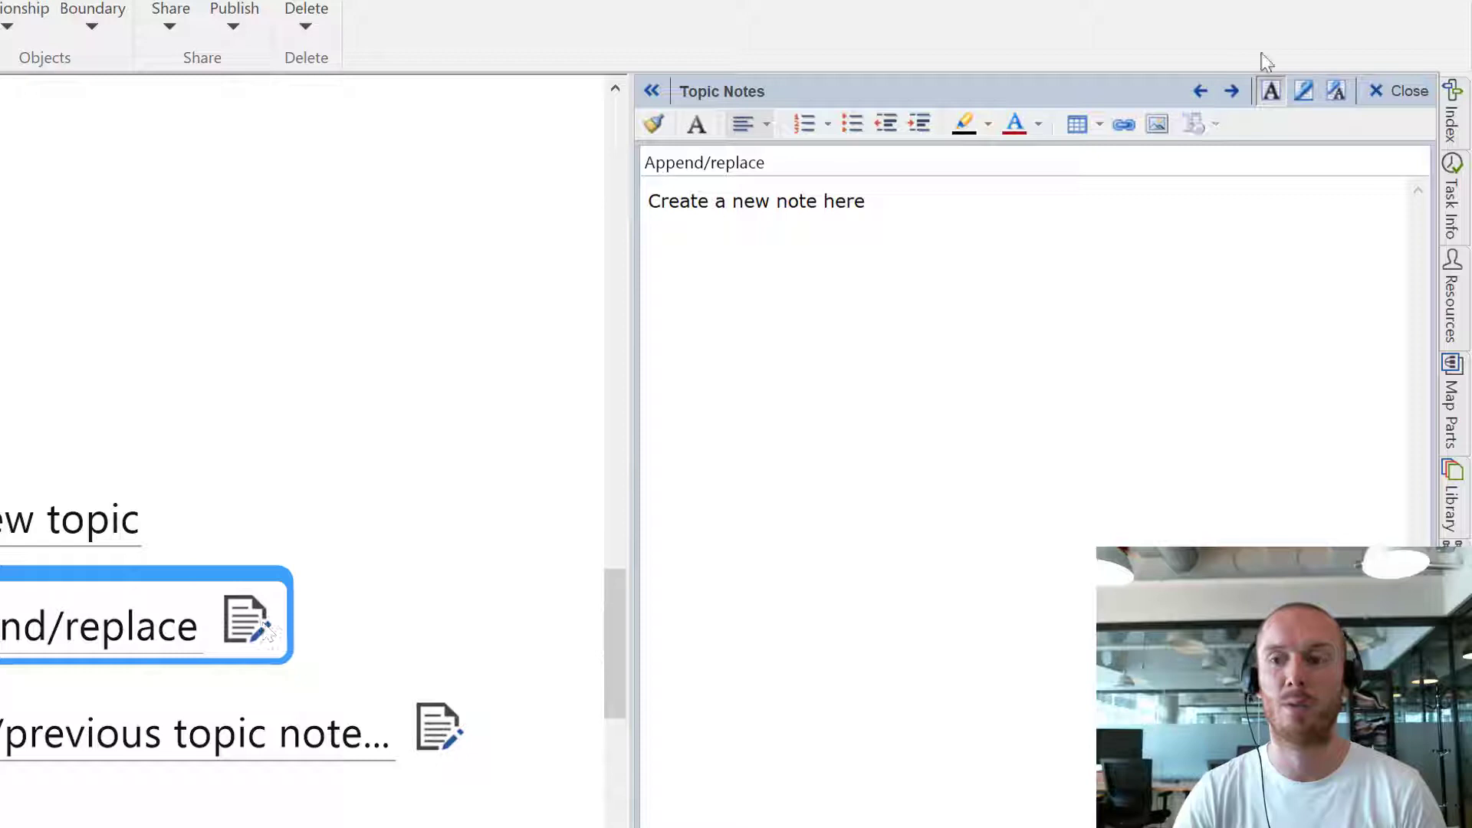
left_click(1229, 91)
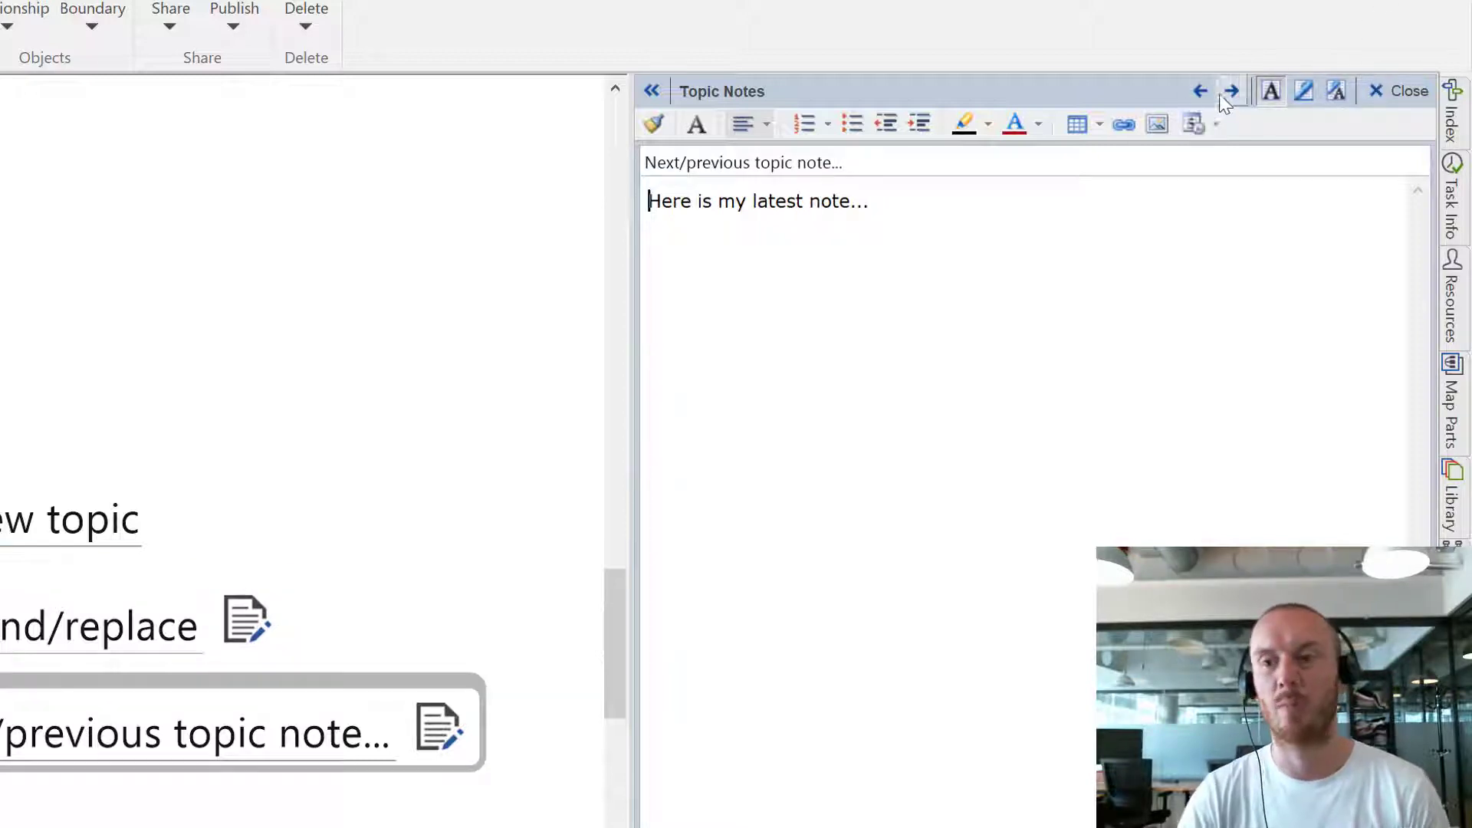
left_click(1199, 91)
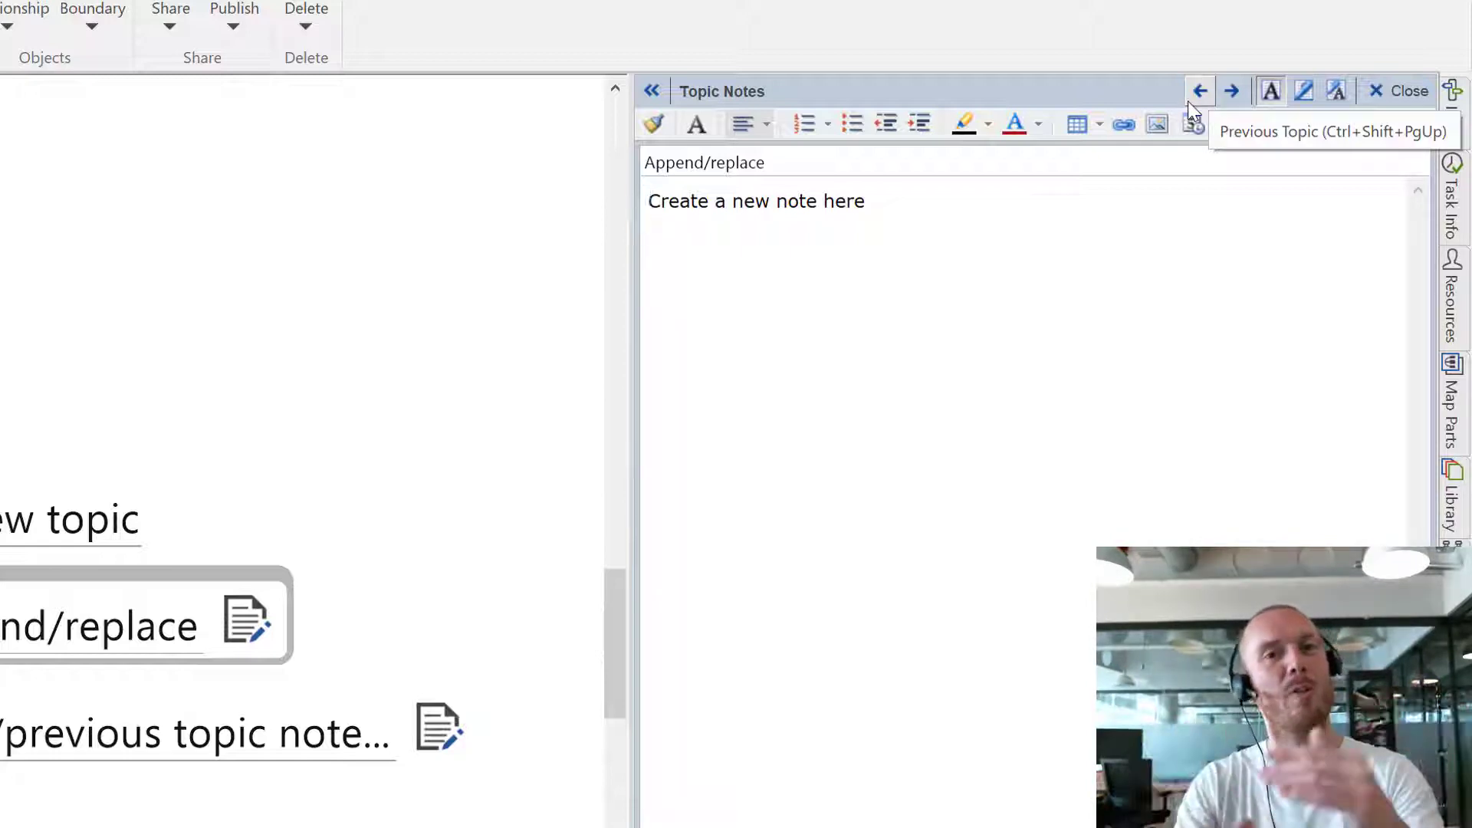
left_click(651, 201)
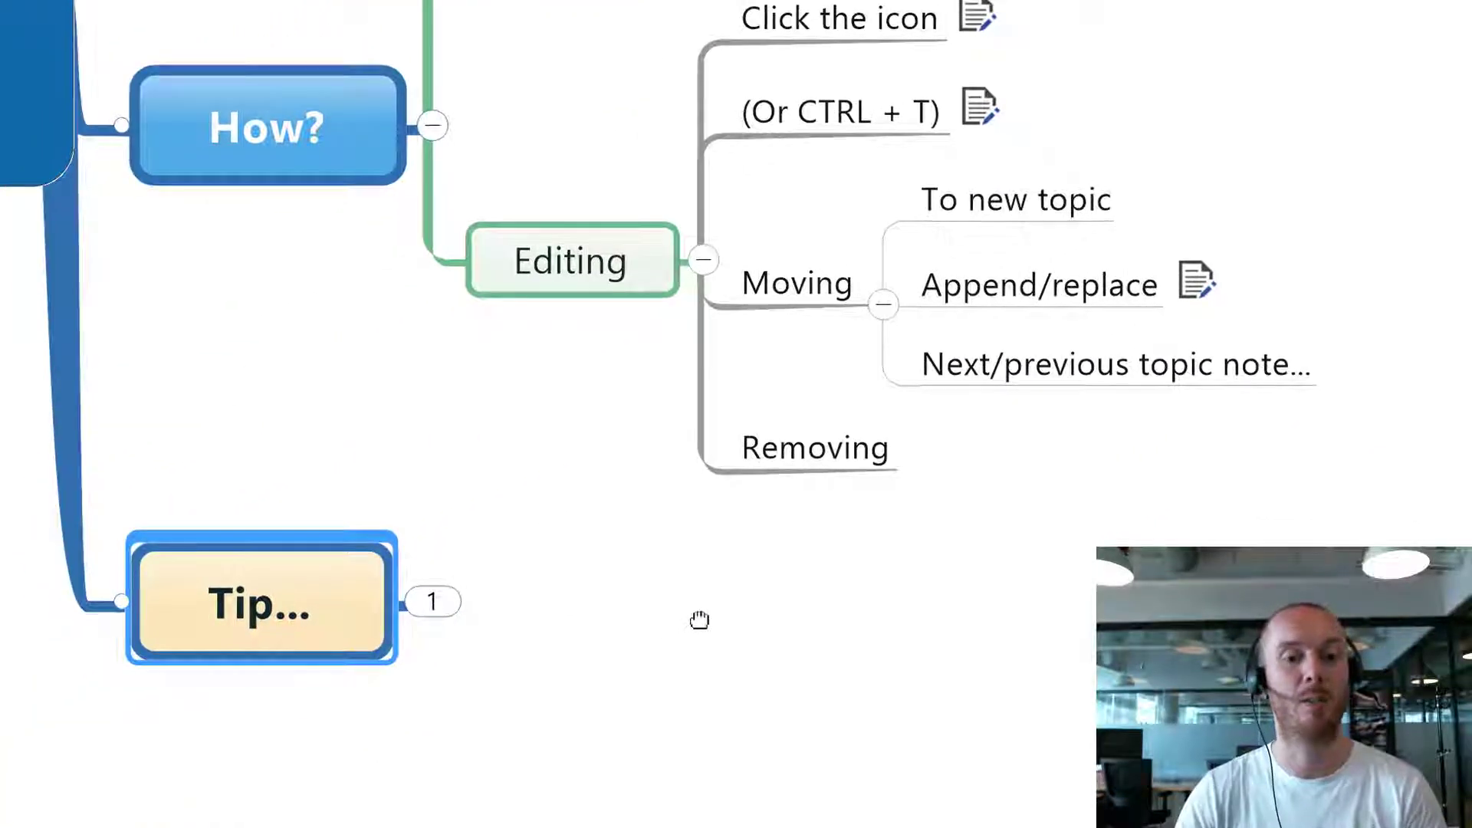
- Expand the Tip... branch and select its Exporting to Word... subtopic
left_click(432, 601)
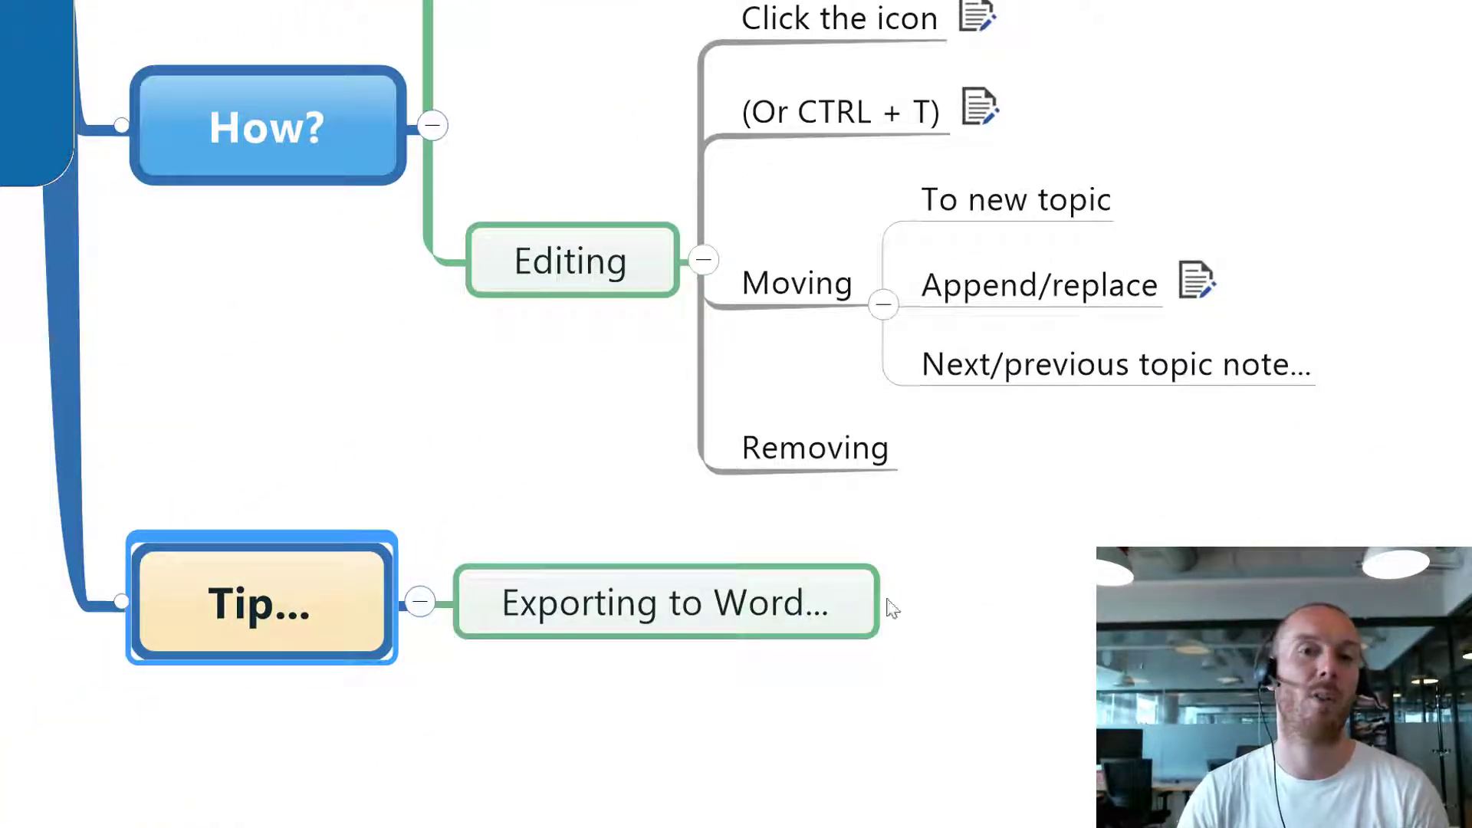
left_click(667, 602)
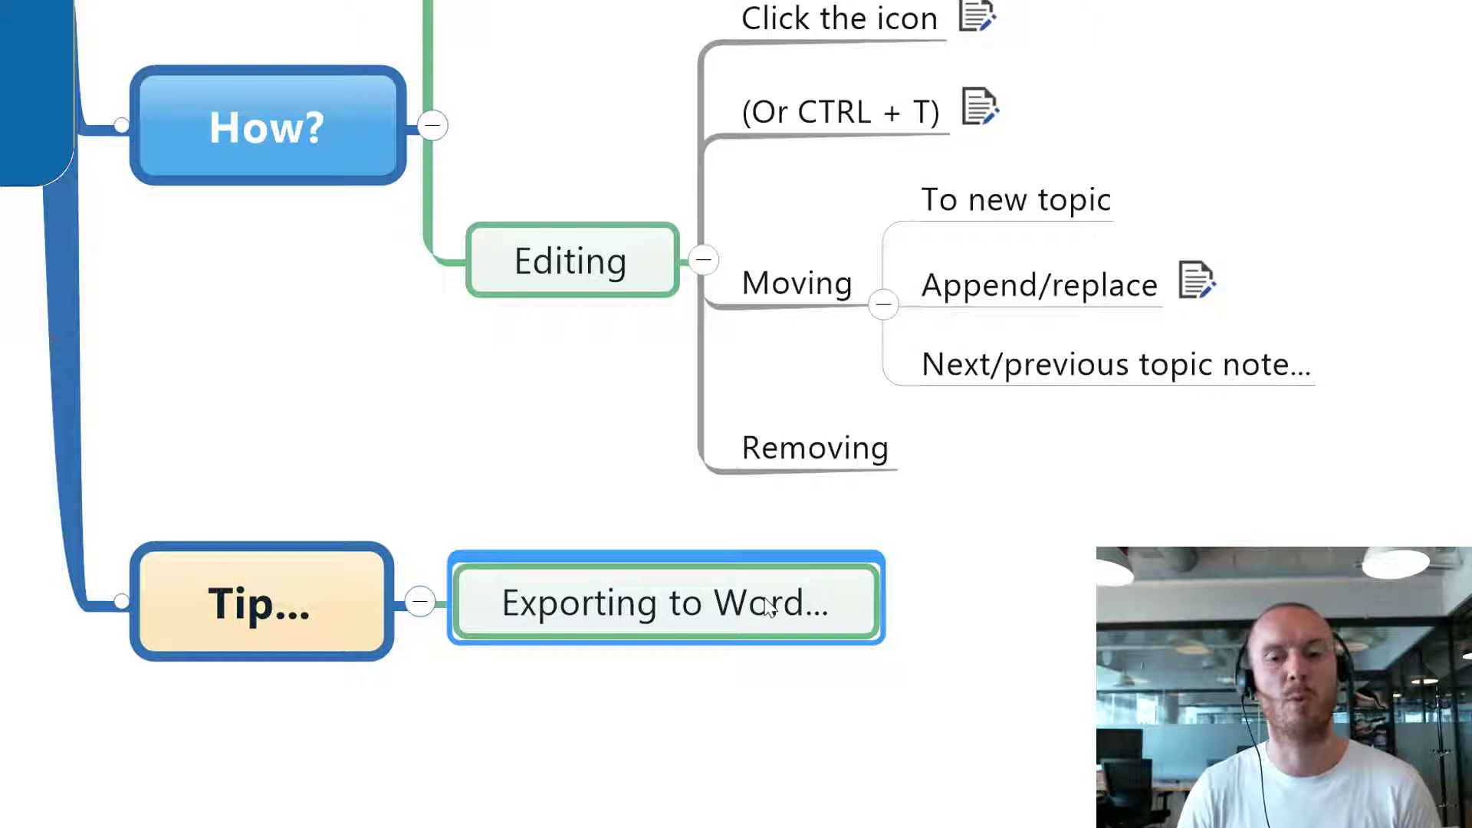
mouse_move(950, 551)
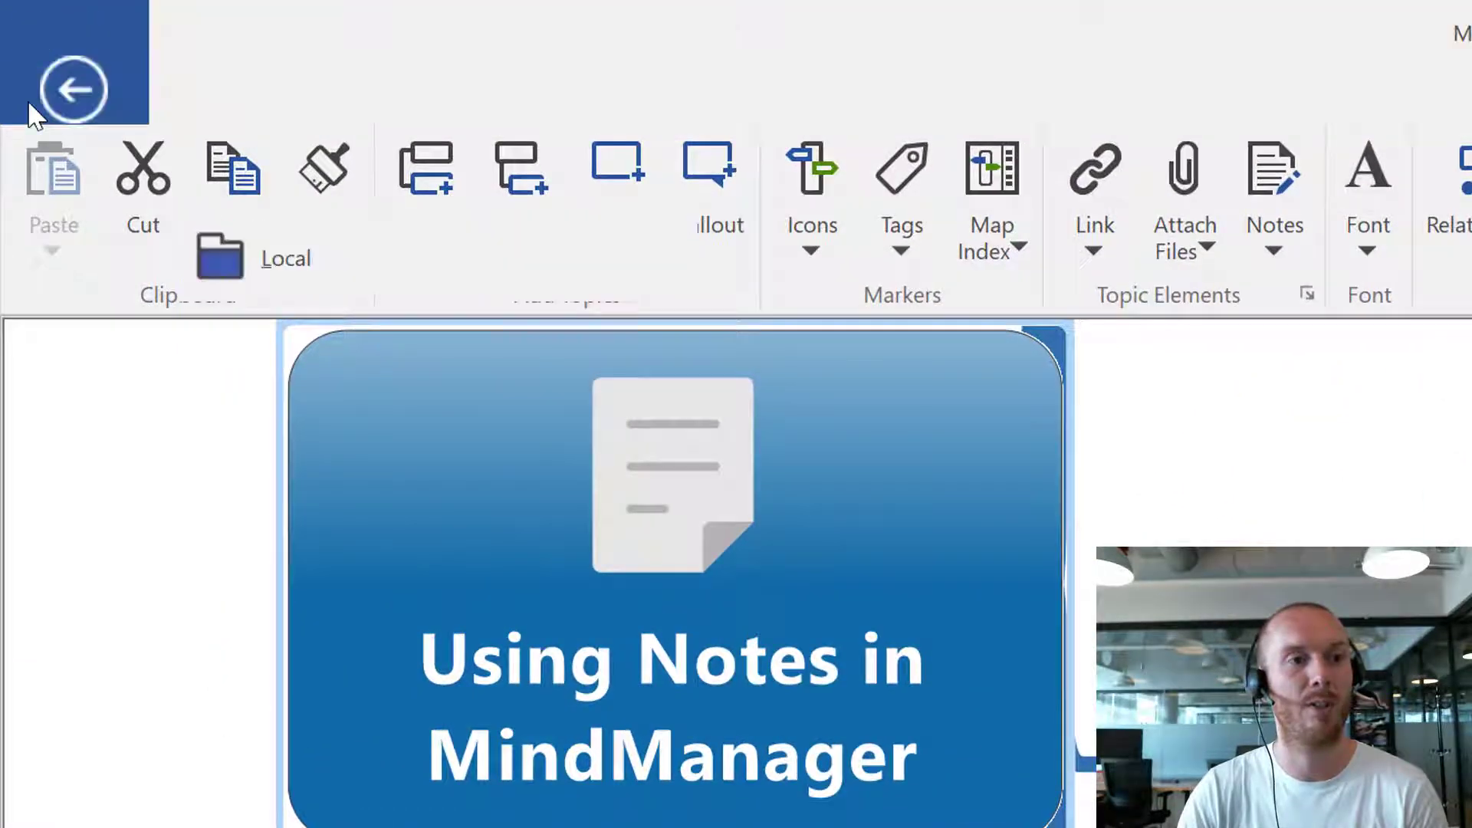
- Save the Word export as Using Notes in MindManager.docx, no numbering, topic notes included
left_click(61, 605)
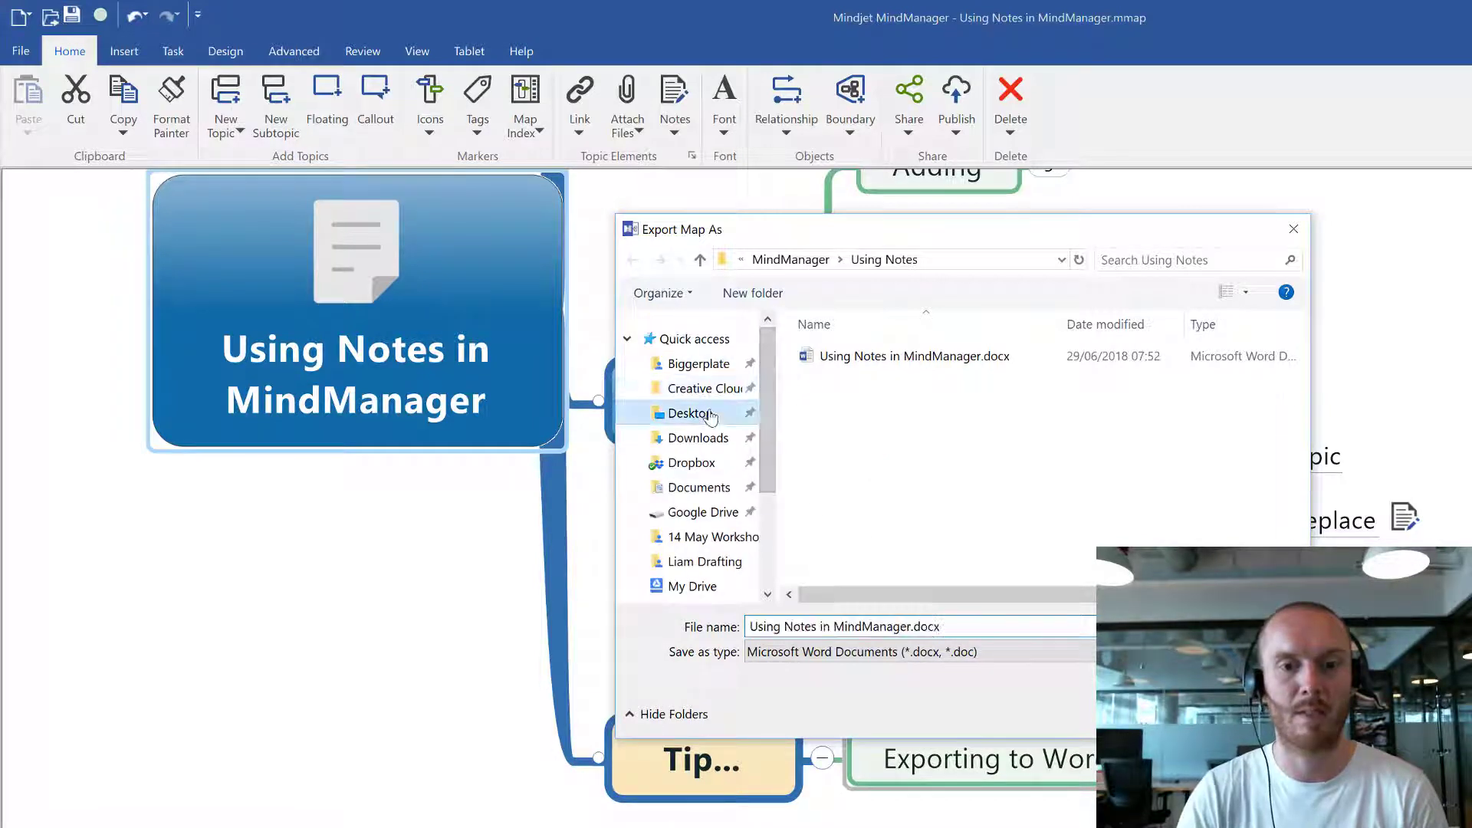
left_click(1292, 228)
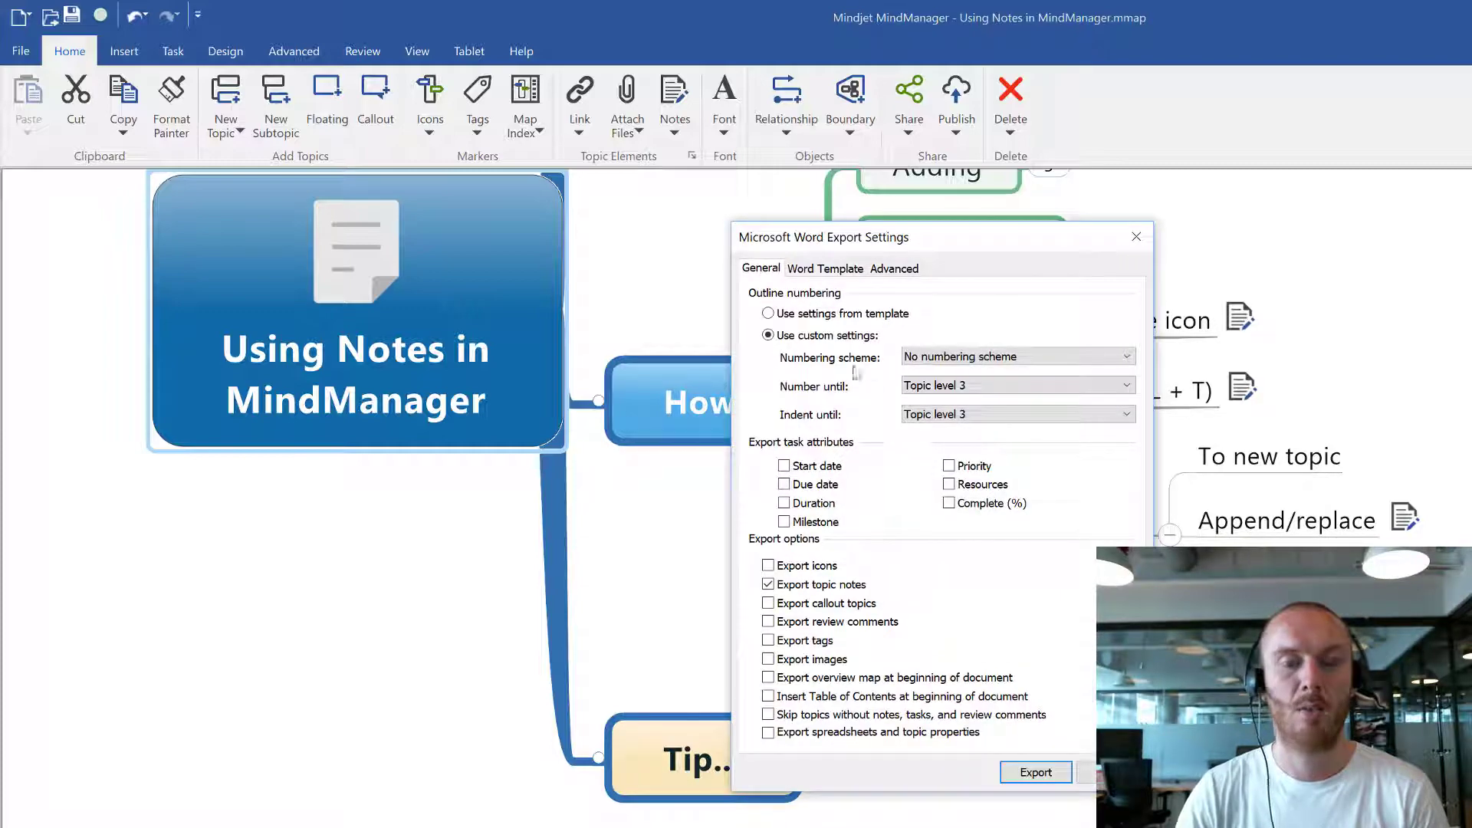
left_click(1017, 356)
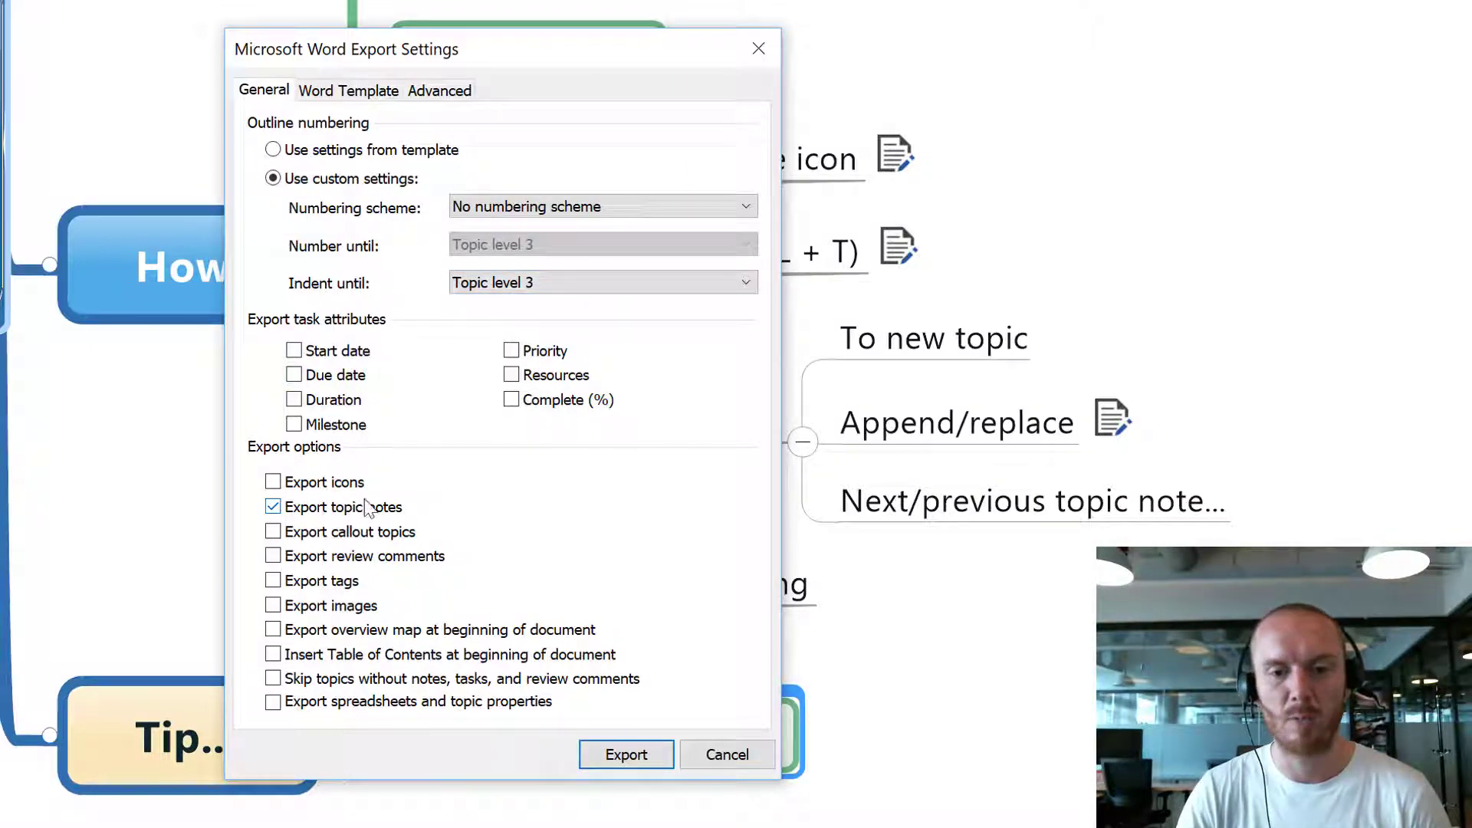
left_click(272, 507)
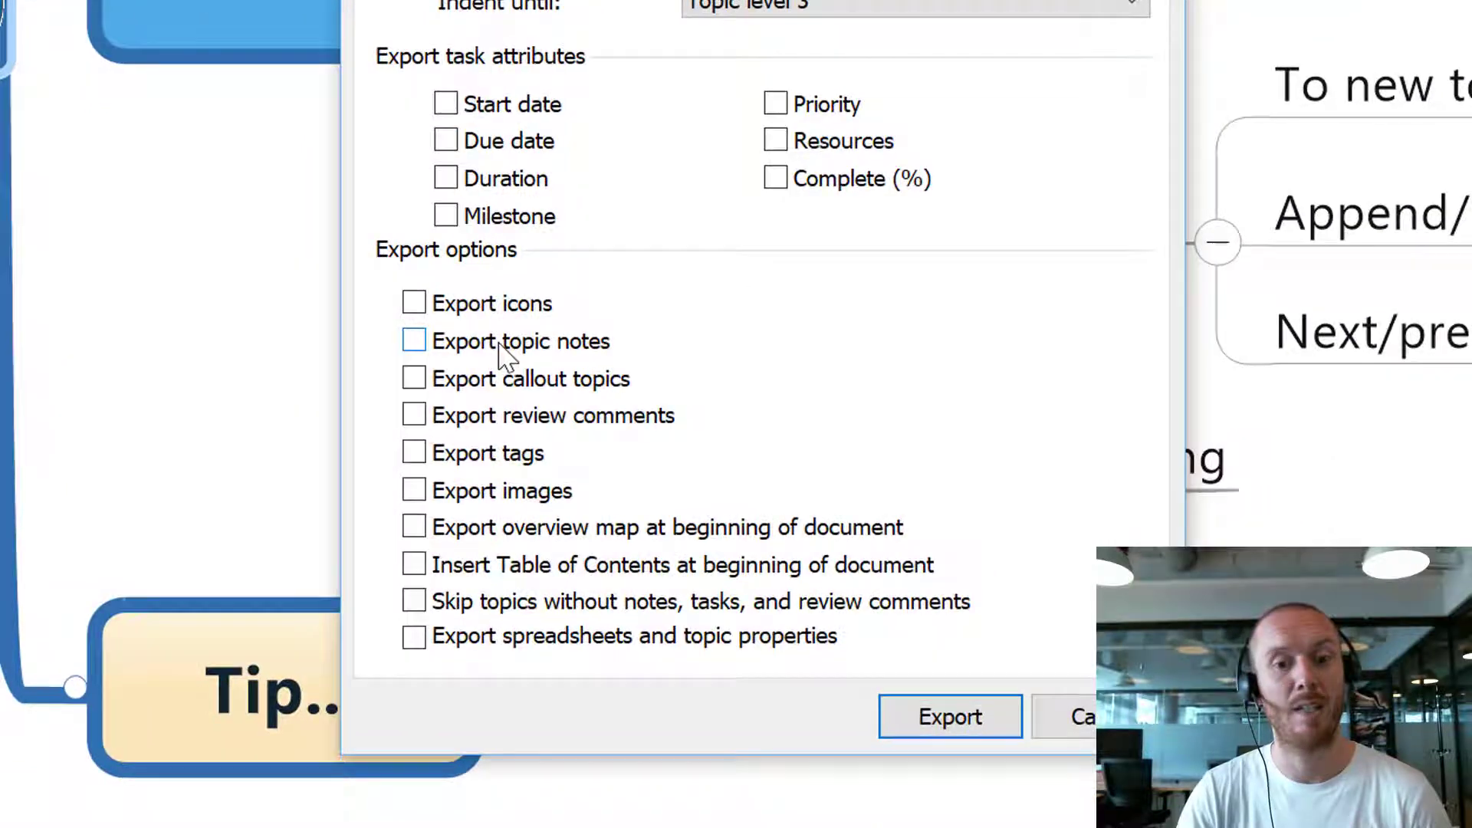
left_click(413, 340)
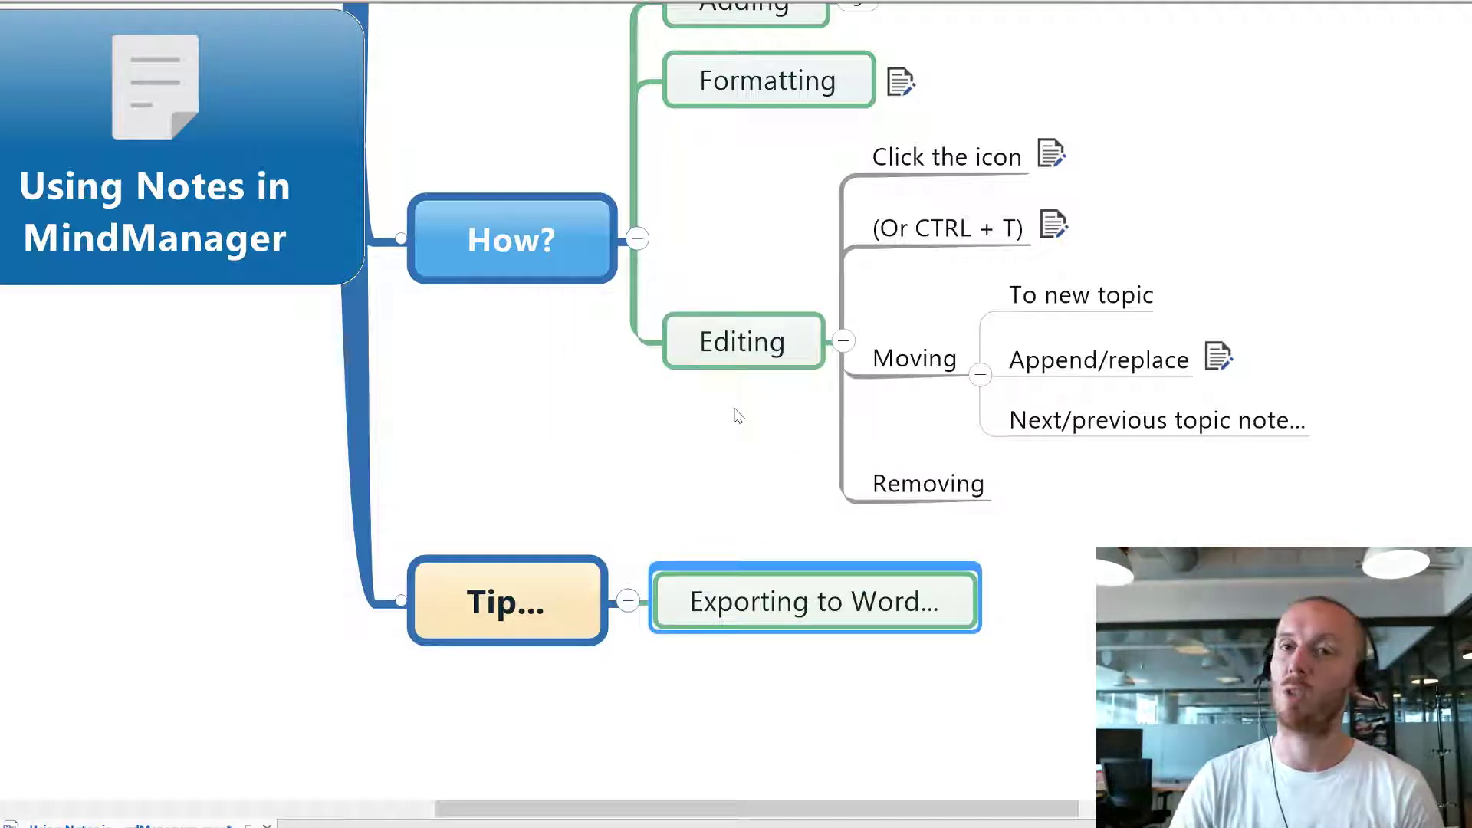
- Switch to the exported Word document from the taskbar
left_click(813, 601)
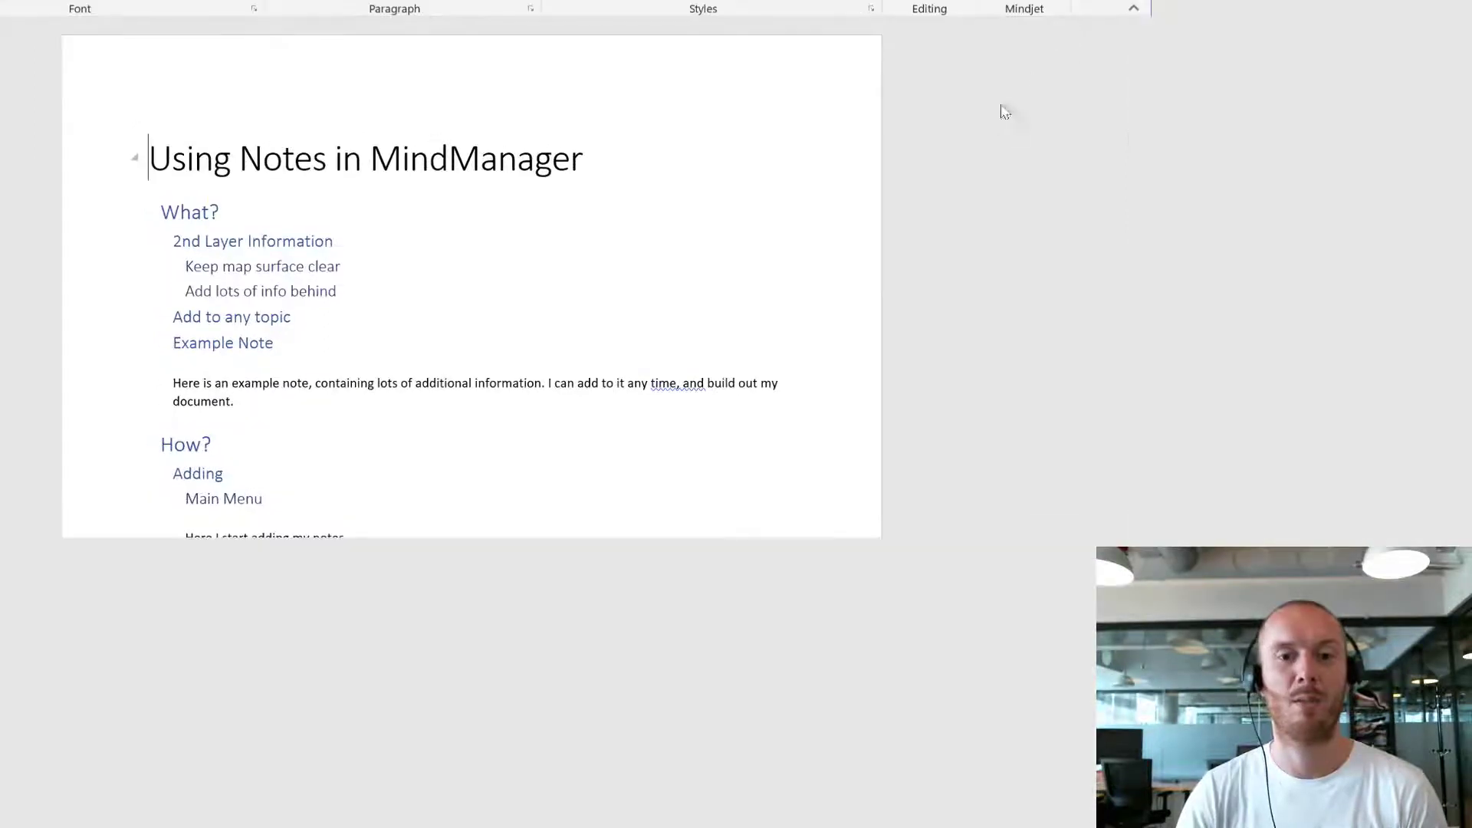
left_click(1132, 8)
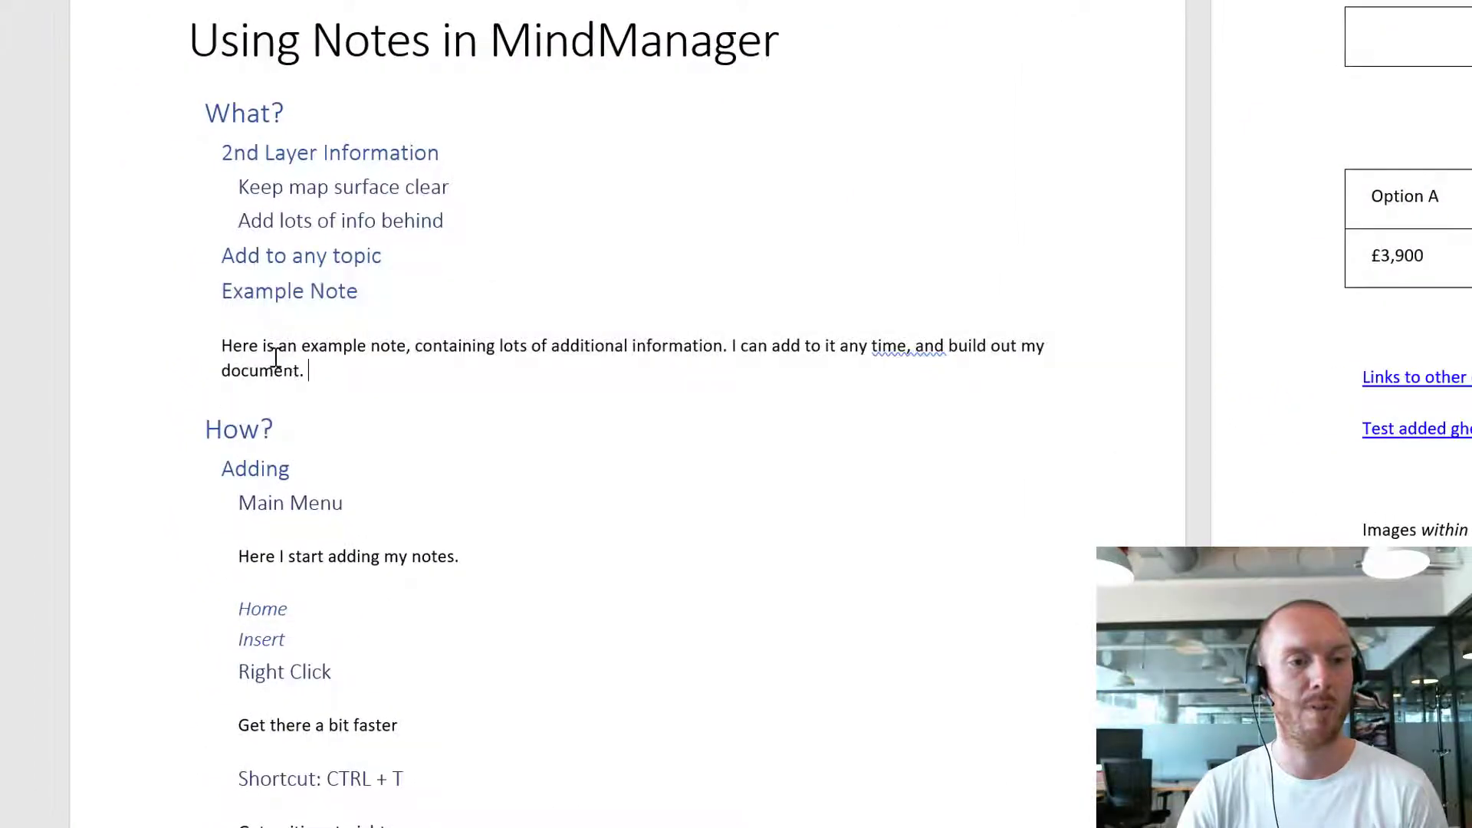
scroll("down", 3)
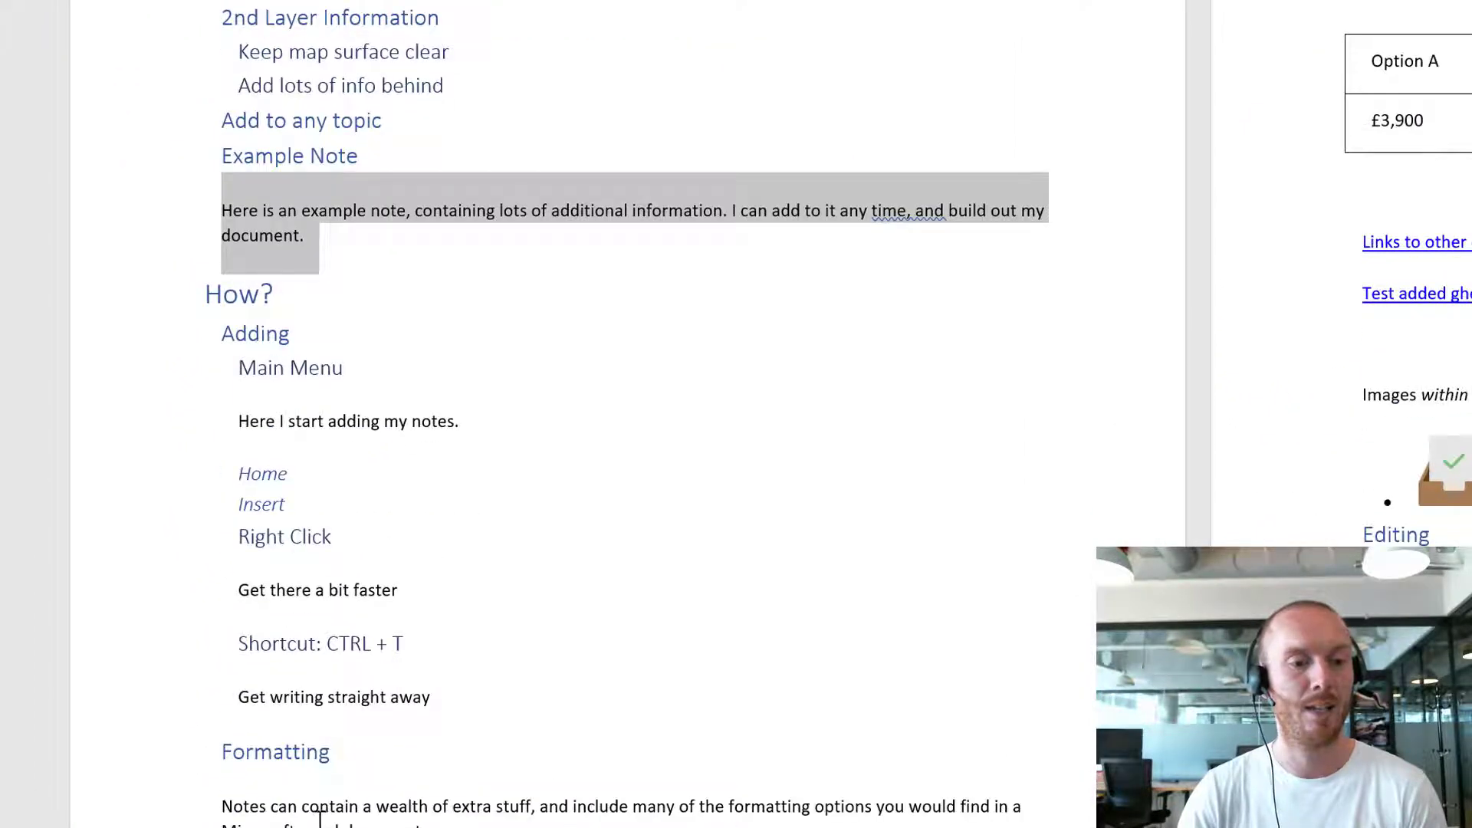
scroll("down", 3)
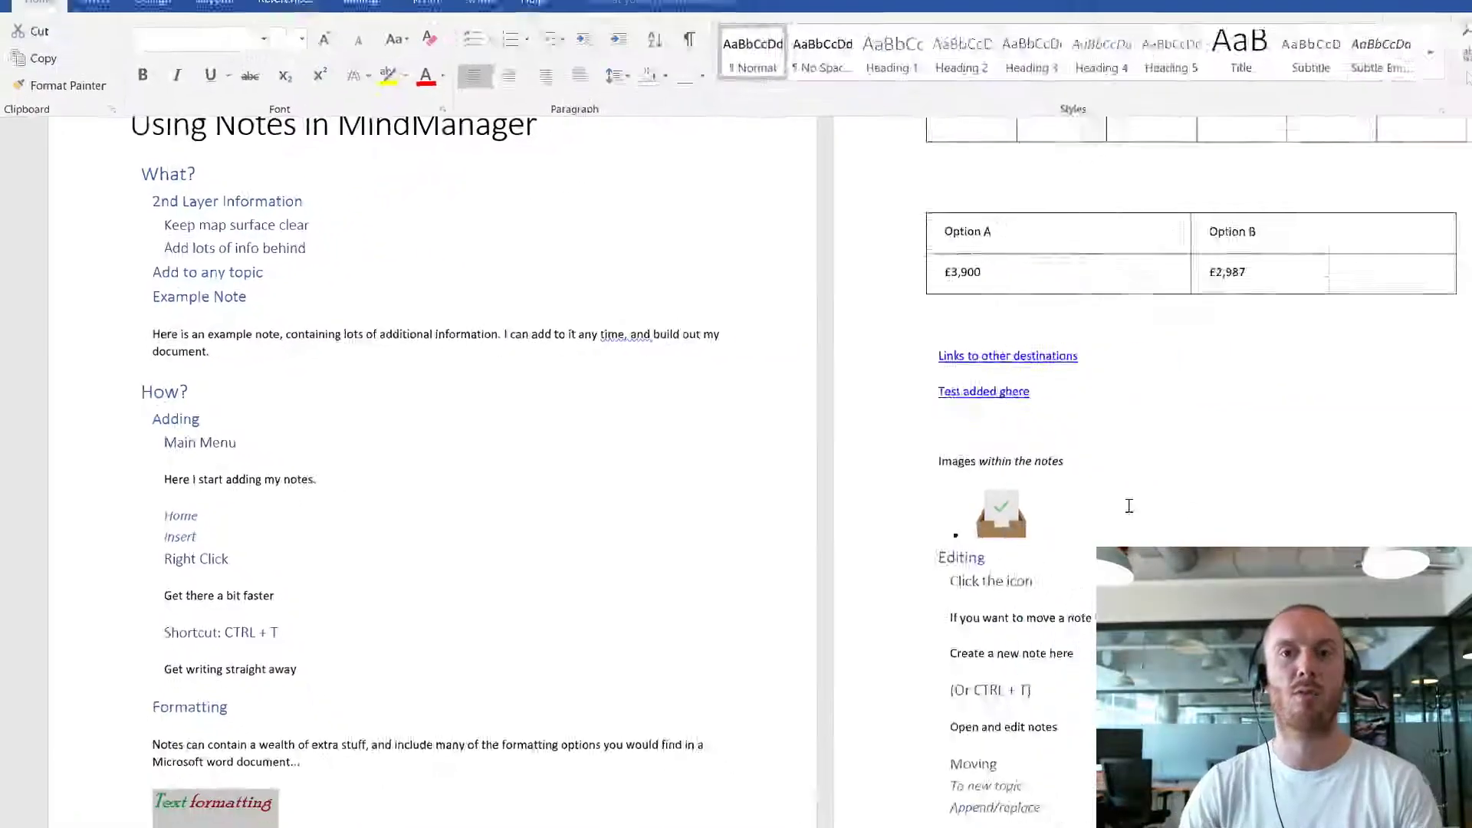
scroll("down", 3)
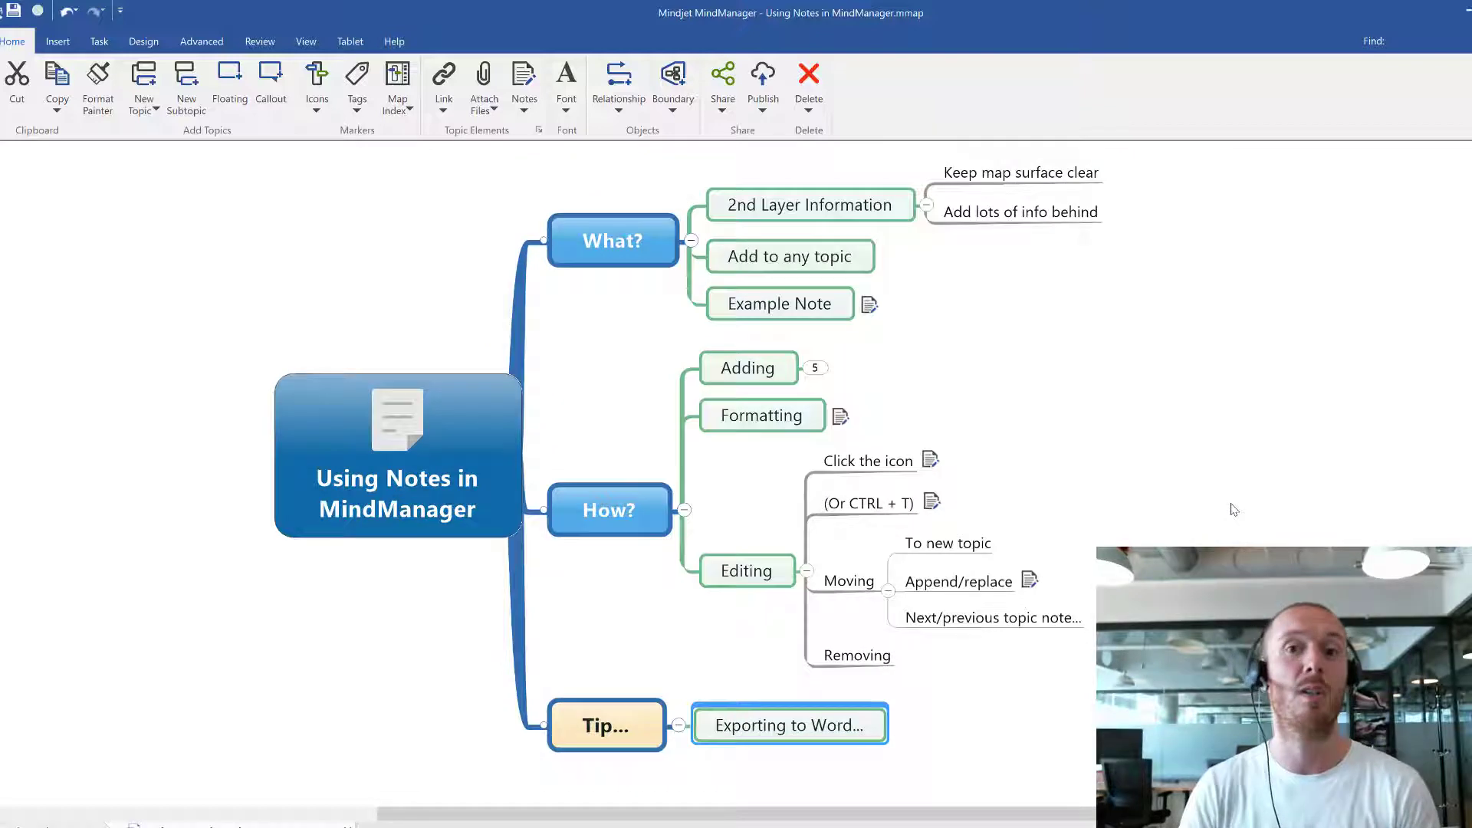
- Select the central 'Using Notes in MindManager' topic back in MindManager
left_click(396, 453)
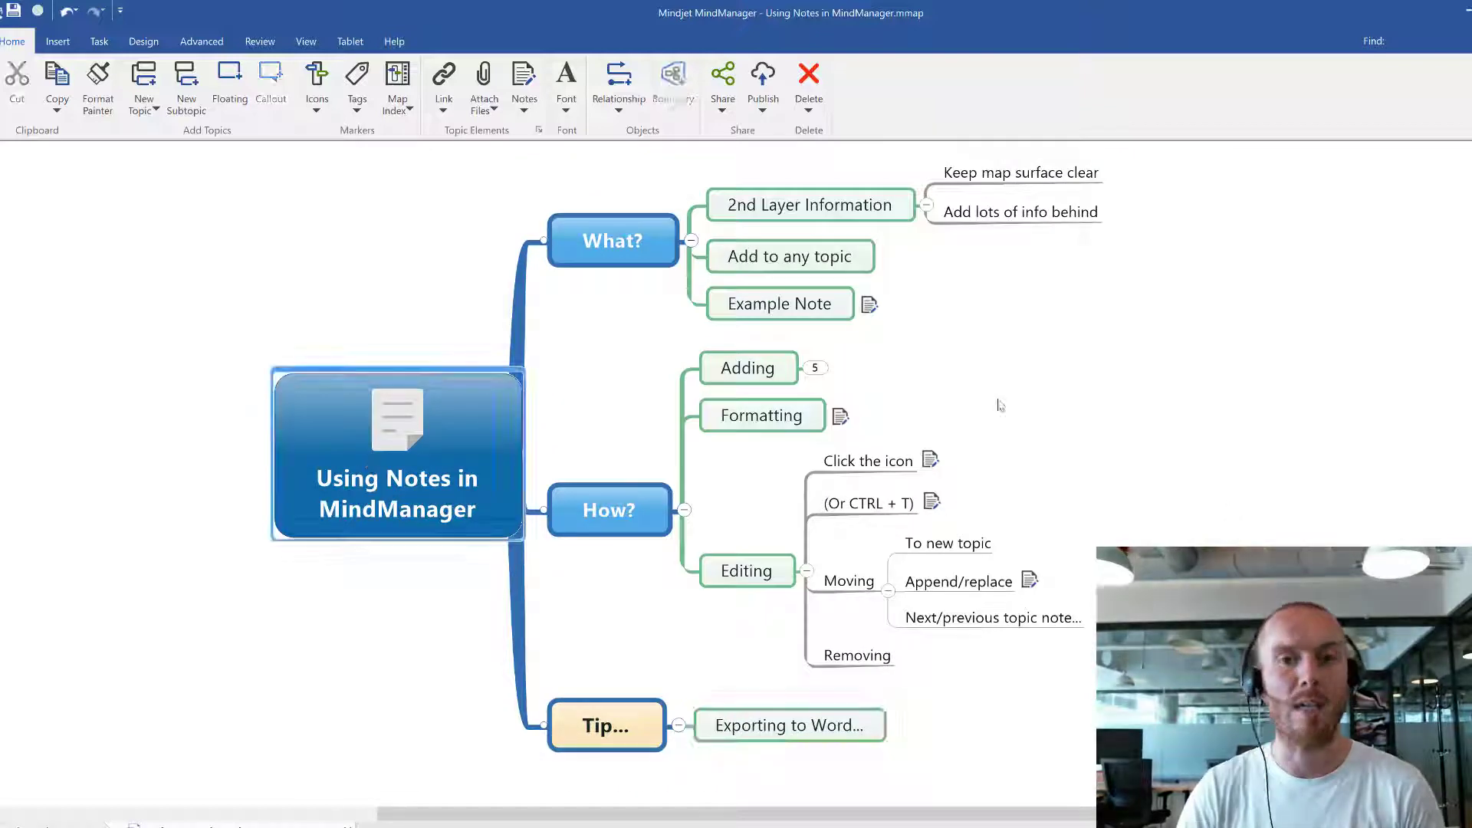